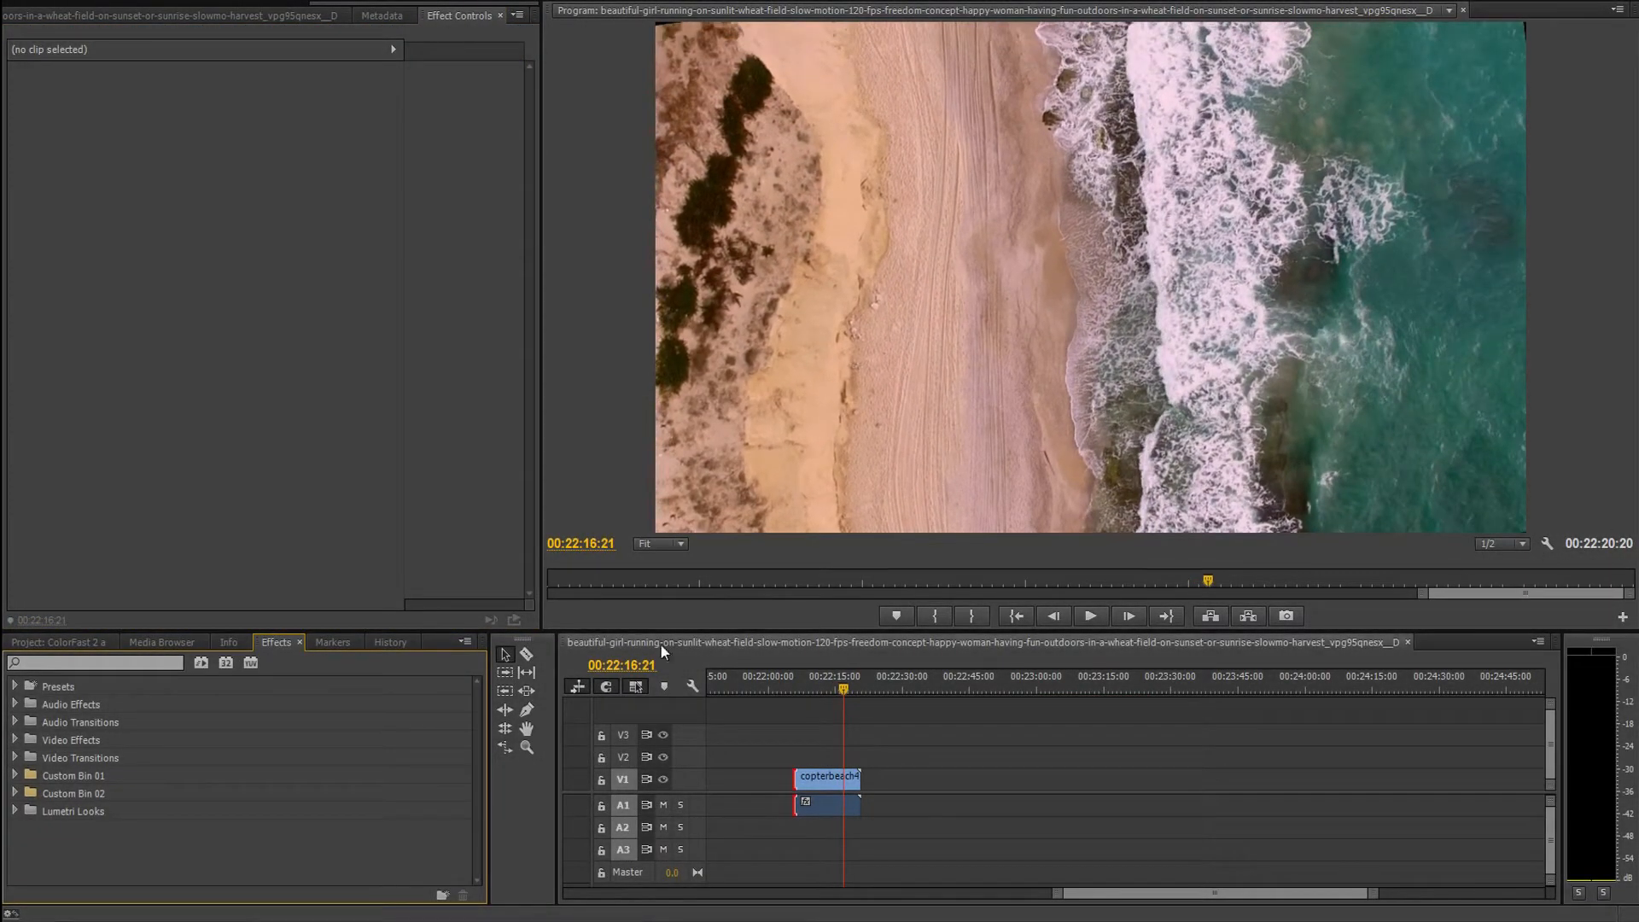
Expand Video Effects and the NewBlue Filters group to reach ColorFast 2.
left_click(15, 740)
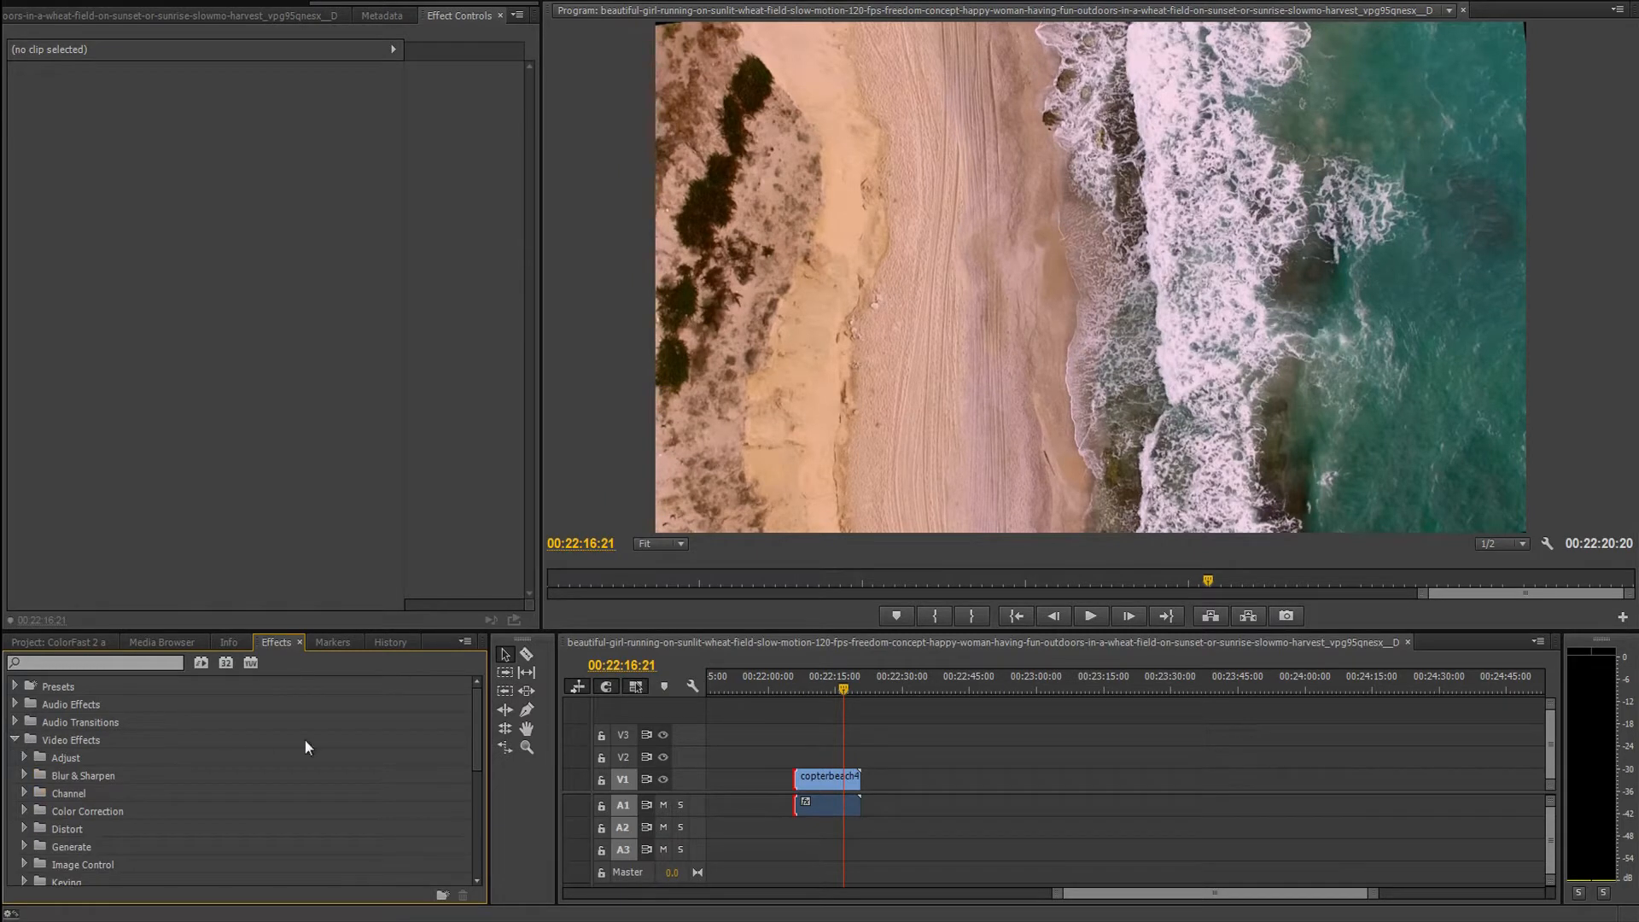
scroll("down", 3)
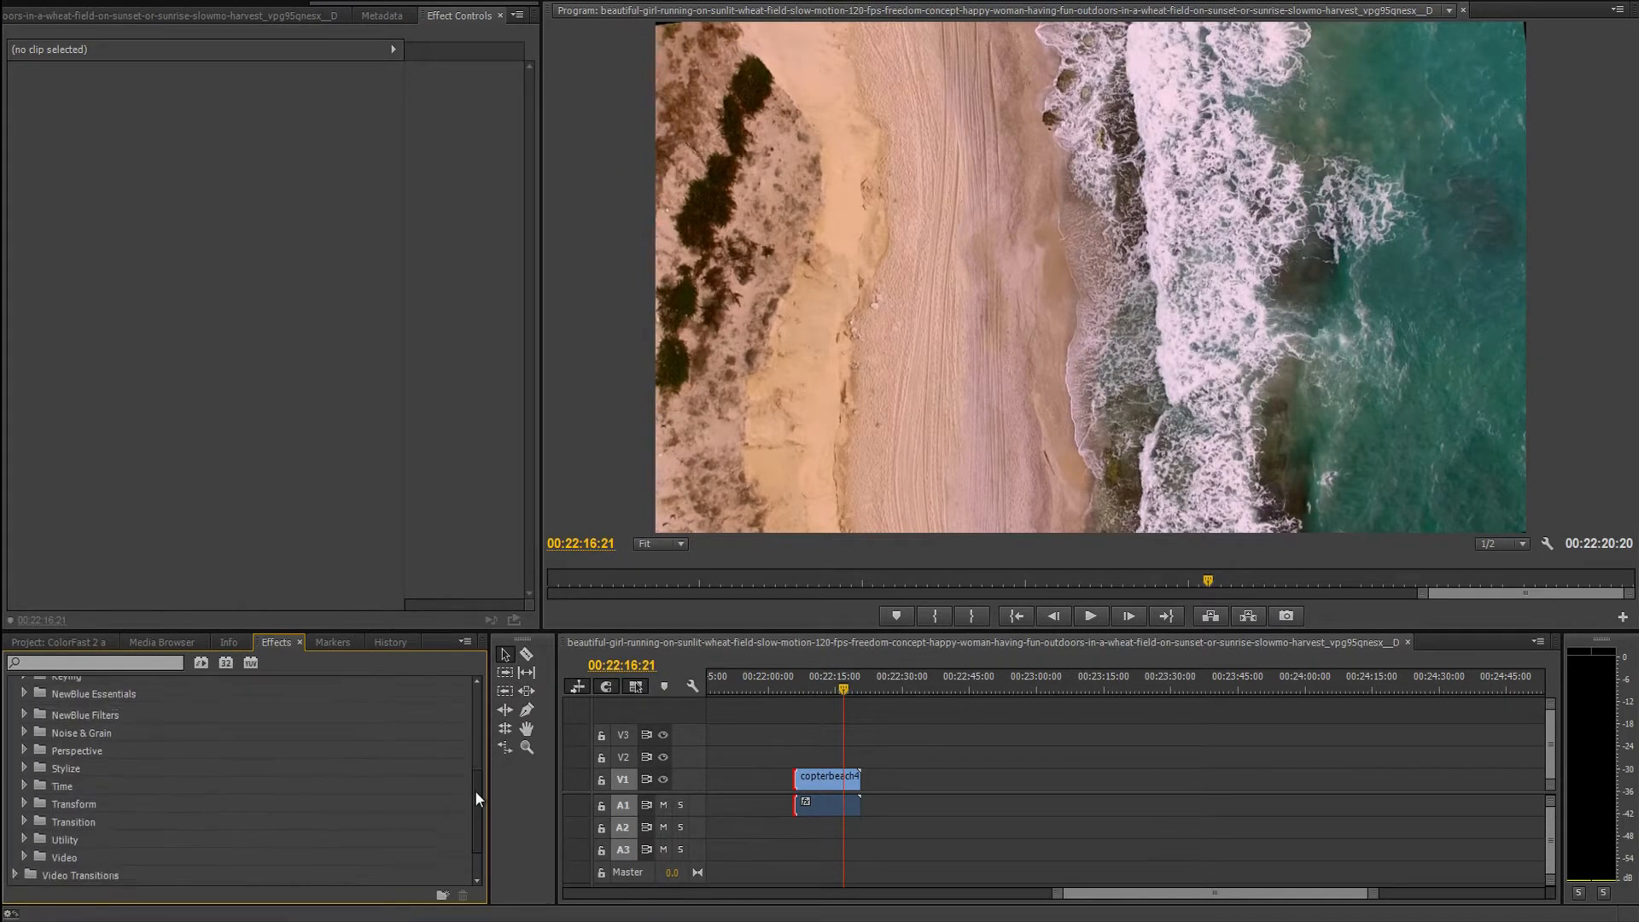
left_click(24, 703)
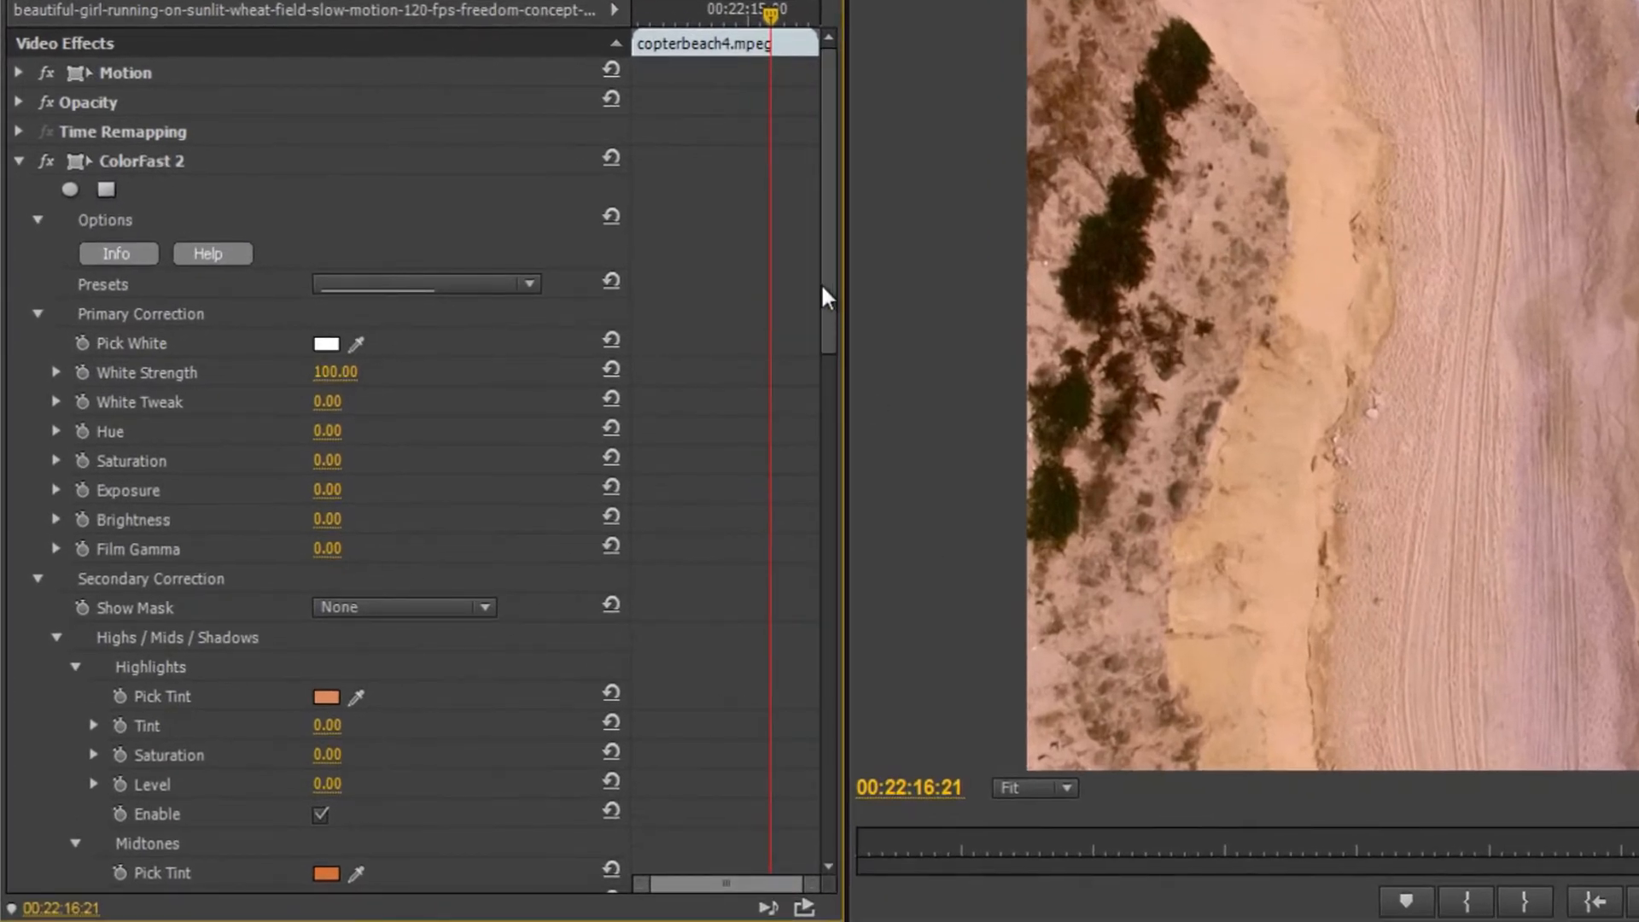
scroll("down", 3)
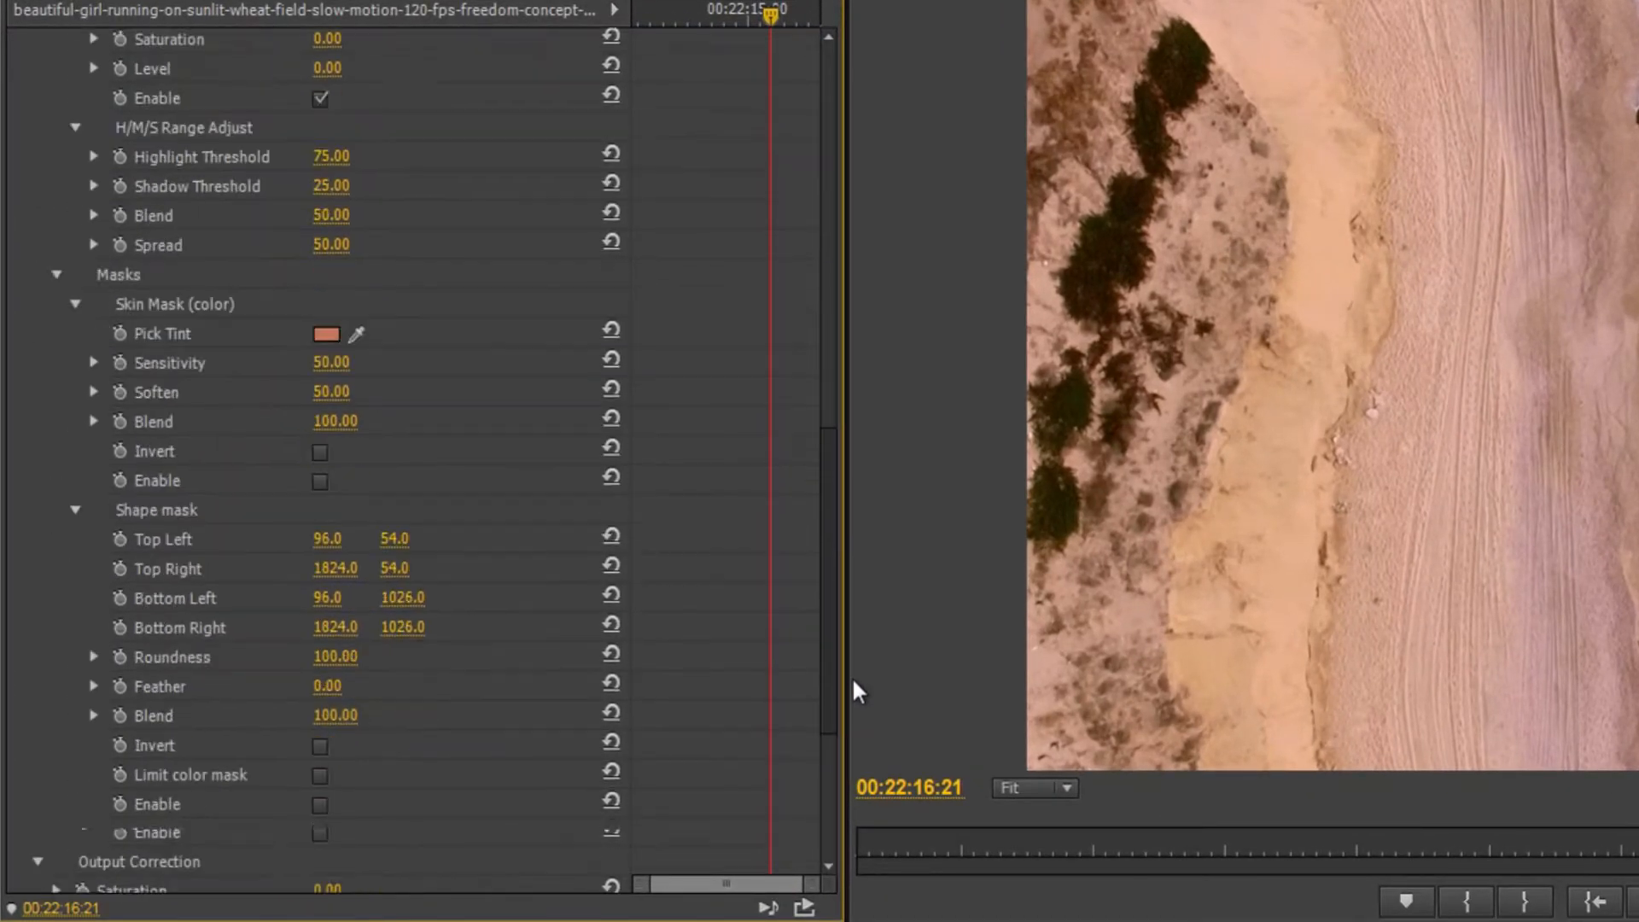
scroll("down", 3)
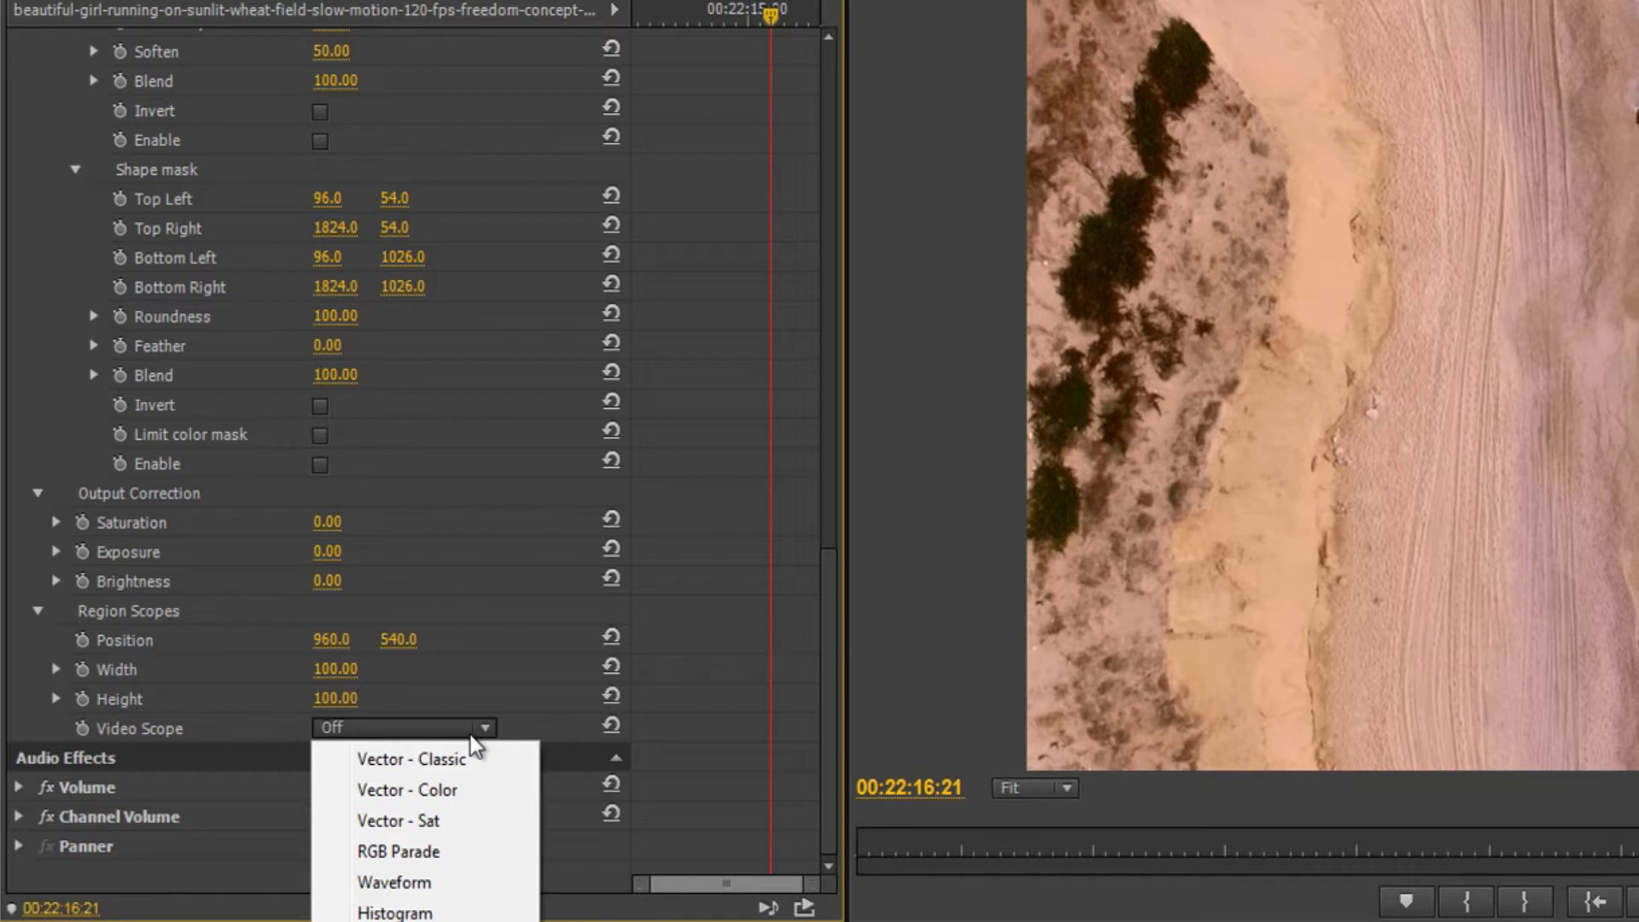
mouse_move(455, 837)
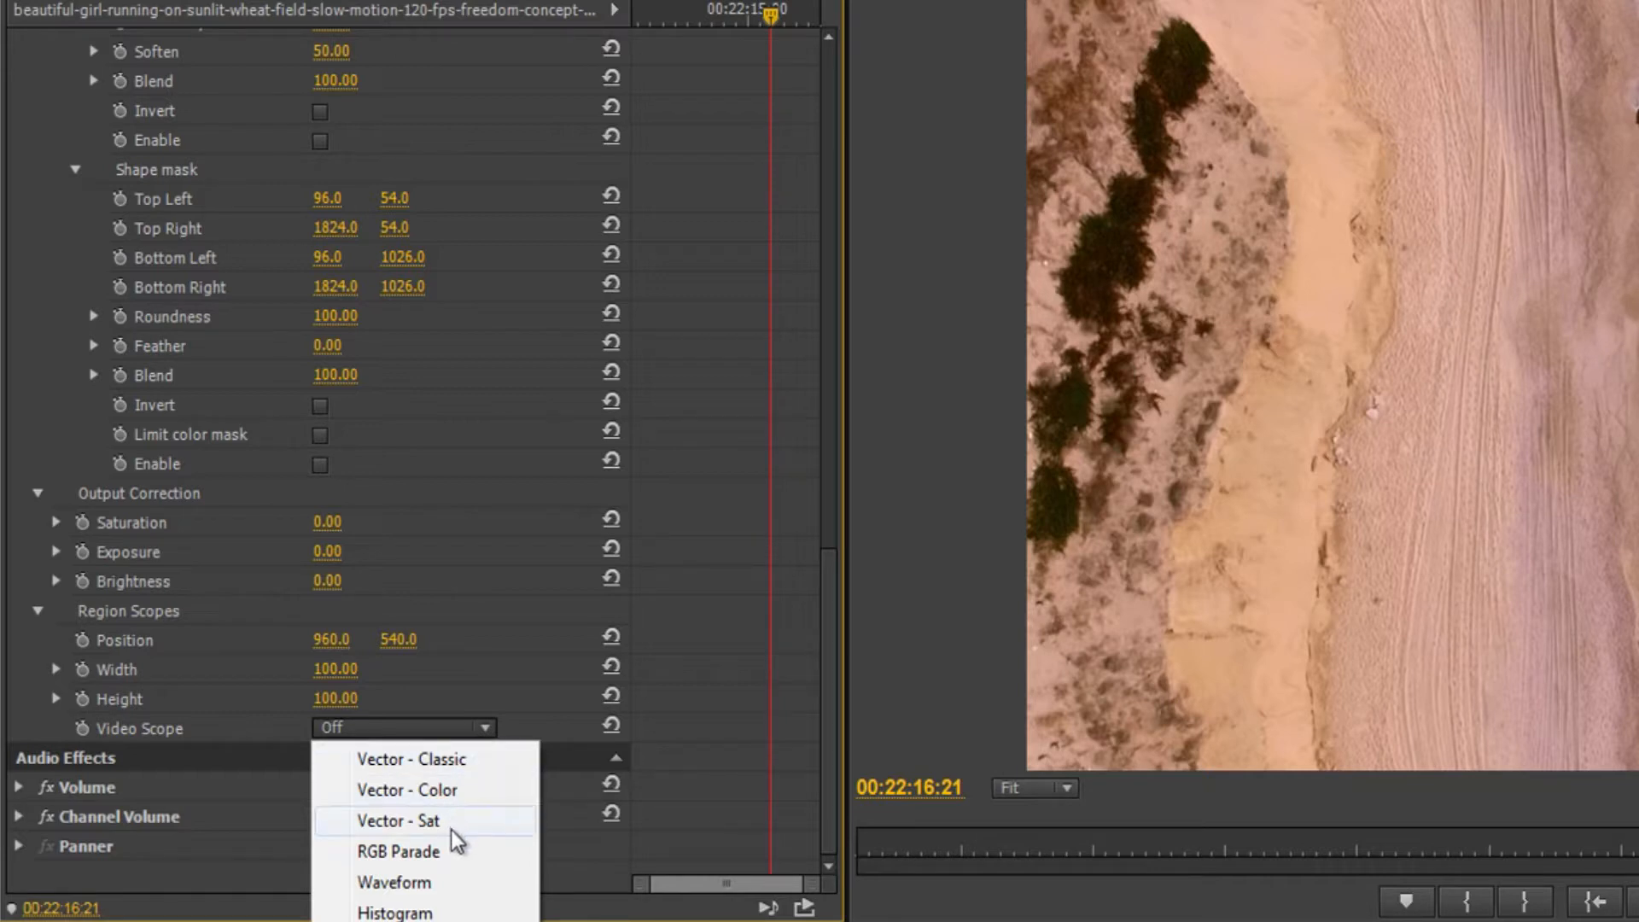
left_click(394, 912)
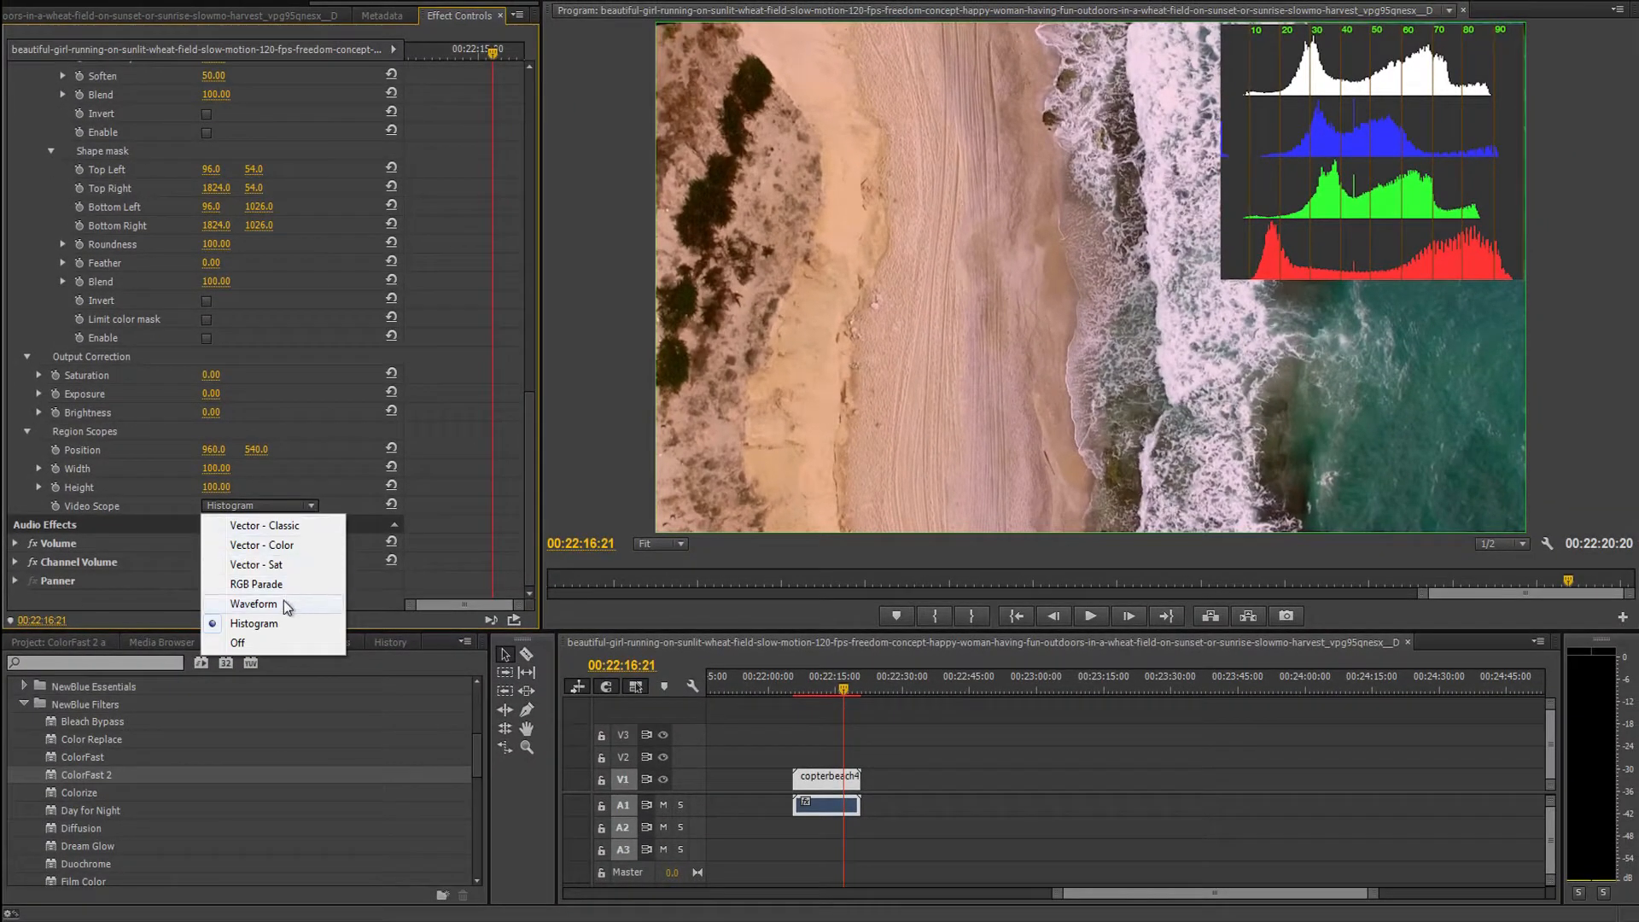
left_click(257, 583)
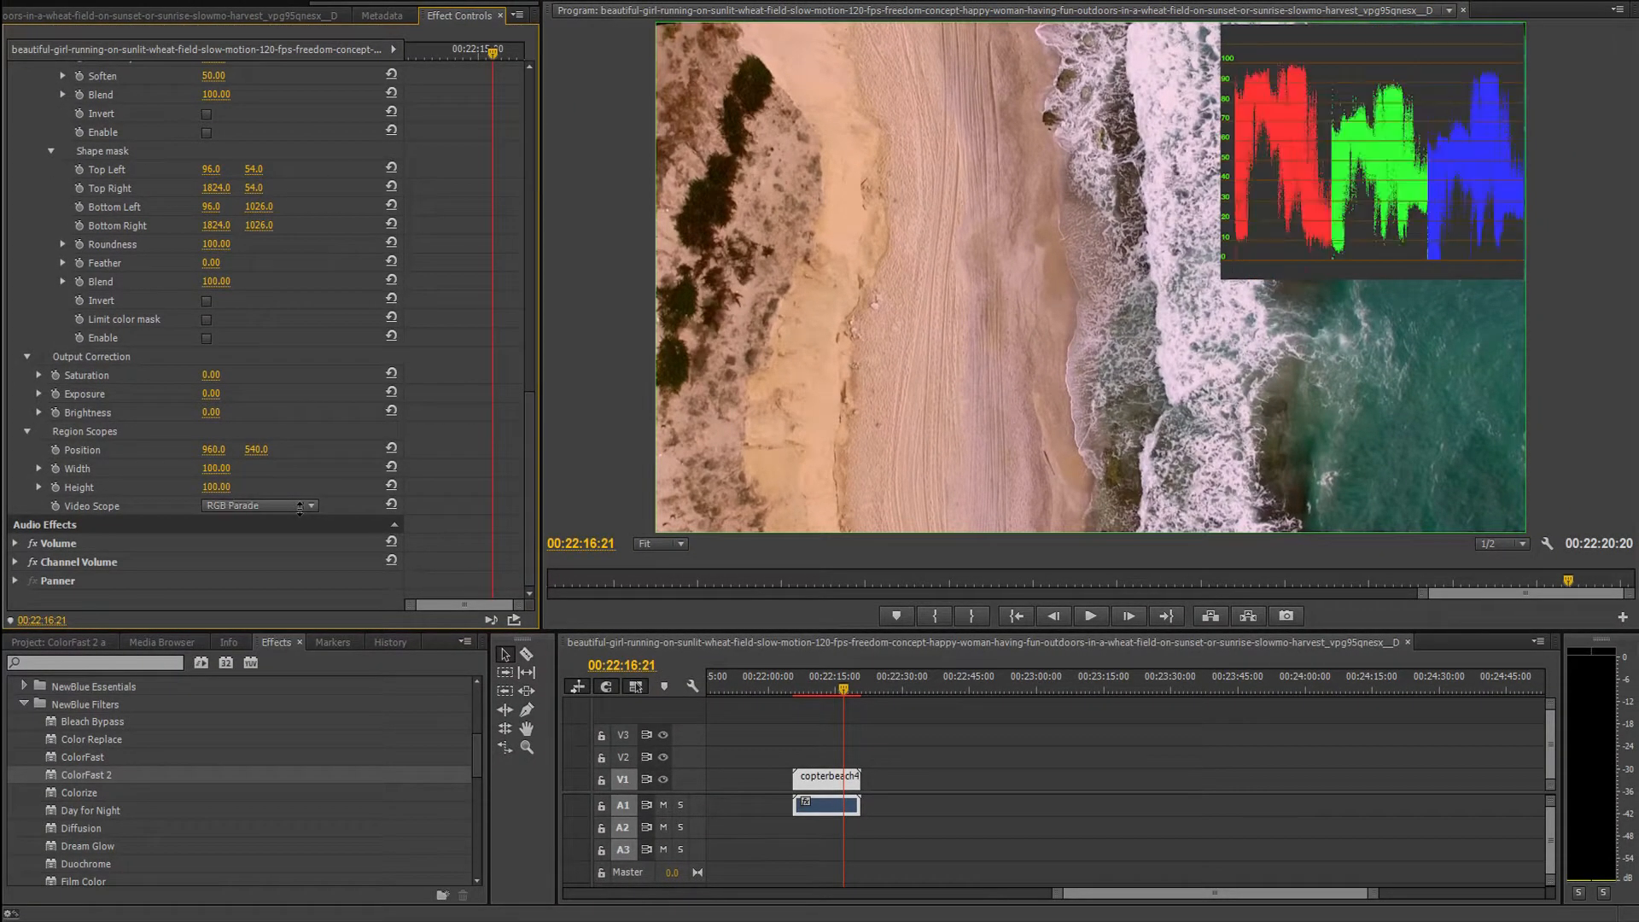
left_click(258, 505)
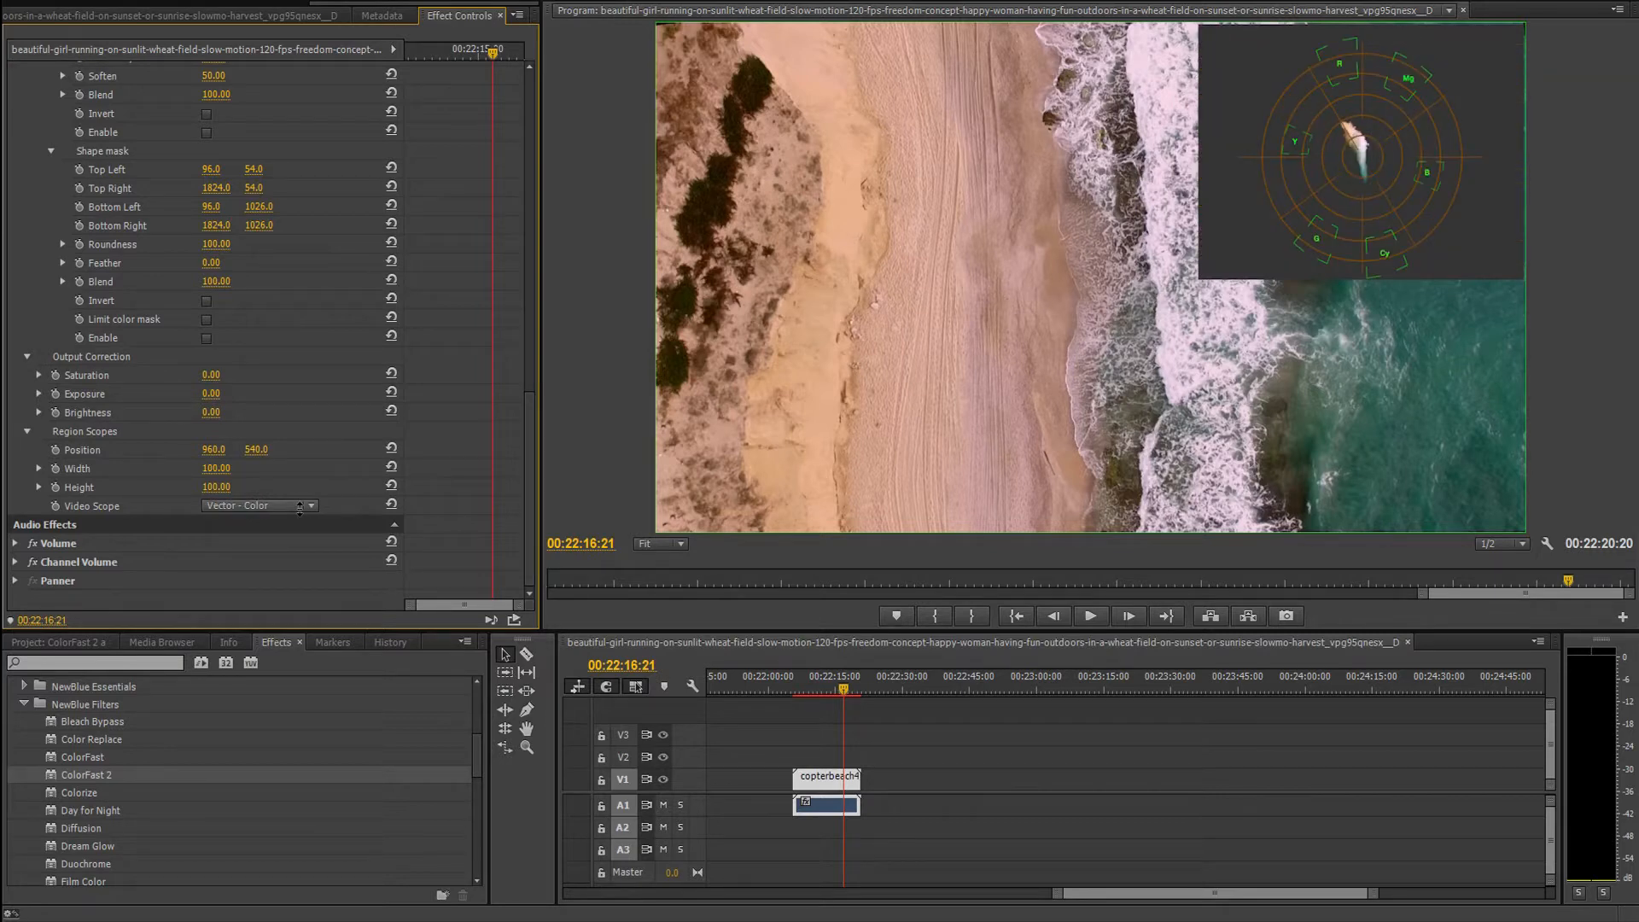
left_click(258, 505)
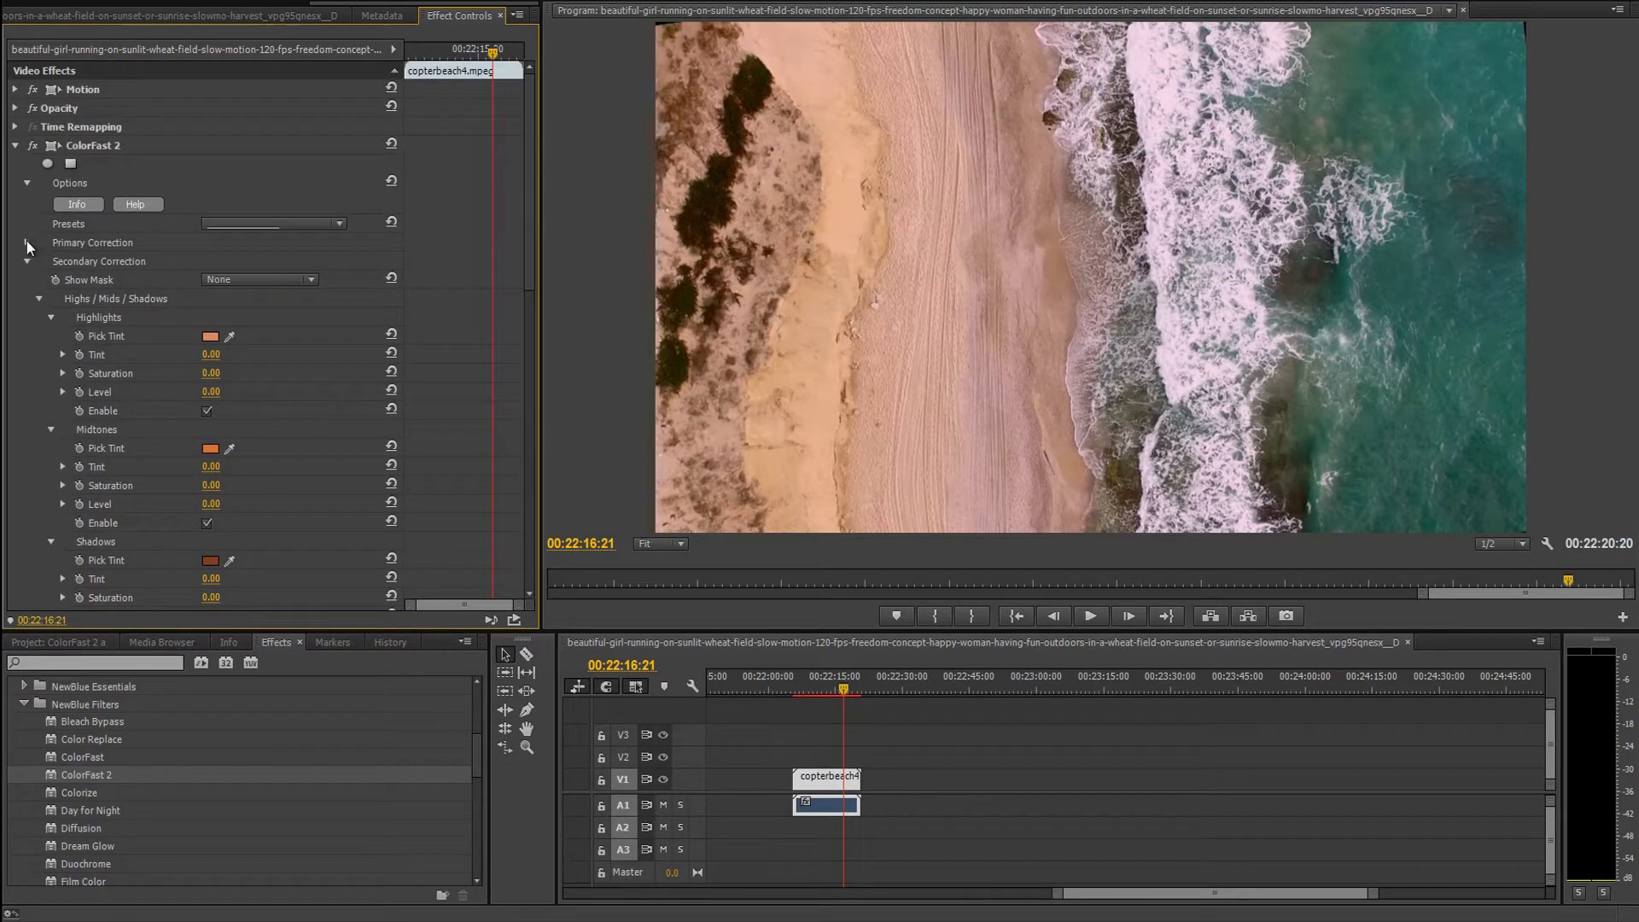
In Primary Correction, test lower White Strength values, restore it to 100, and adjust White Tweak.
left_click(28, 243)
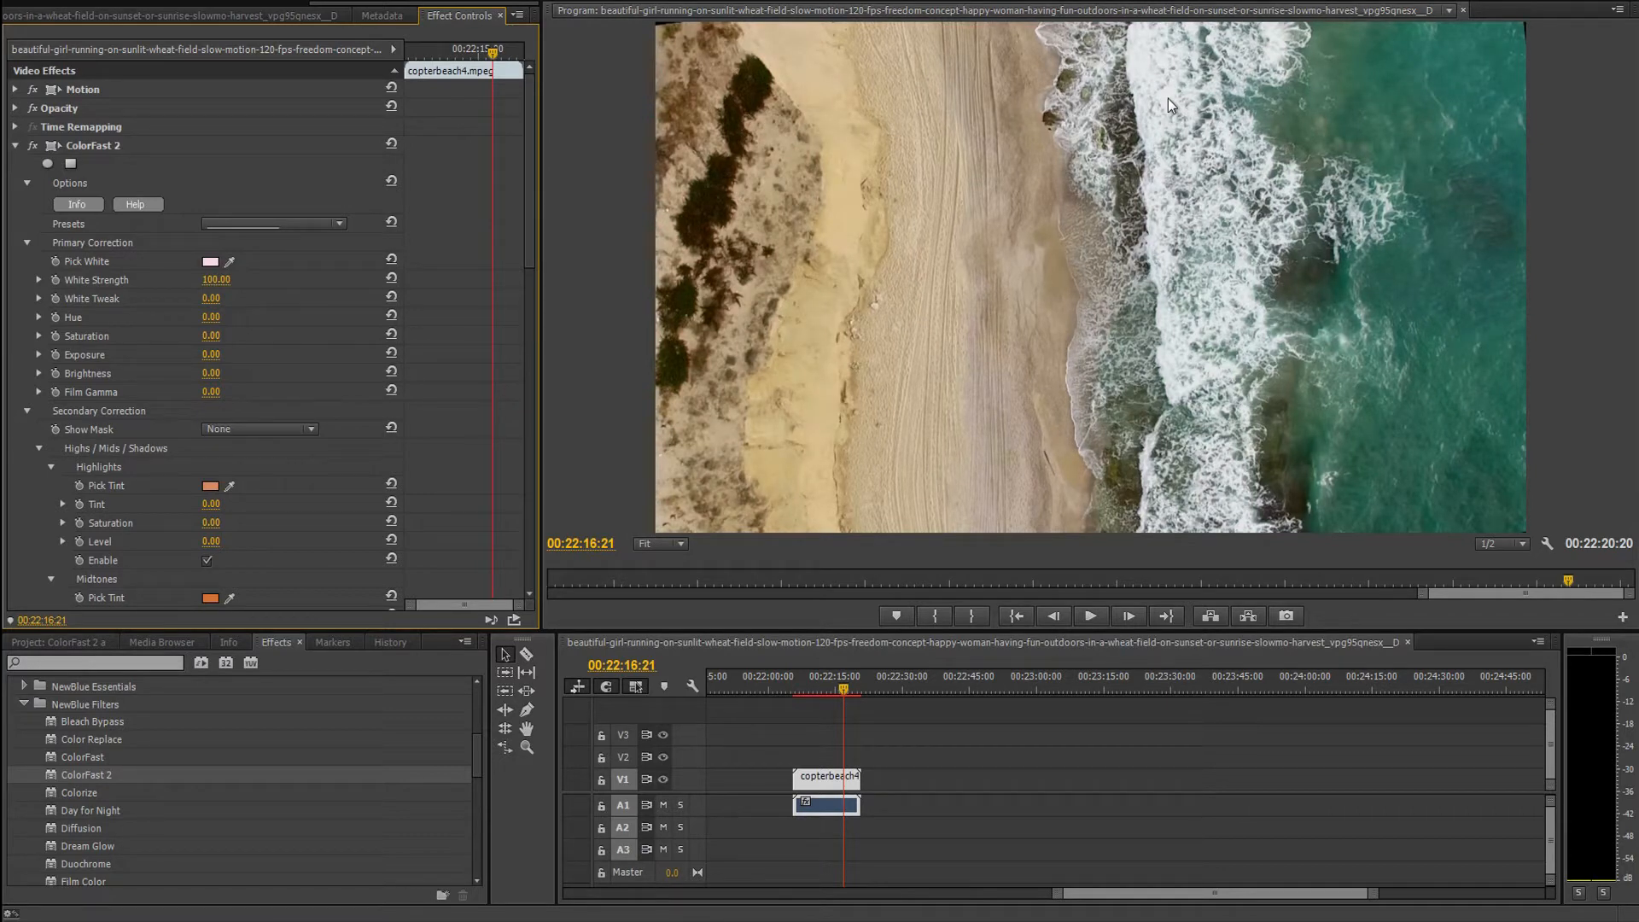
mouse_move(247, 280)
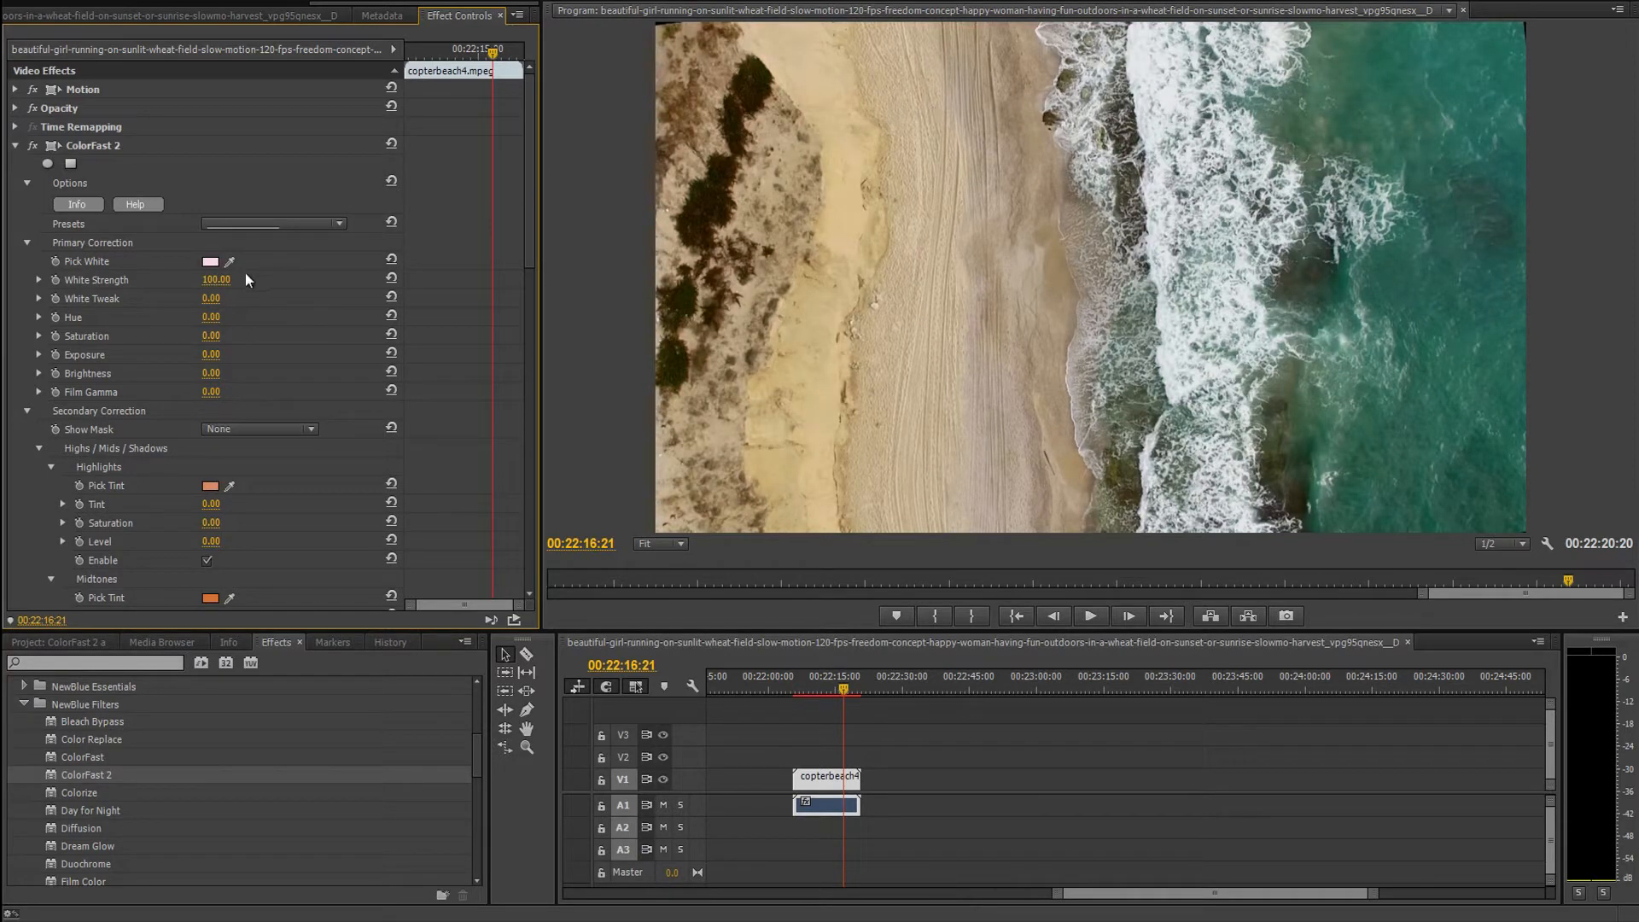
left_click_drag(216, 280, 205, 279)
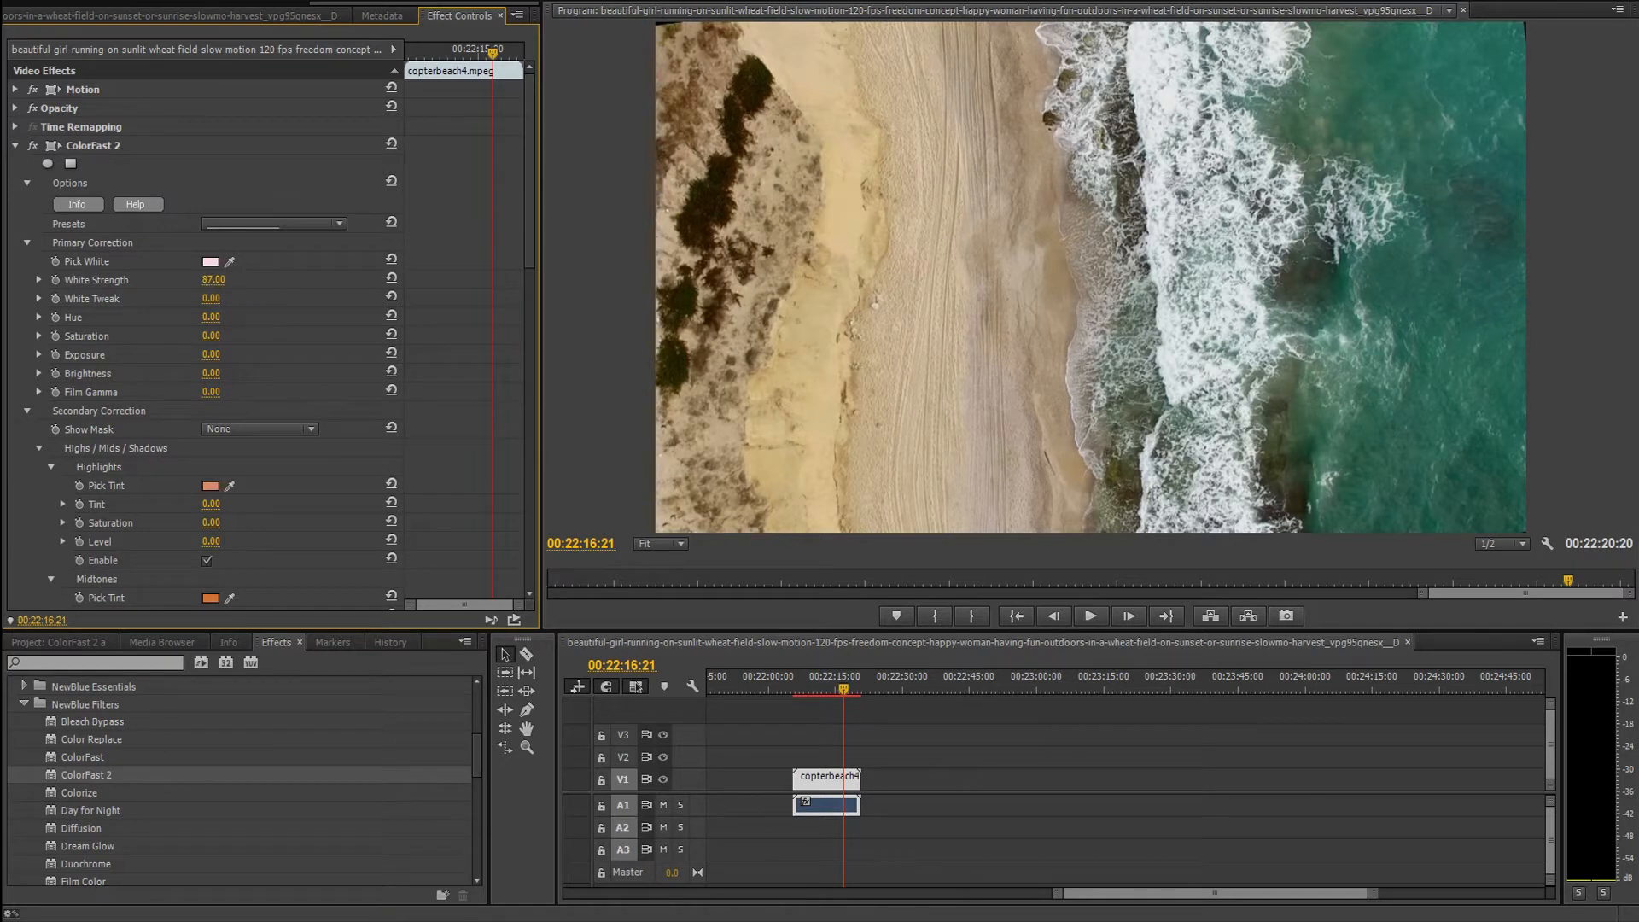
left_click_drag(214, 280, 214, 279)
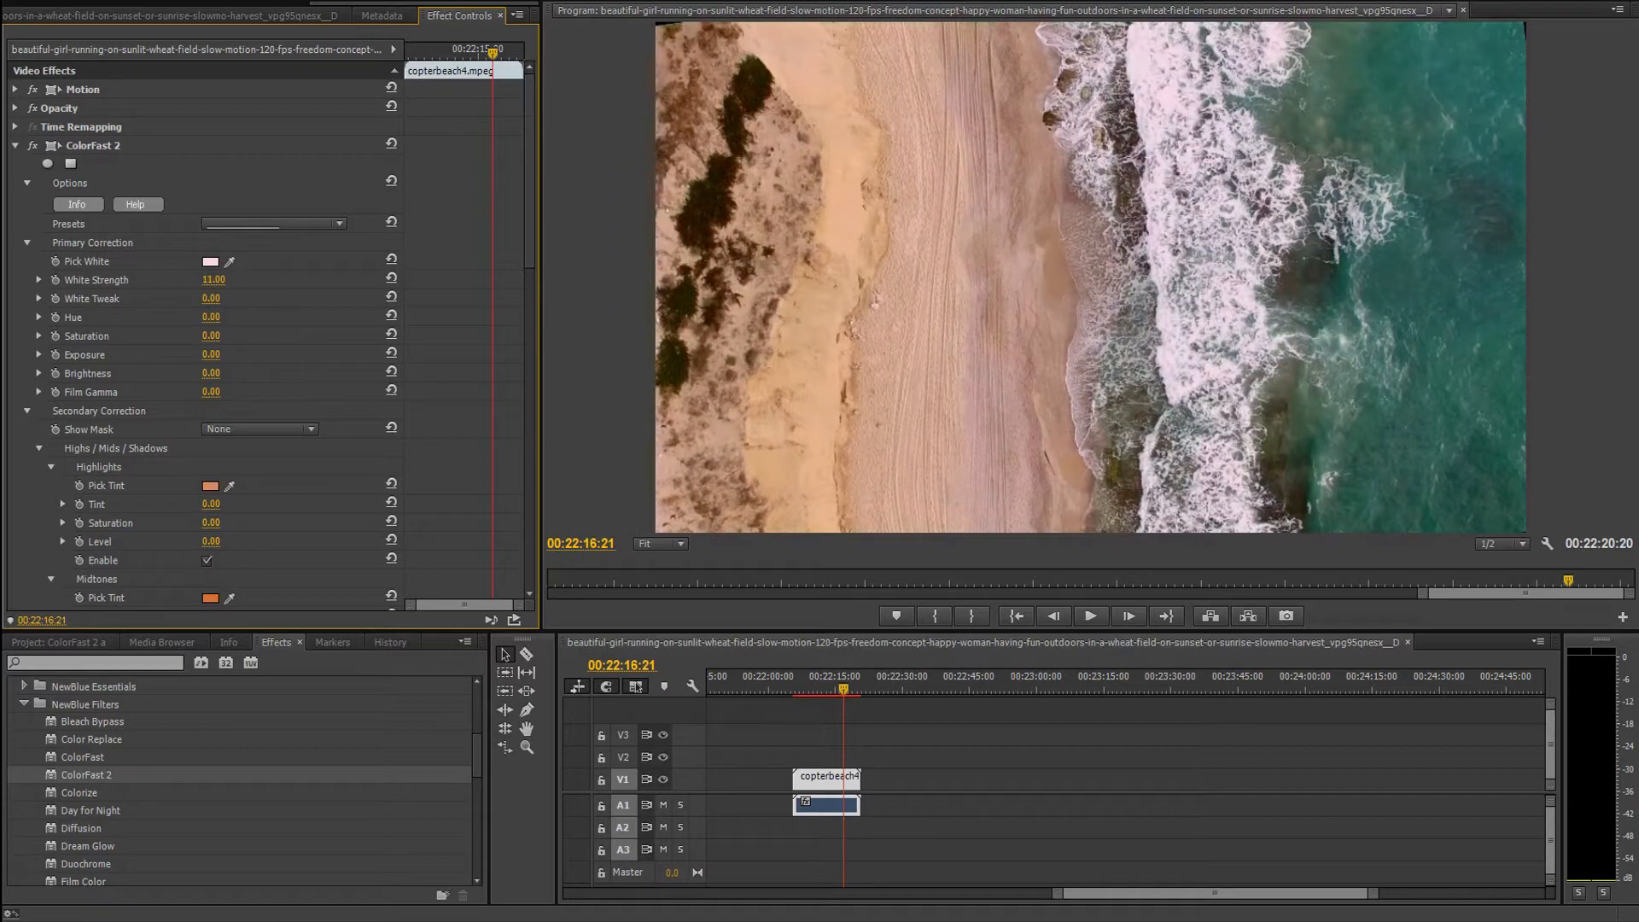
left_click_drag(214, 280, 220, 279)
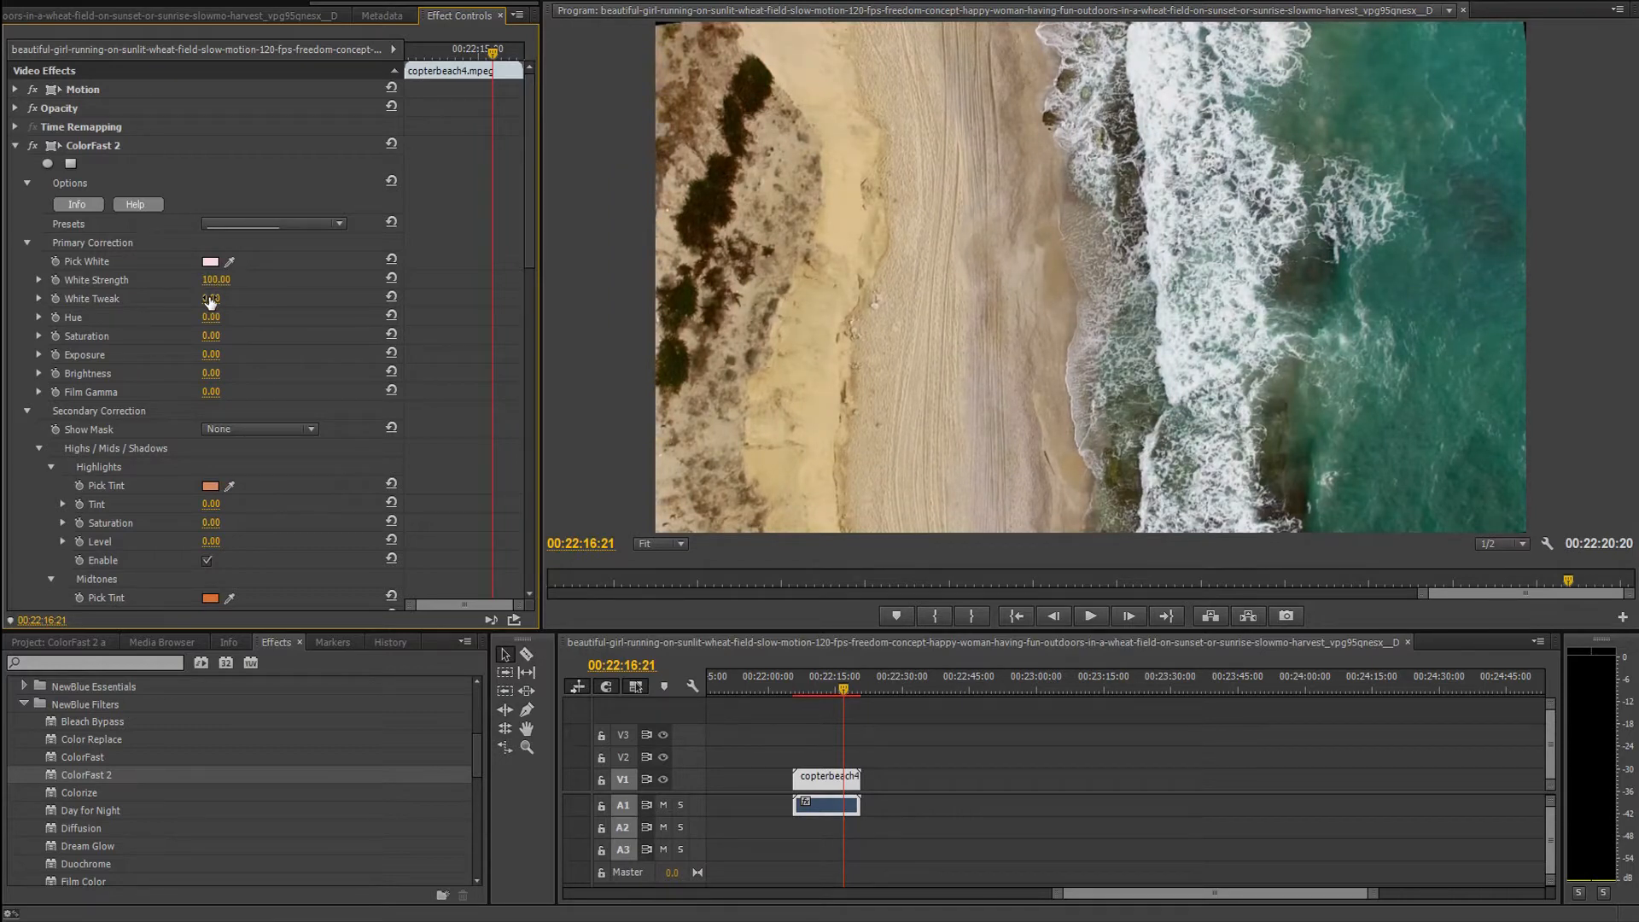
left_click_drag(214, 298, 204, 298)
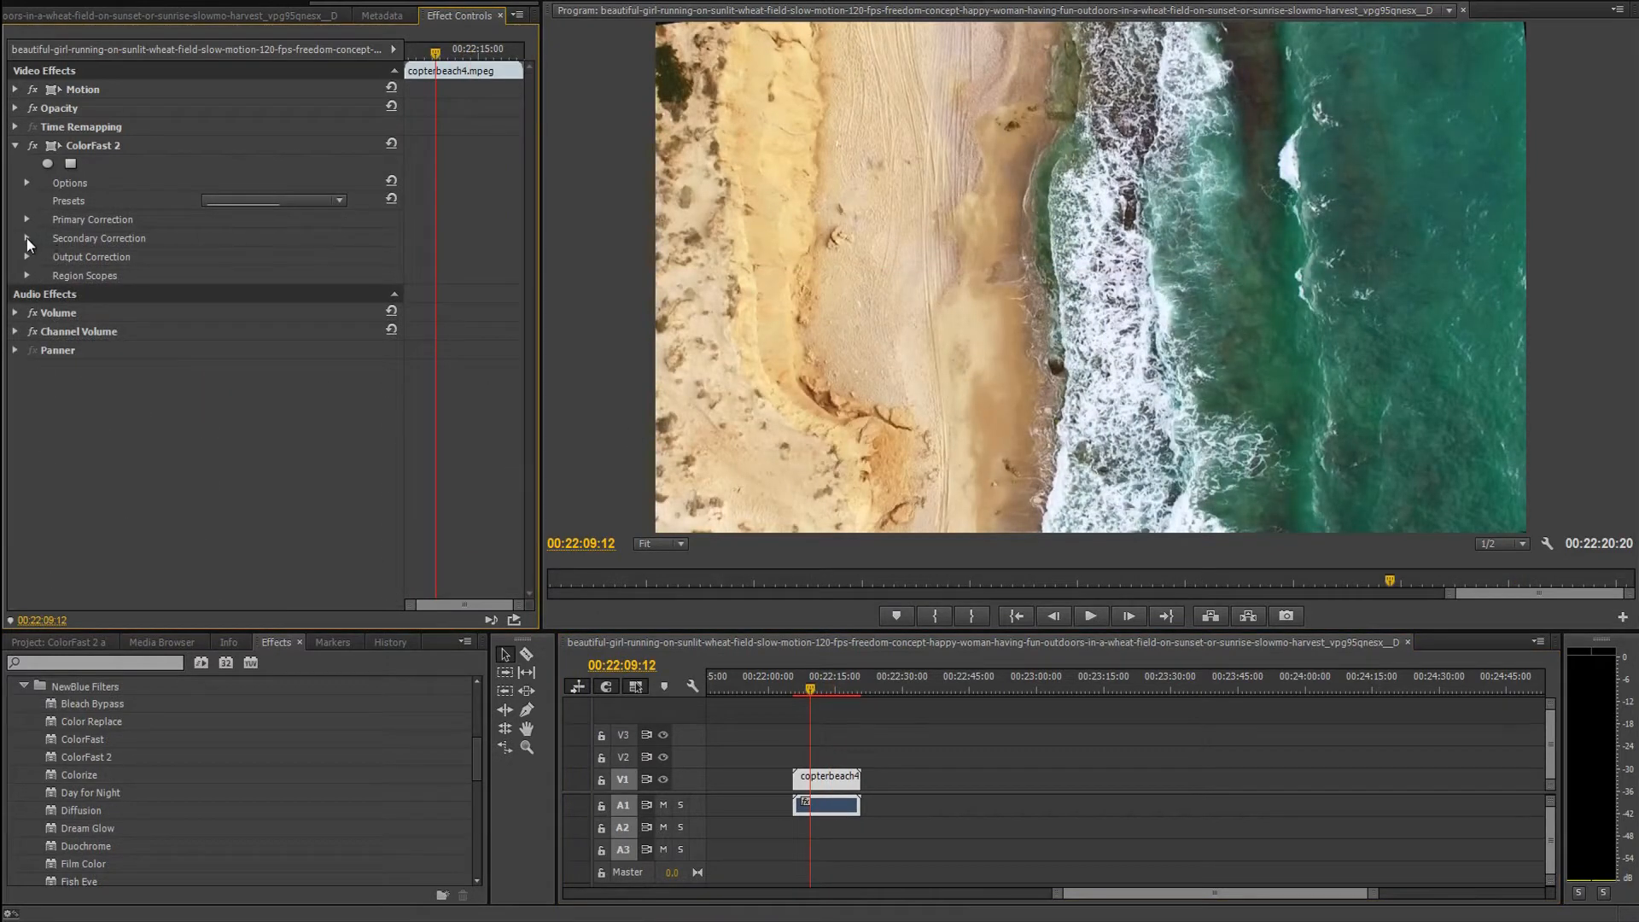
Expand the Secondary Correction and Highs / Mids / Shadows groups under ColorFast 2.
left_click(26, 238)
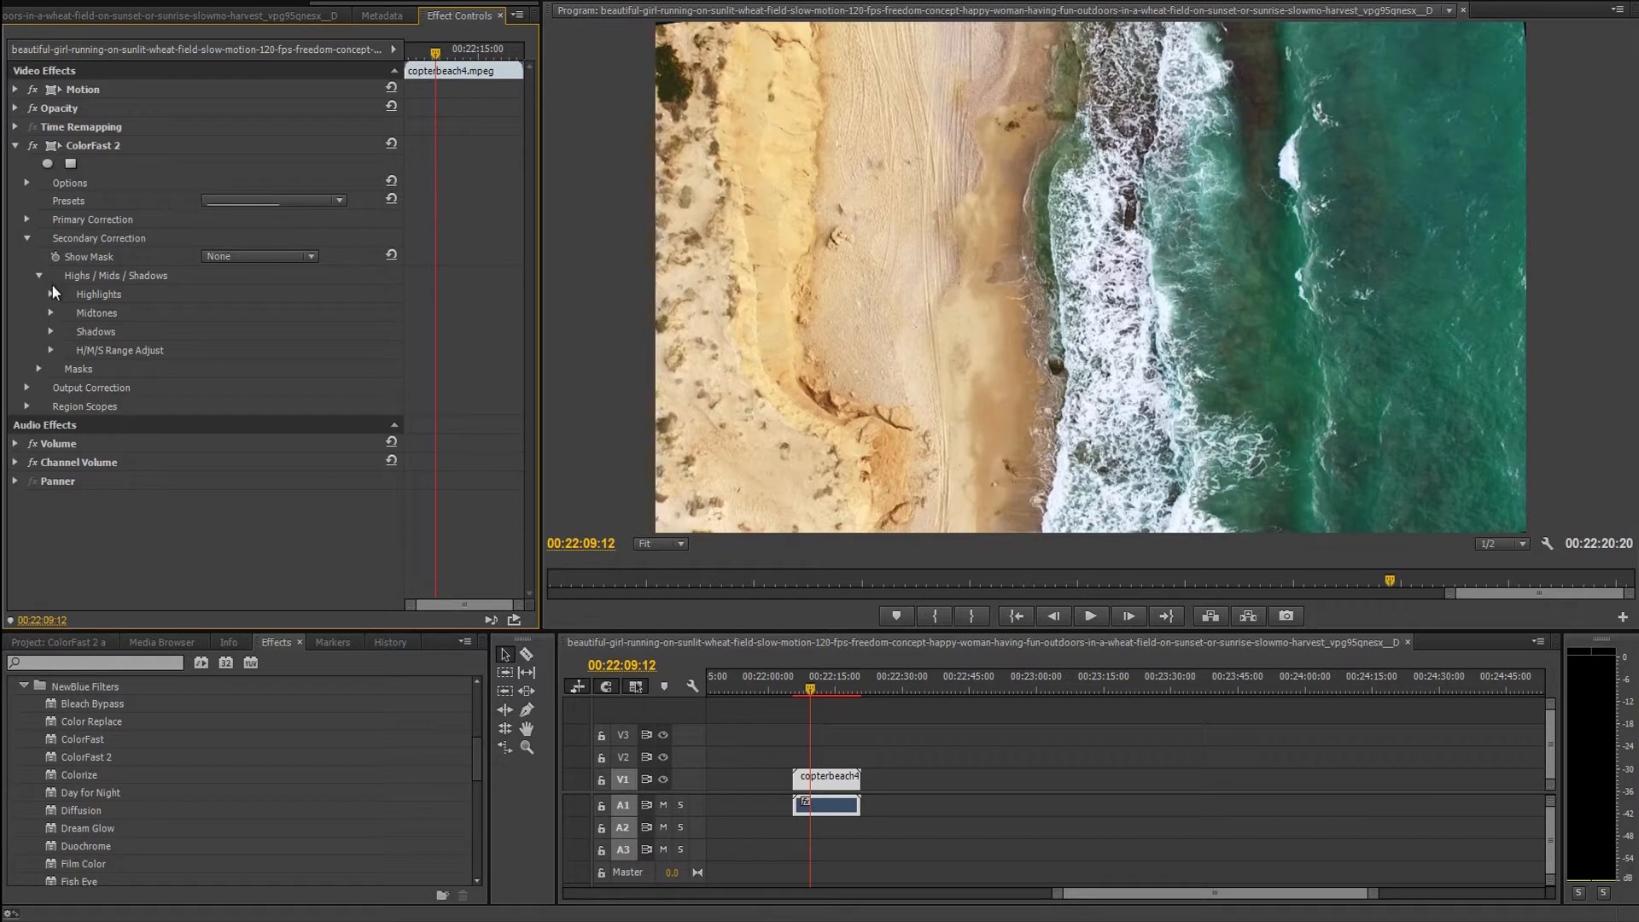
left_click(50, 294)
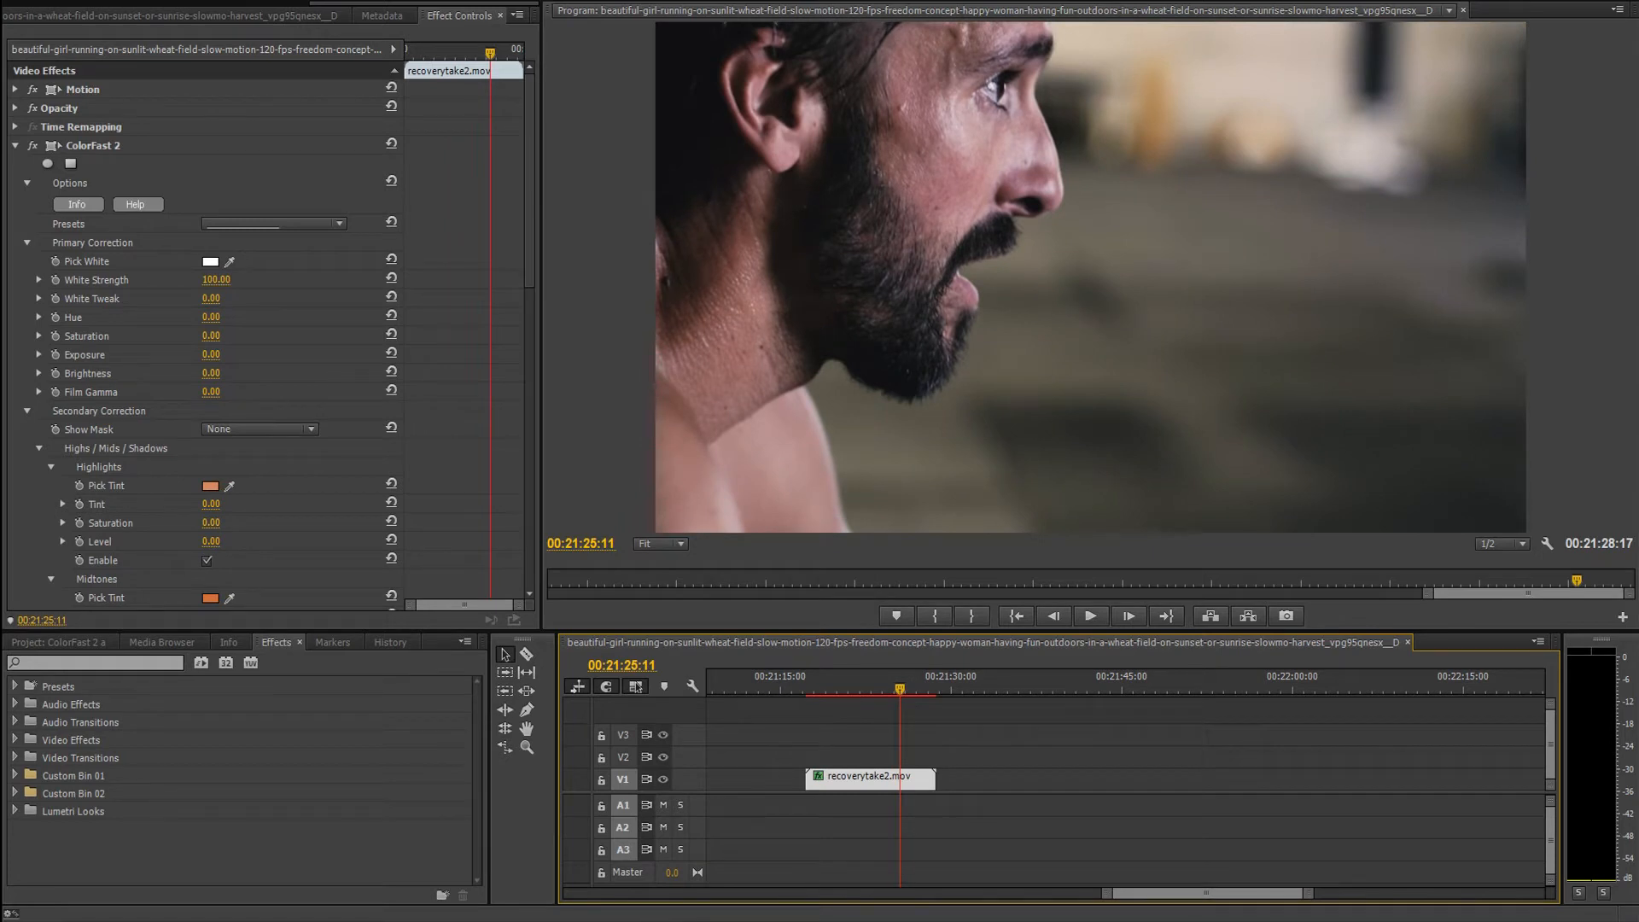
mouse_move(593, 452)
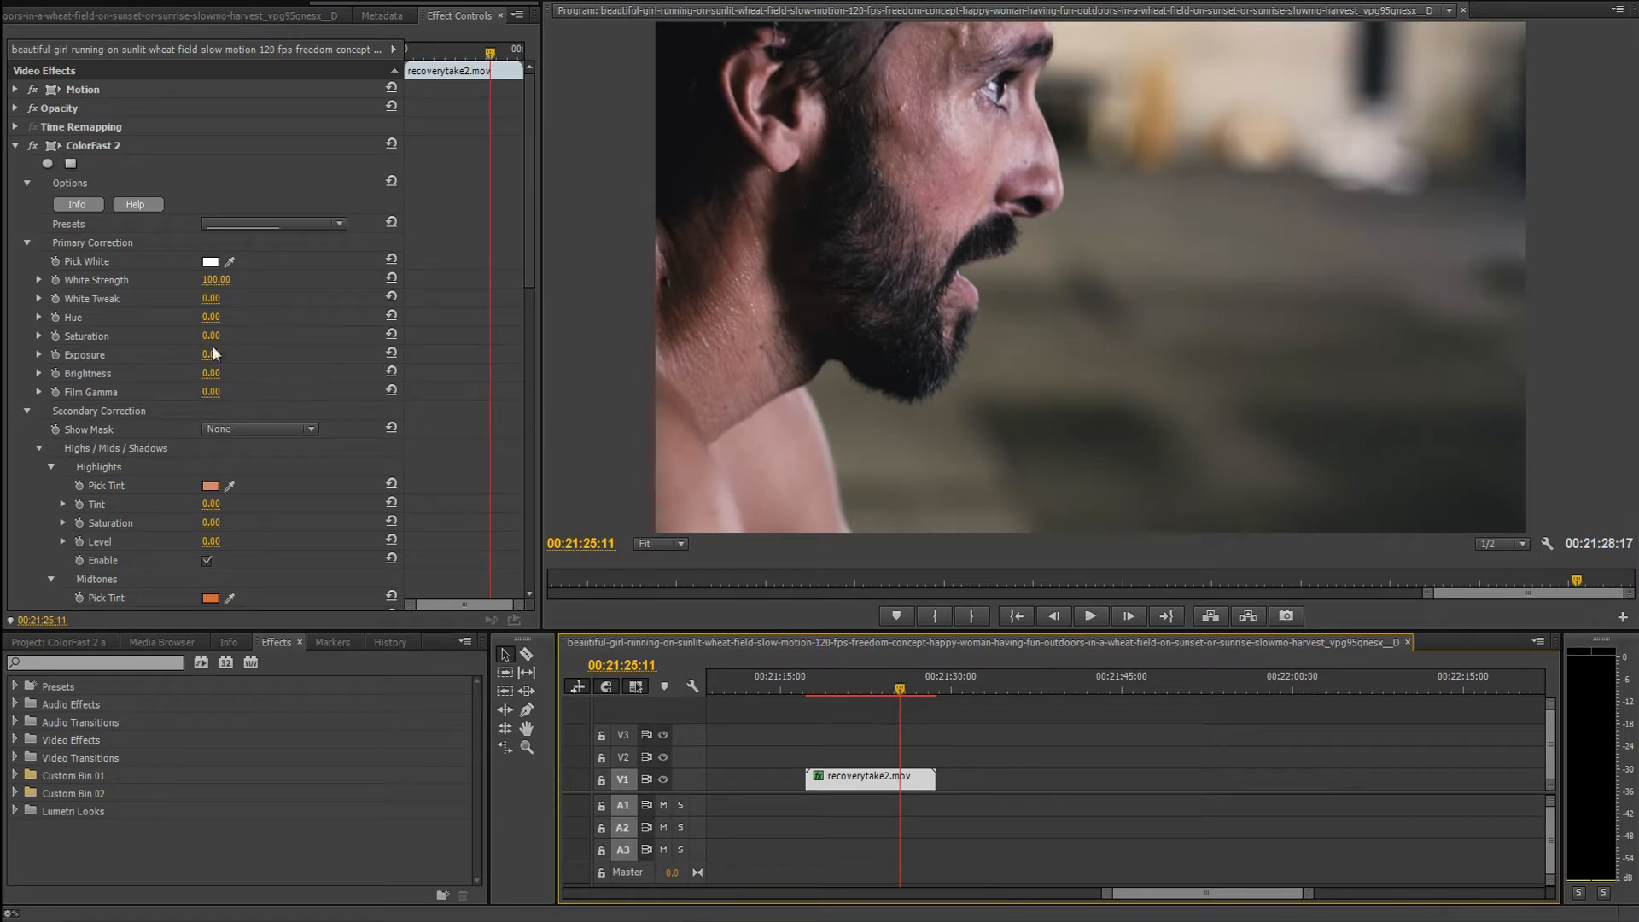
Set the close-up's Exposure to -15, Brightness 5 and Film Gamma 26.
left_click_drag(211, 355, 211, 386)
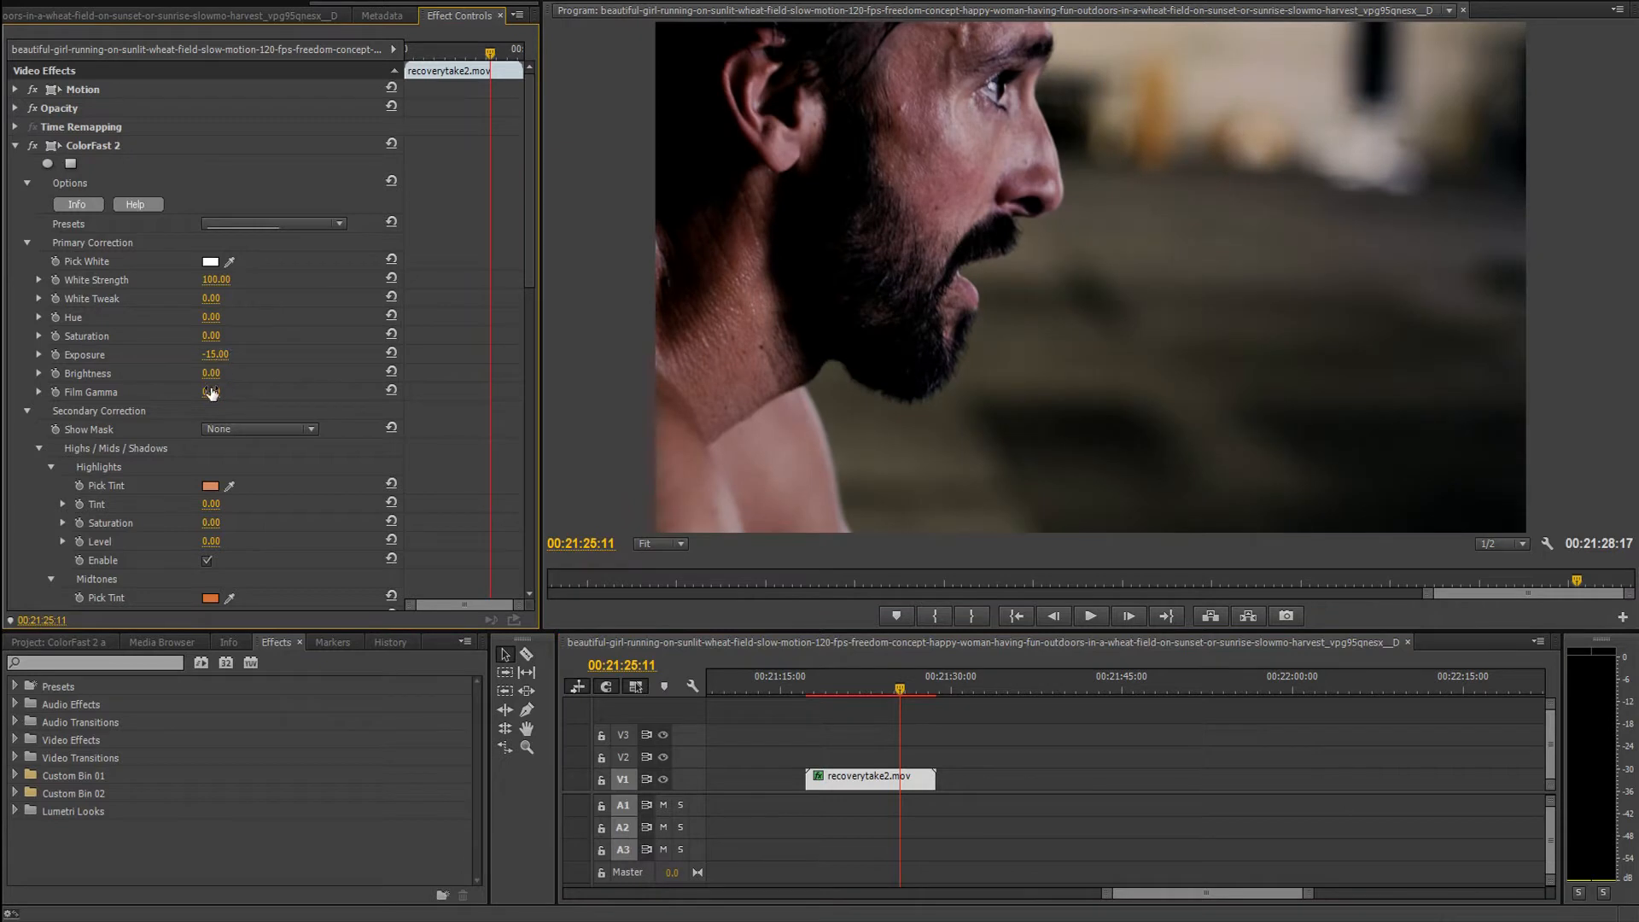
left_click_drag(209, 392, 230, 392)
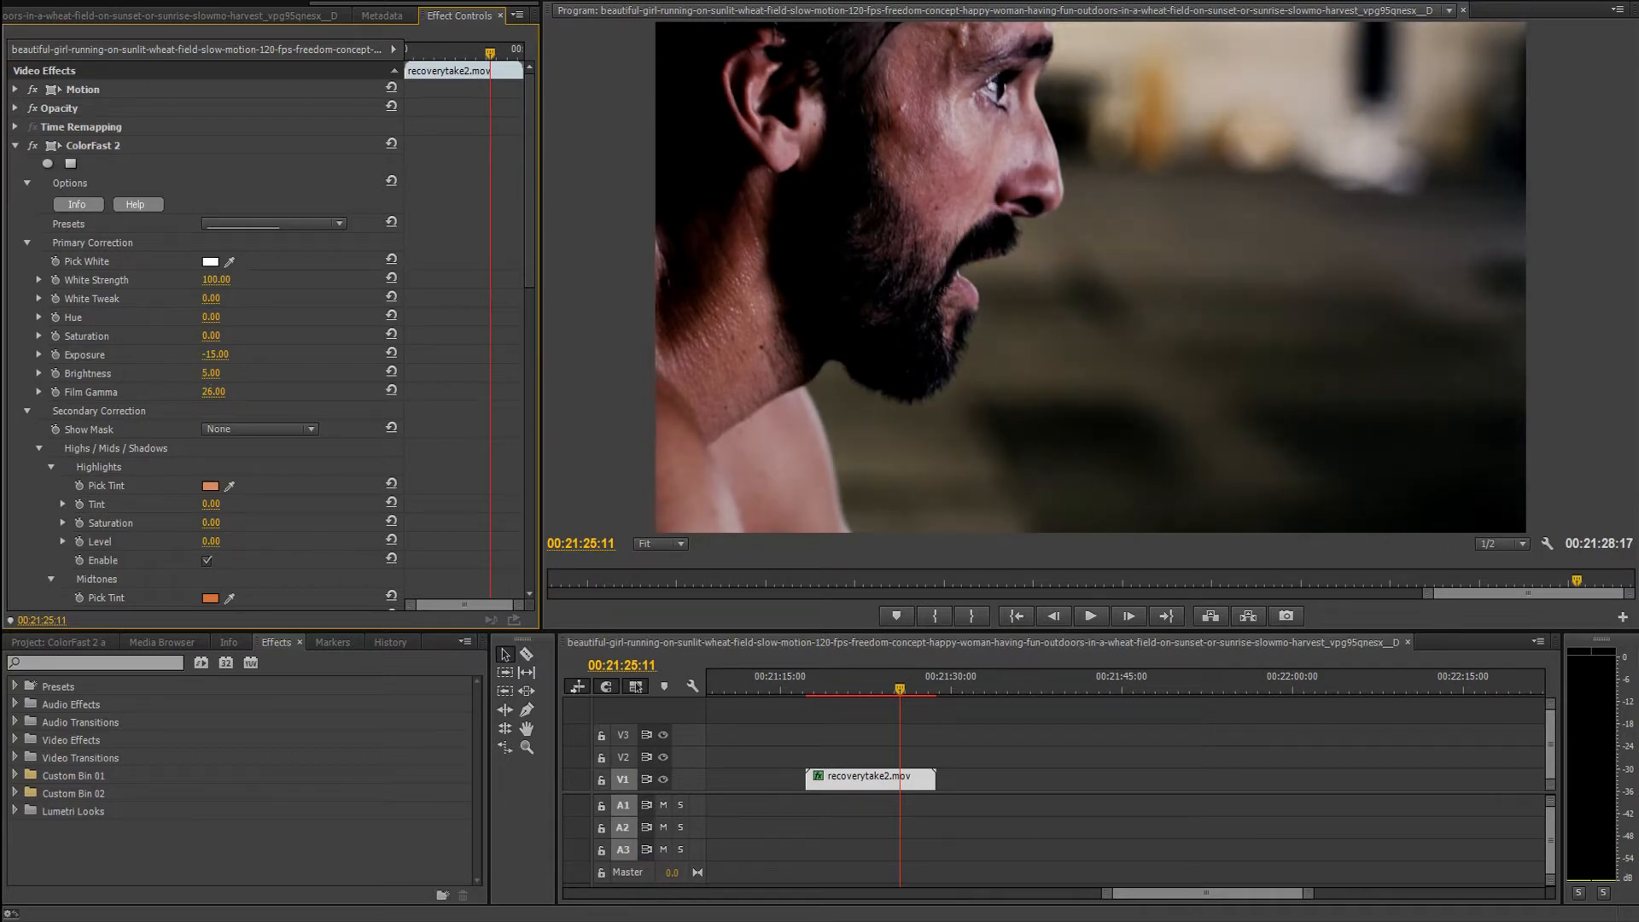
left_click_drag(213, 373, 219, 373)
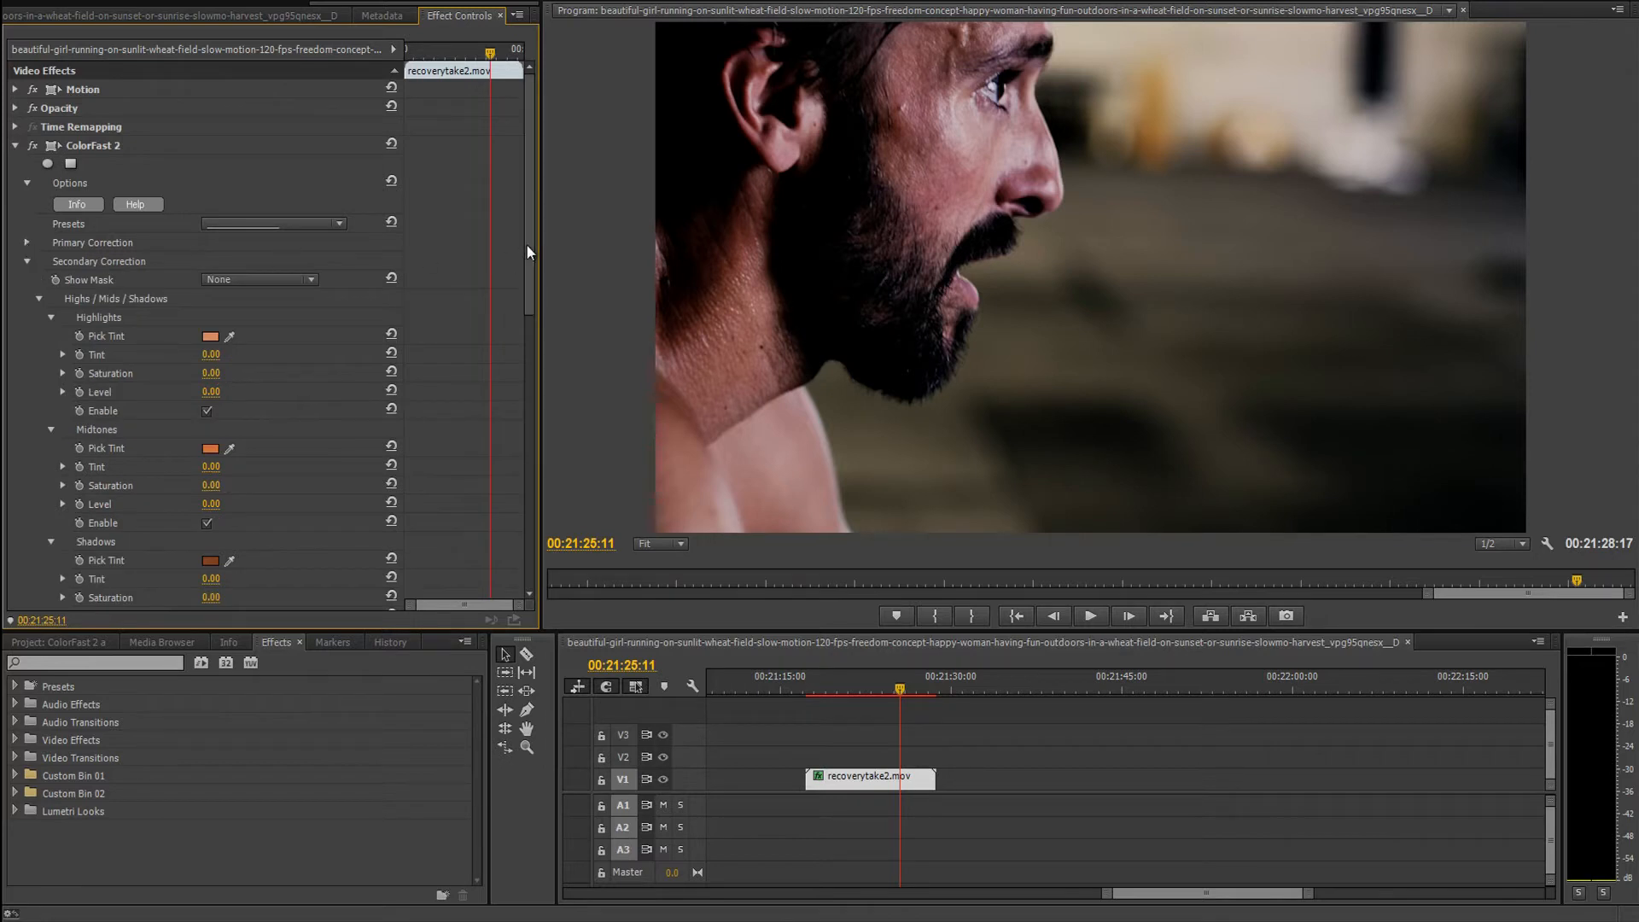
Preview the highlights, midtones and shadows masks through Show Mask.
scroll("down", 3)
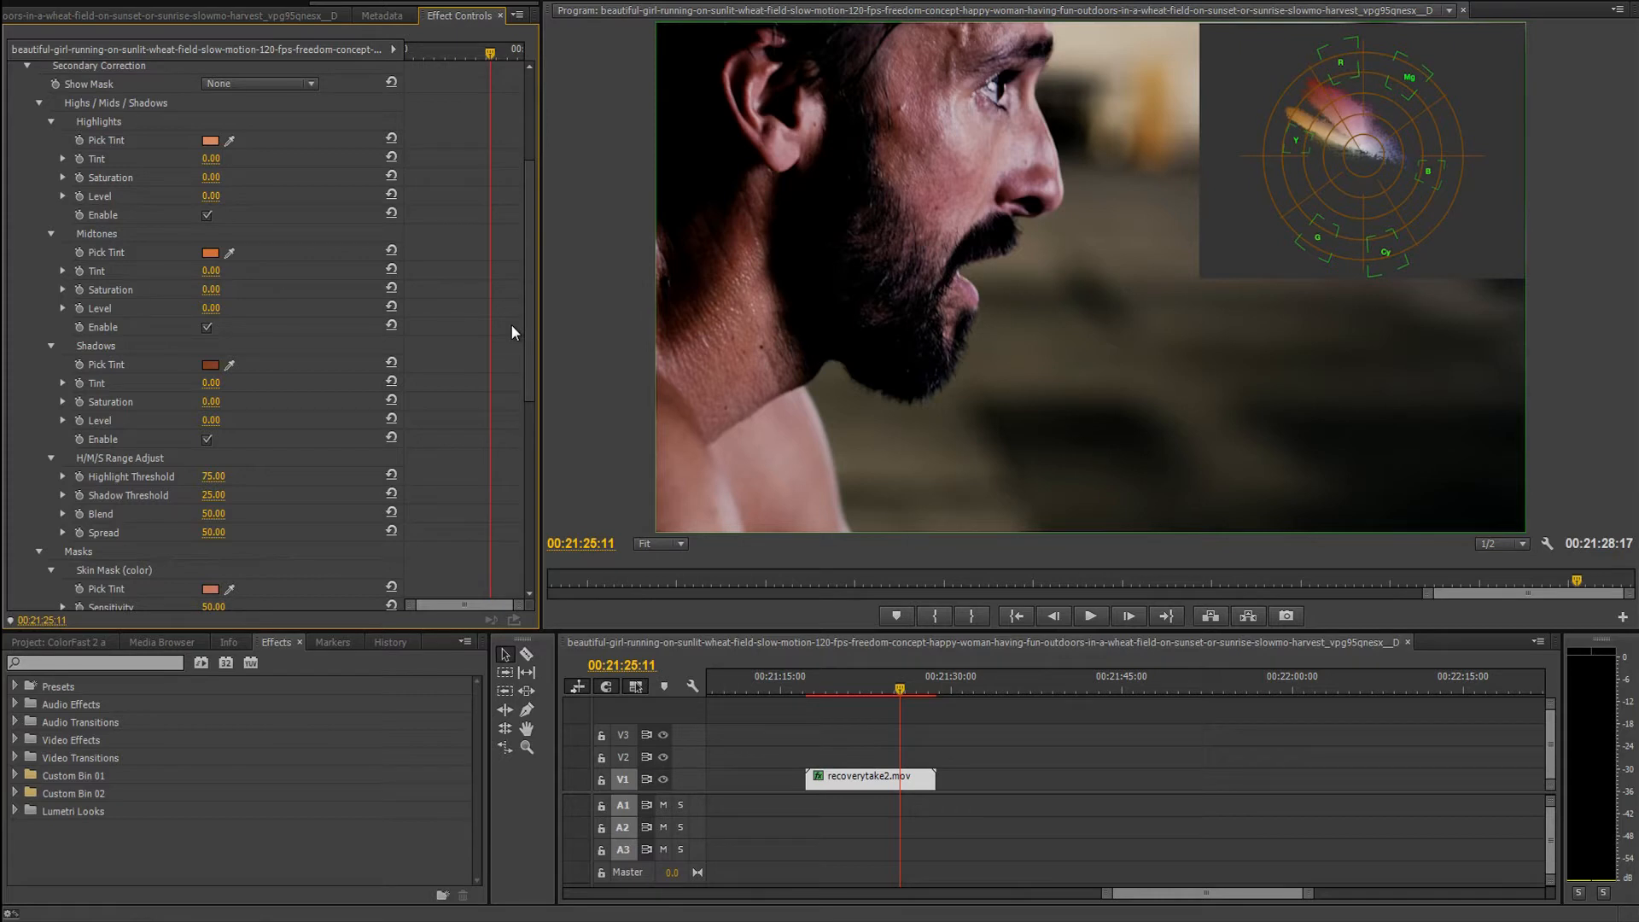
left_click(258, 84)
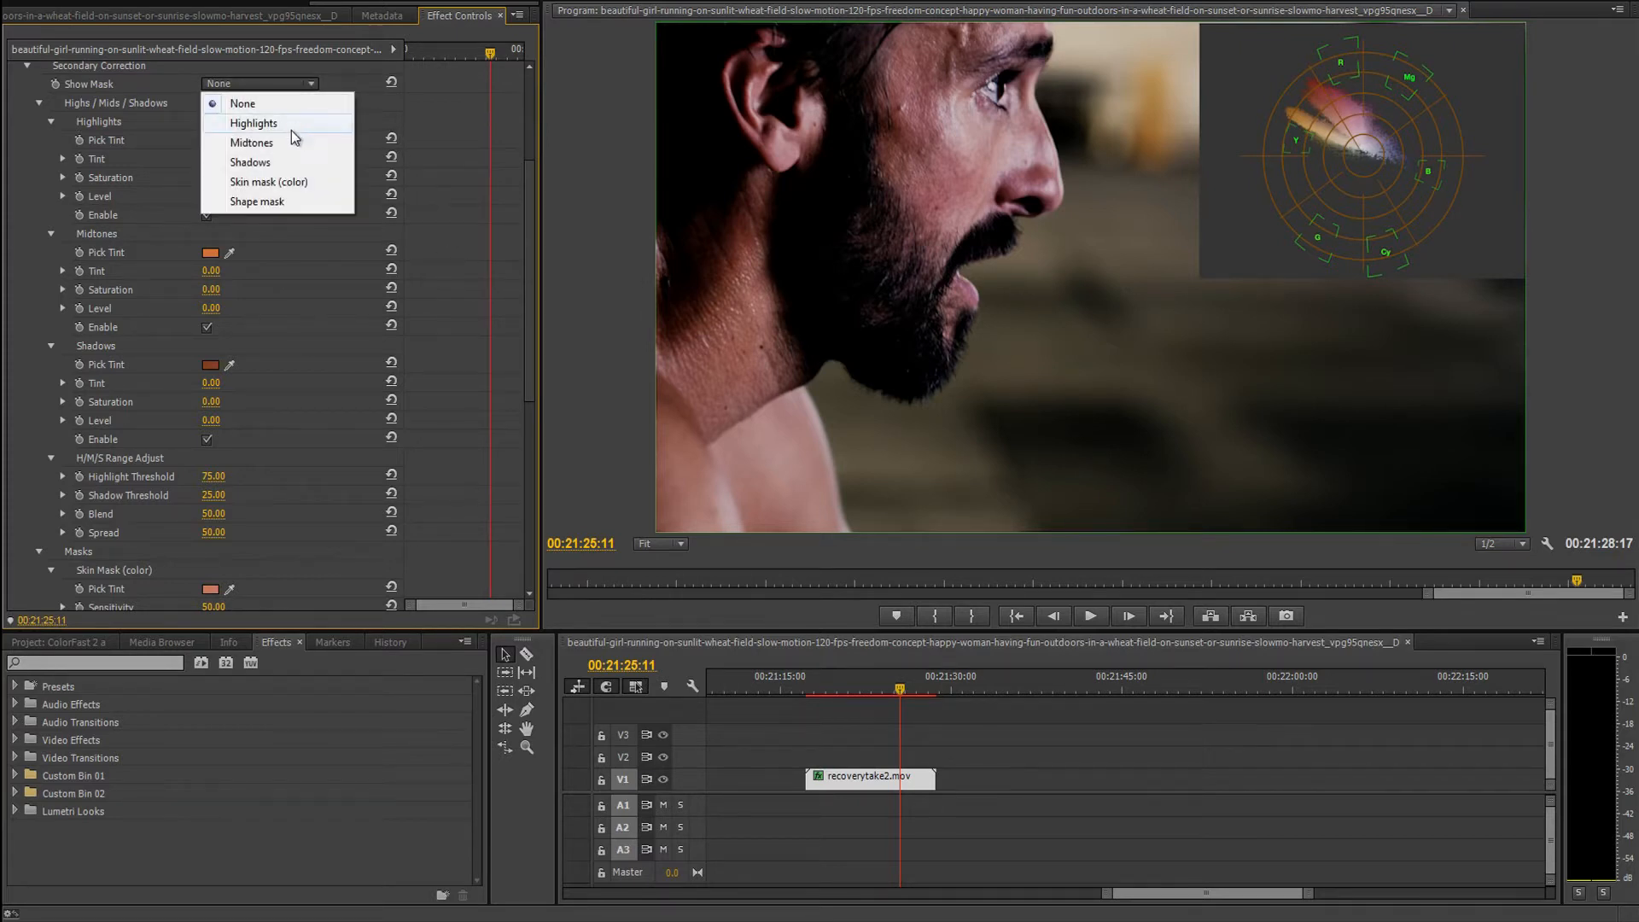
left_click(254, 122)
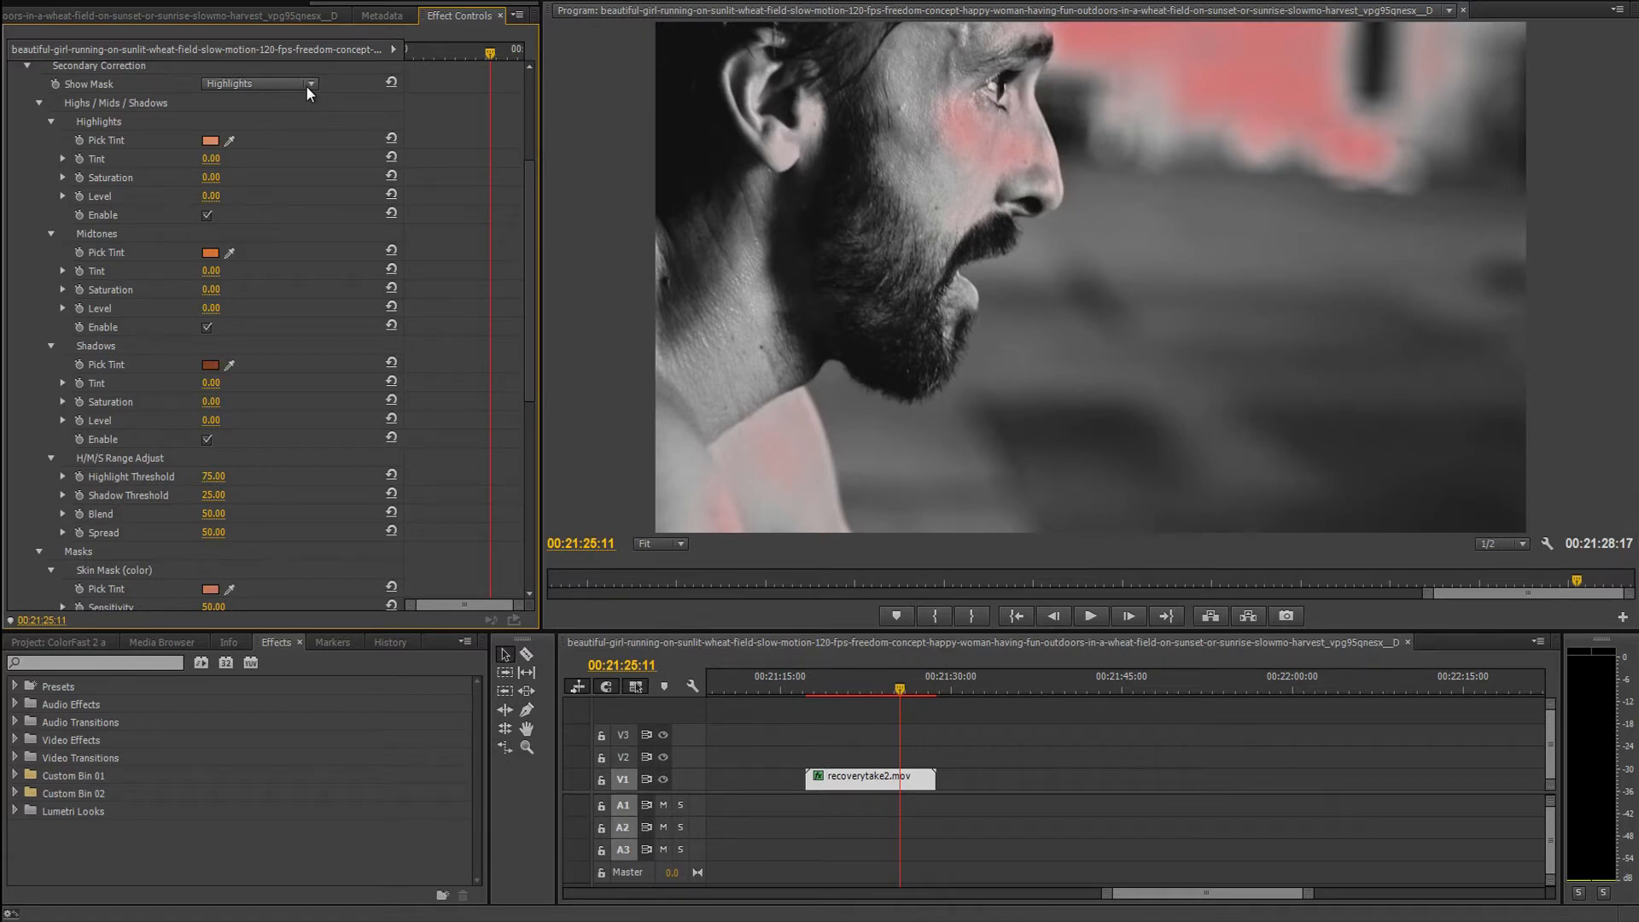
left_click(257, 83)
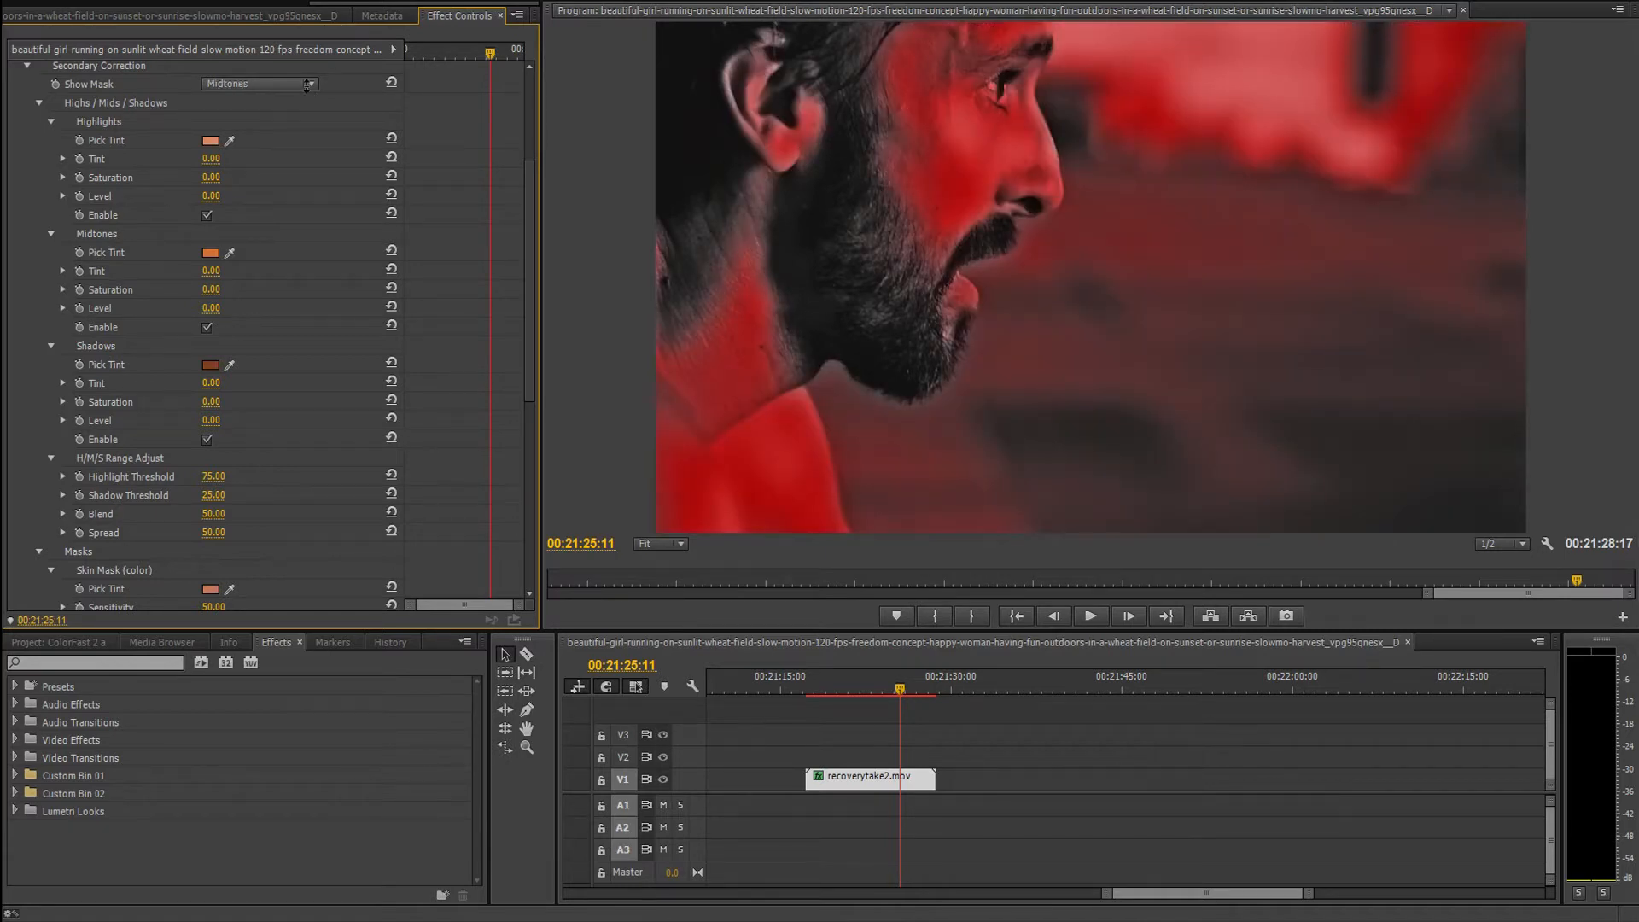
left_click(258, 84)
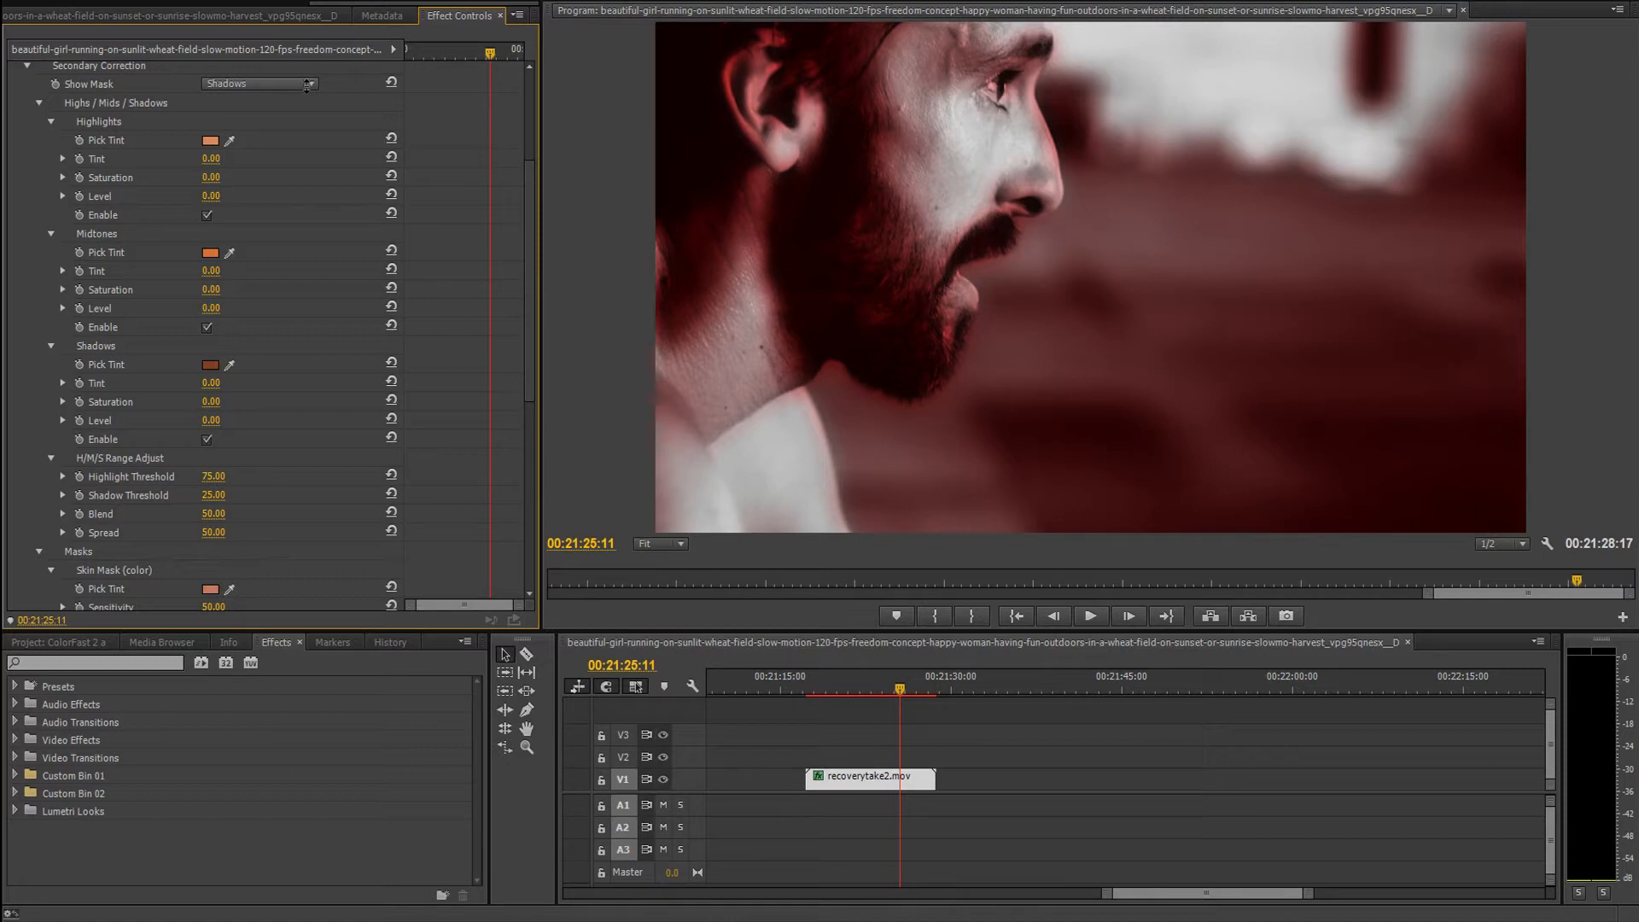
left_click(258, 83)
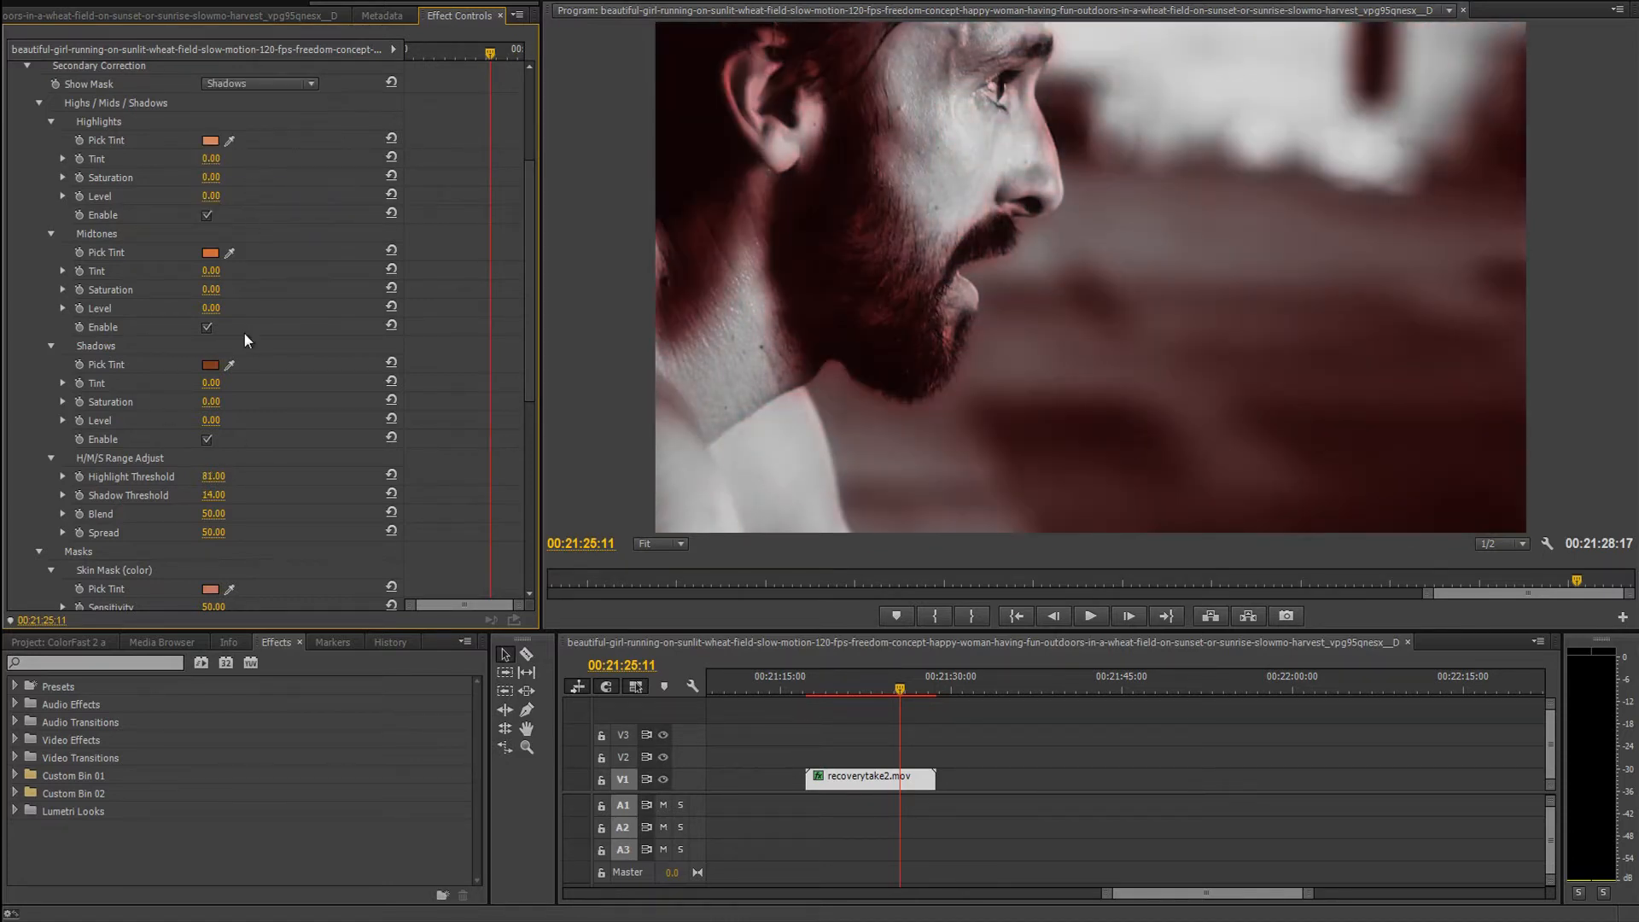
Set Shadow Threshold to 24, Blend to 55 and Spread to 37.
left_click_drag(214, 495, 220, 513)
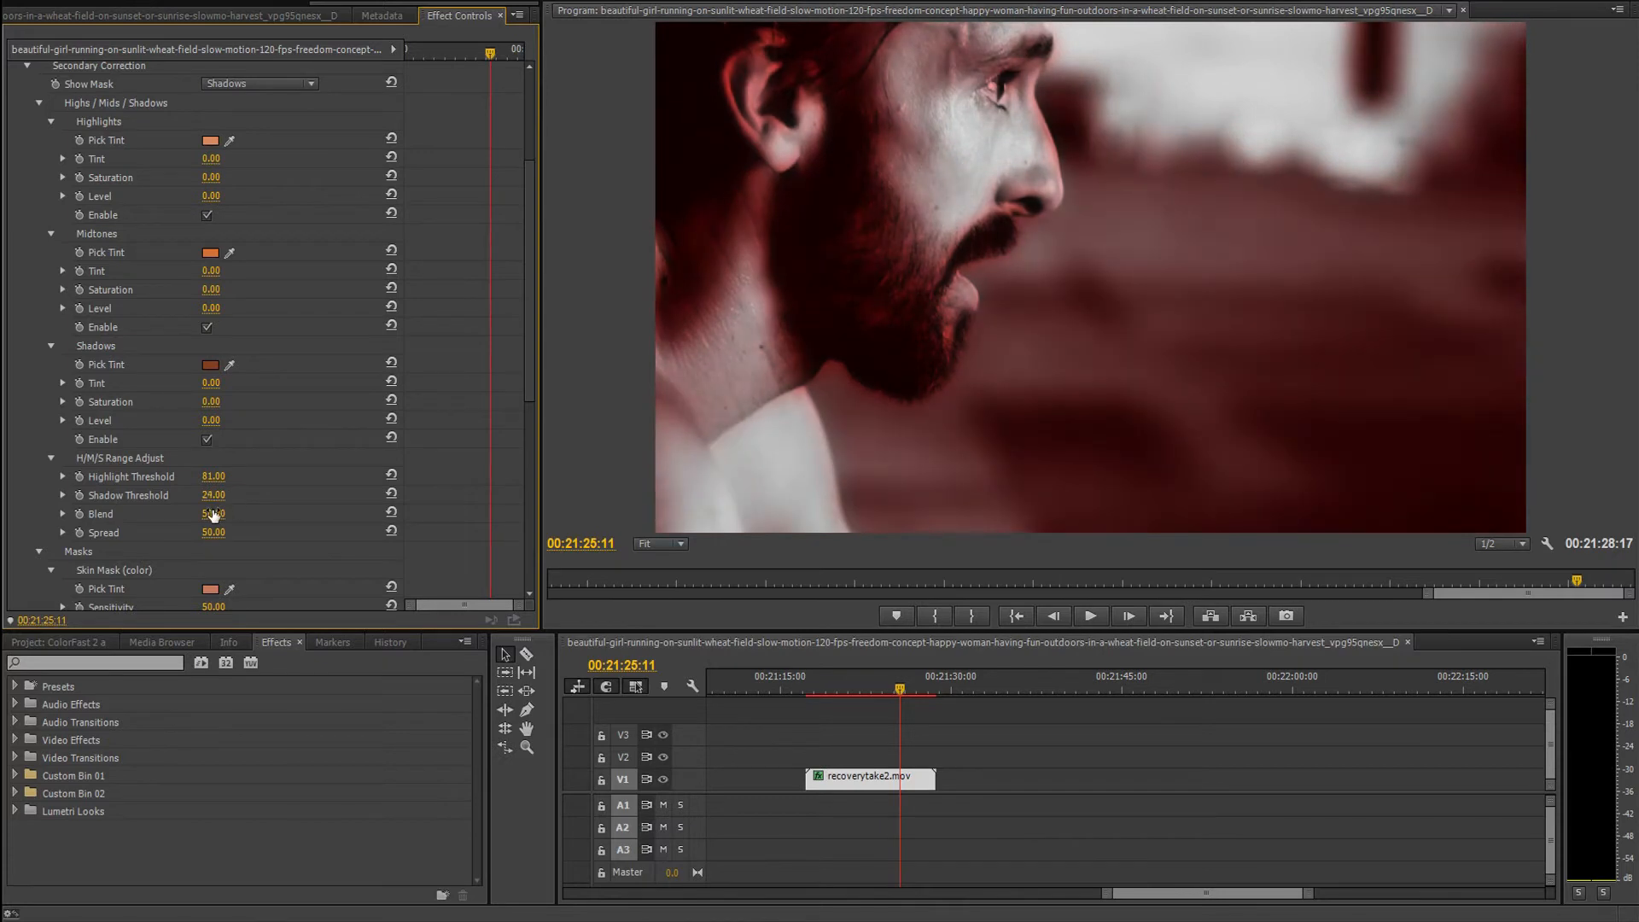
left_click_drag(214, 513, 217, 513)
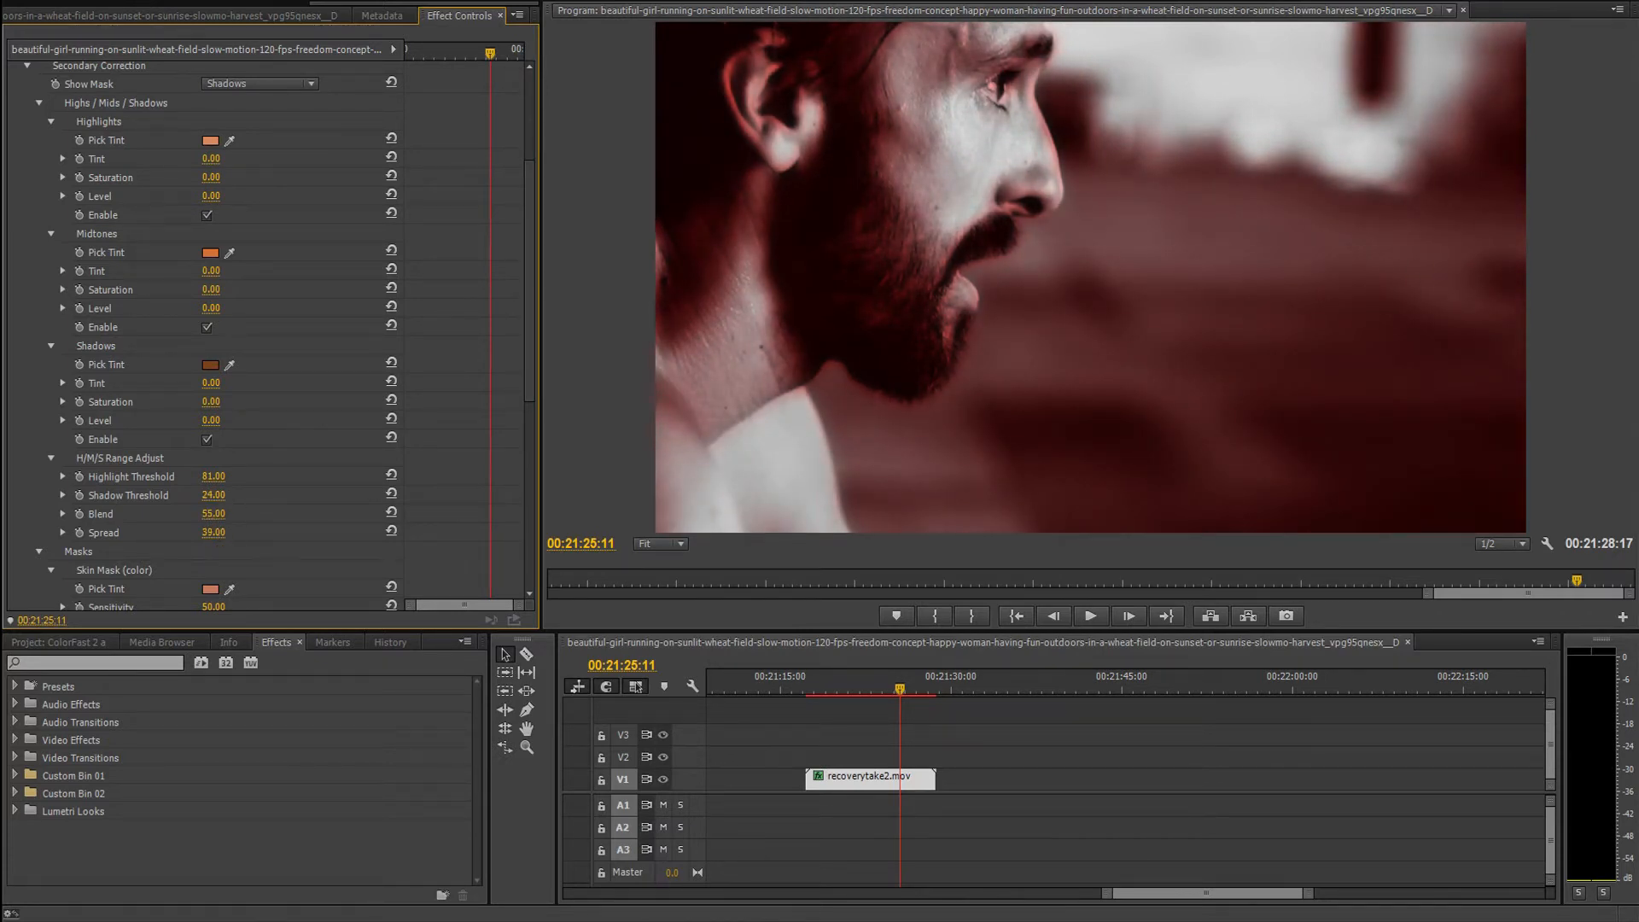
left_click_drag(215, 532, 210, 532)
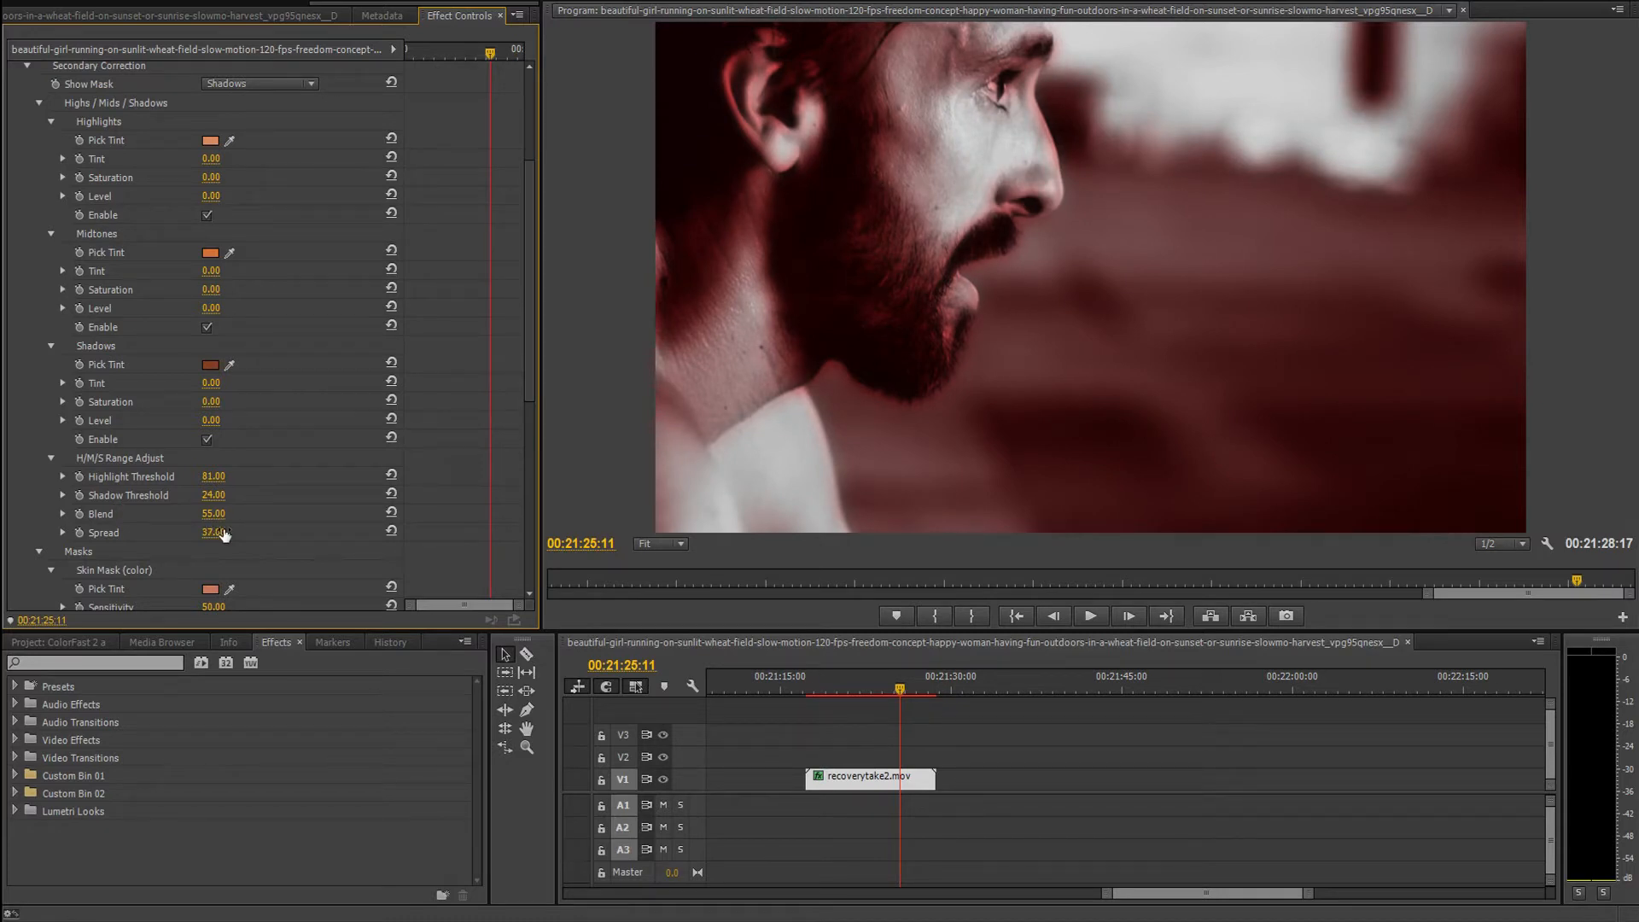
scroll("down", 3)
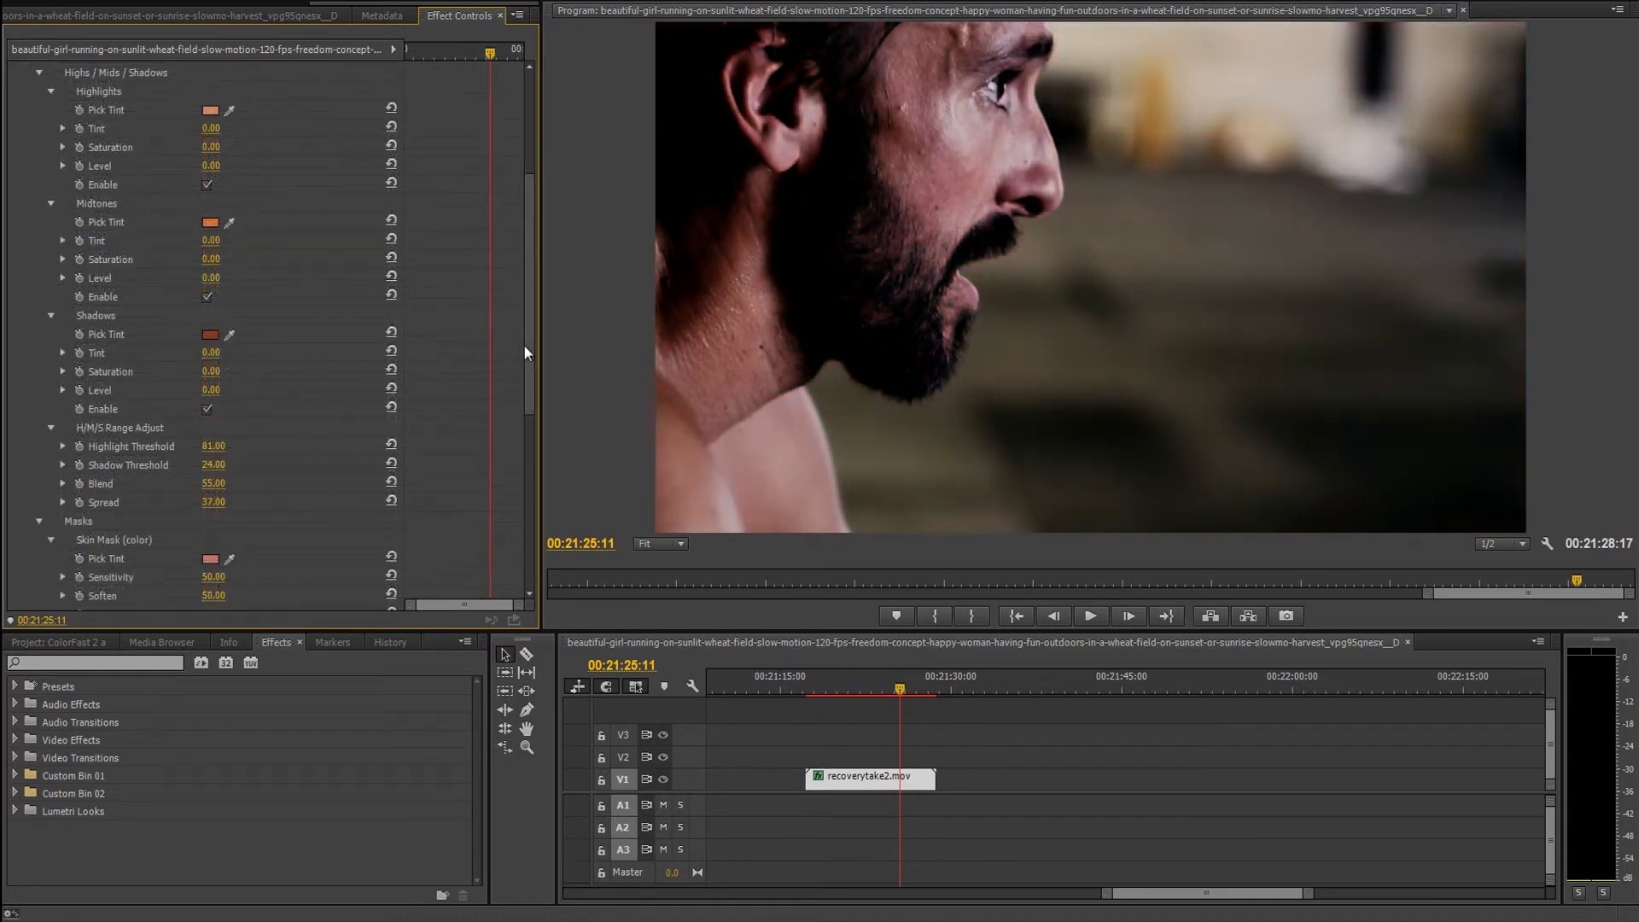
Tint the highlights orange at strength 30 with saturation 14.
left_click(210, 110)
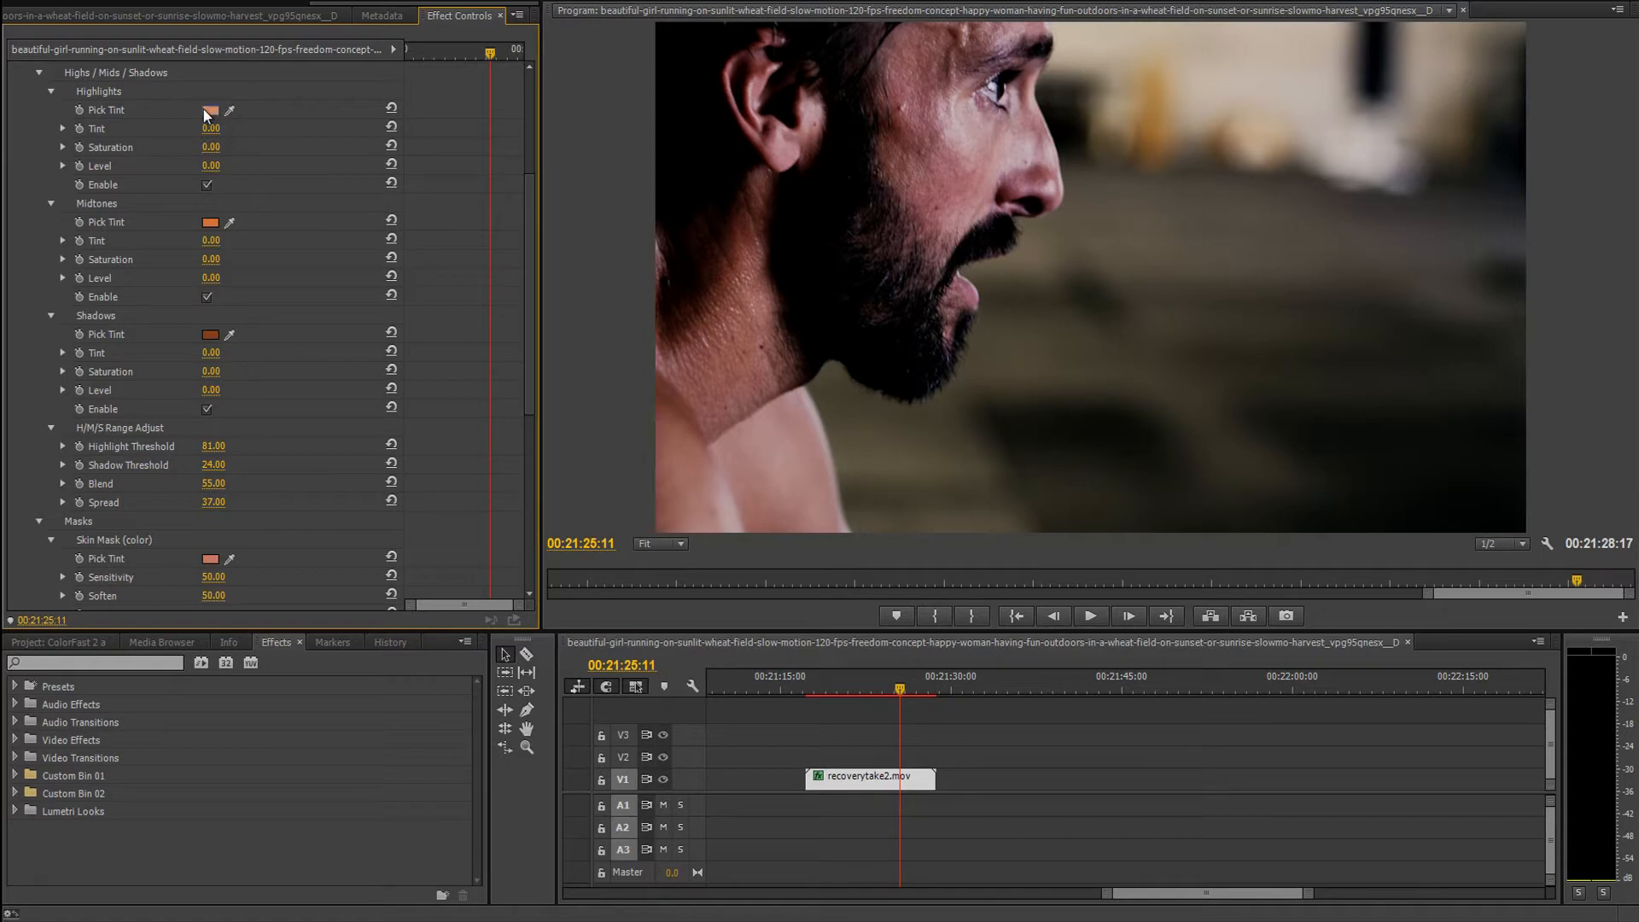
left_click(208, 110)
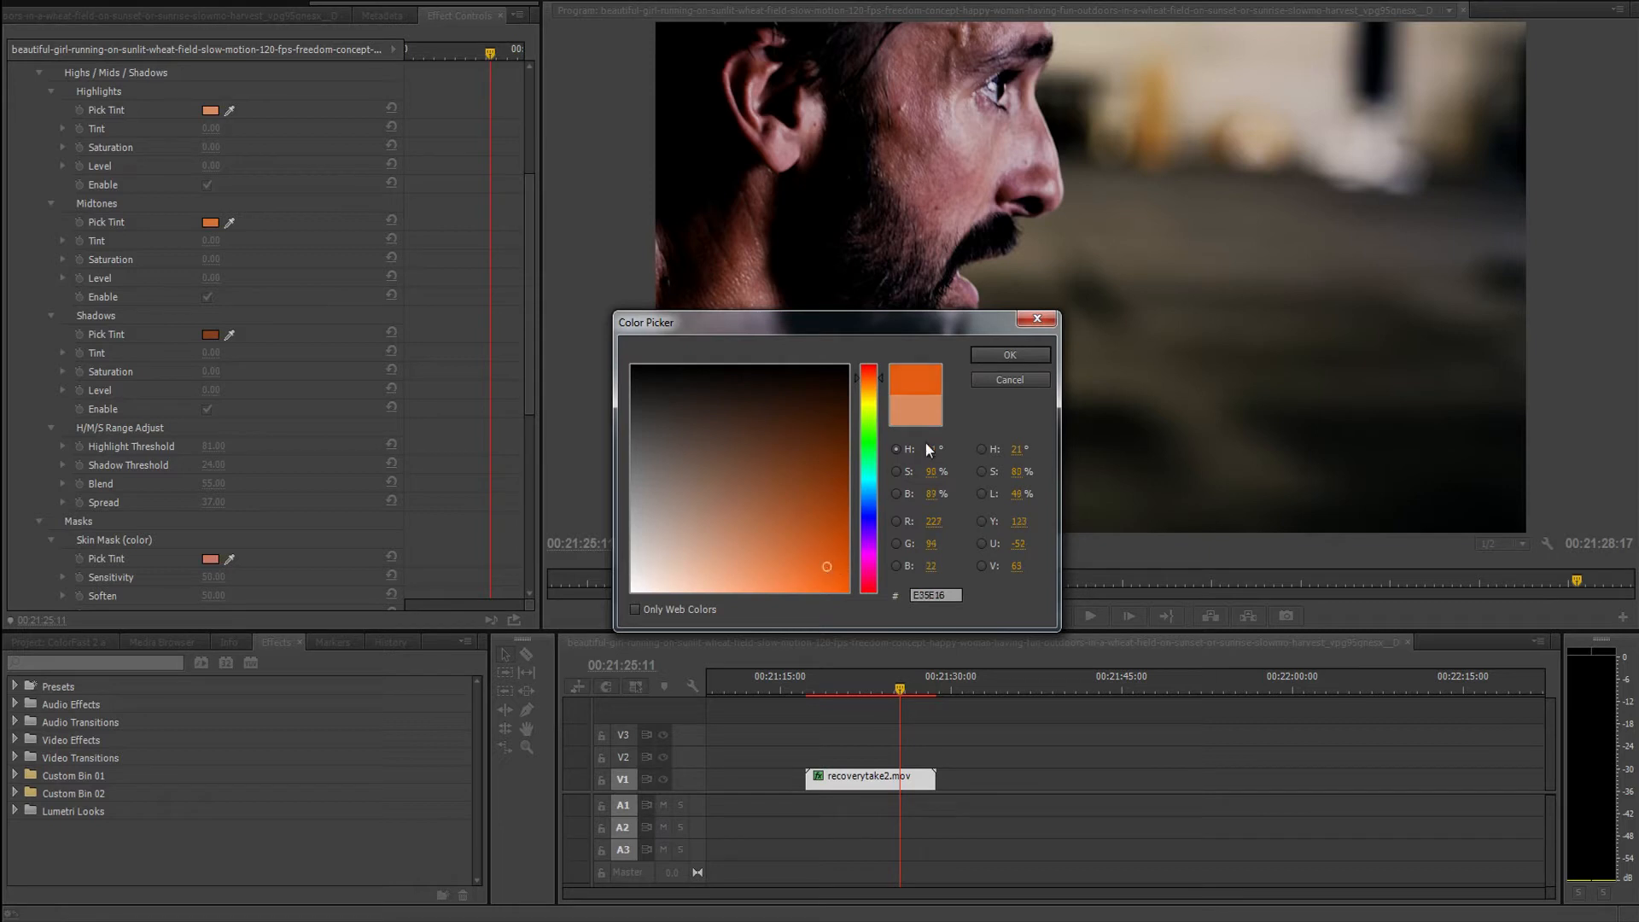
left_click(1006, 354)
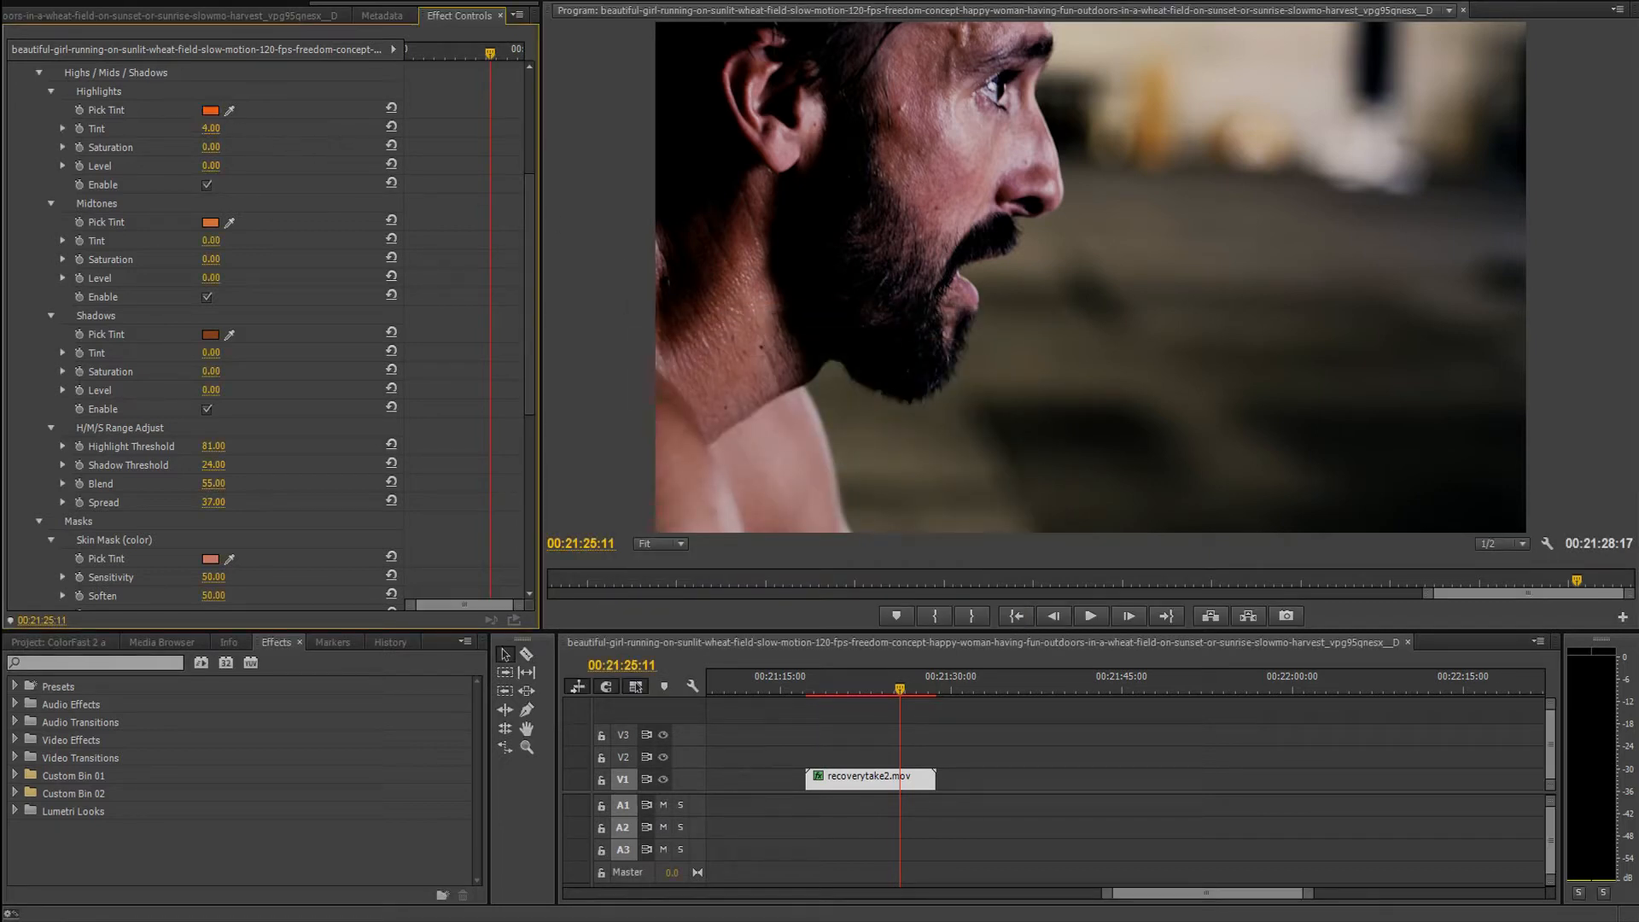
left_click_drag(211, 129, 211, 127)
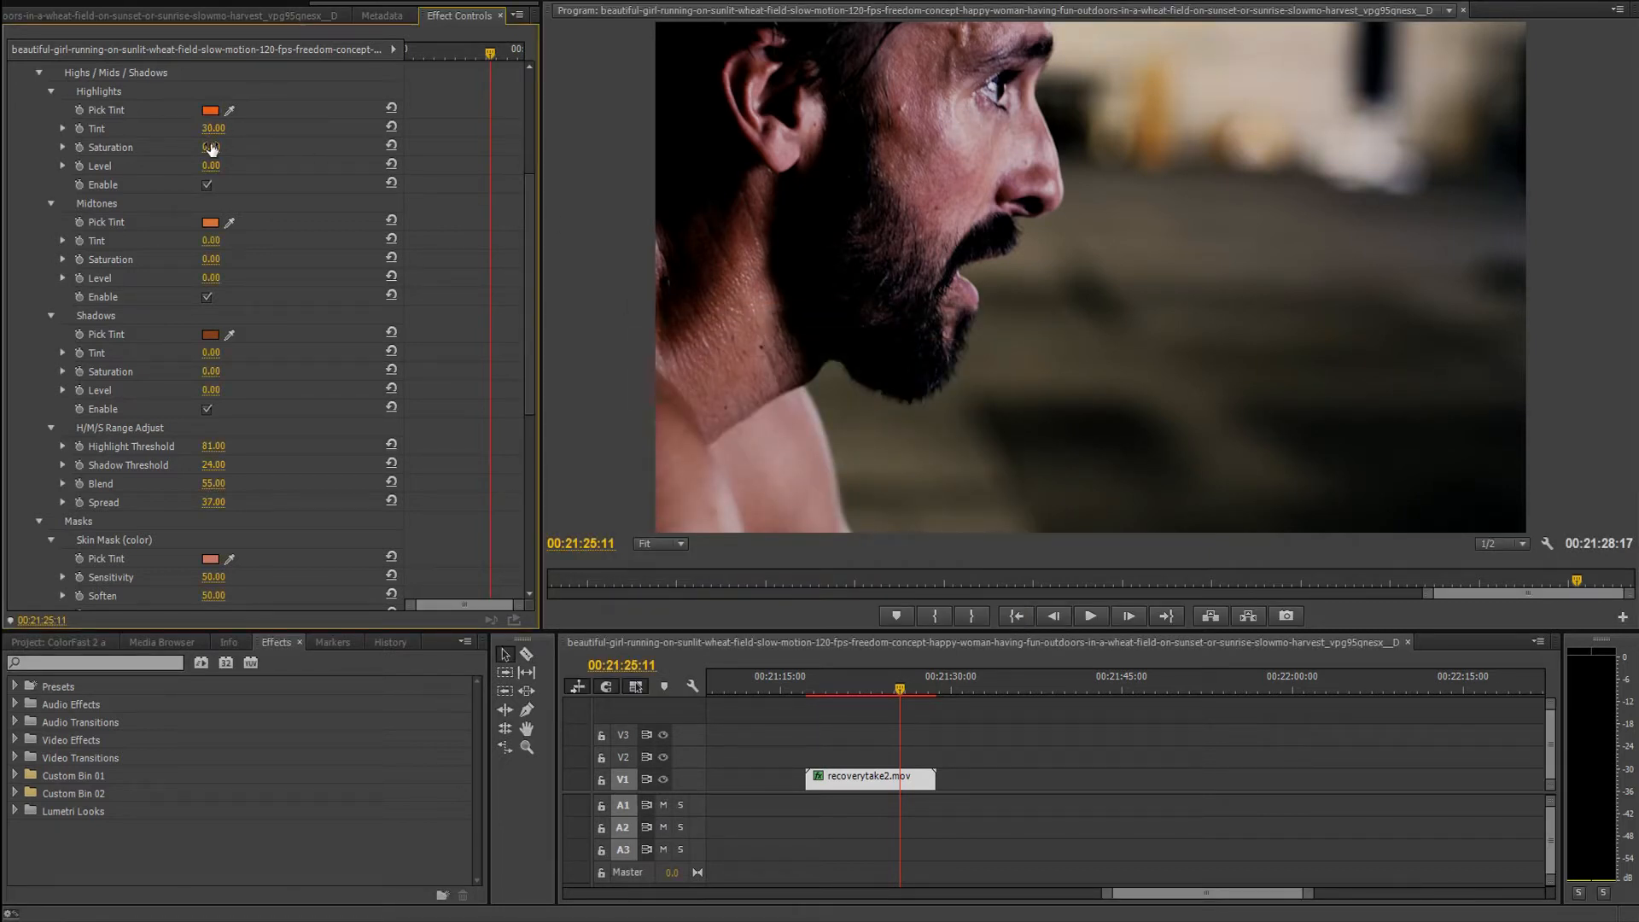
left_click_drag(211, 146, 231, 146)
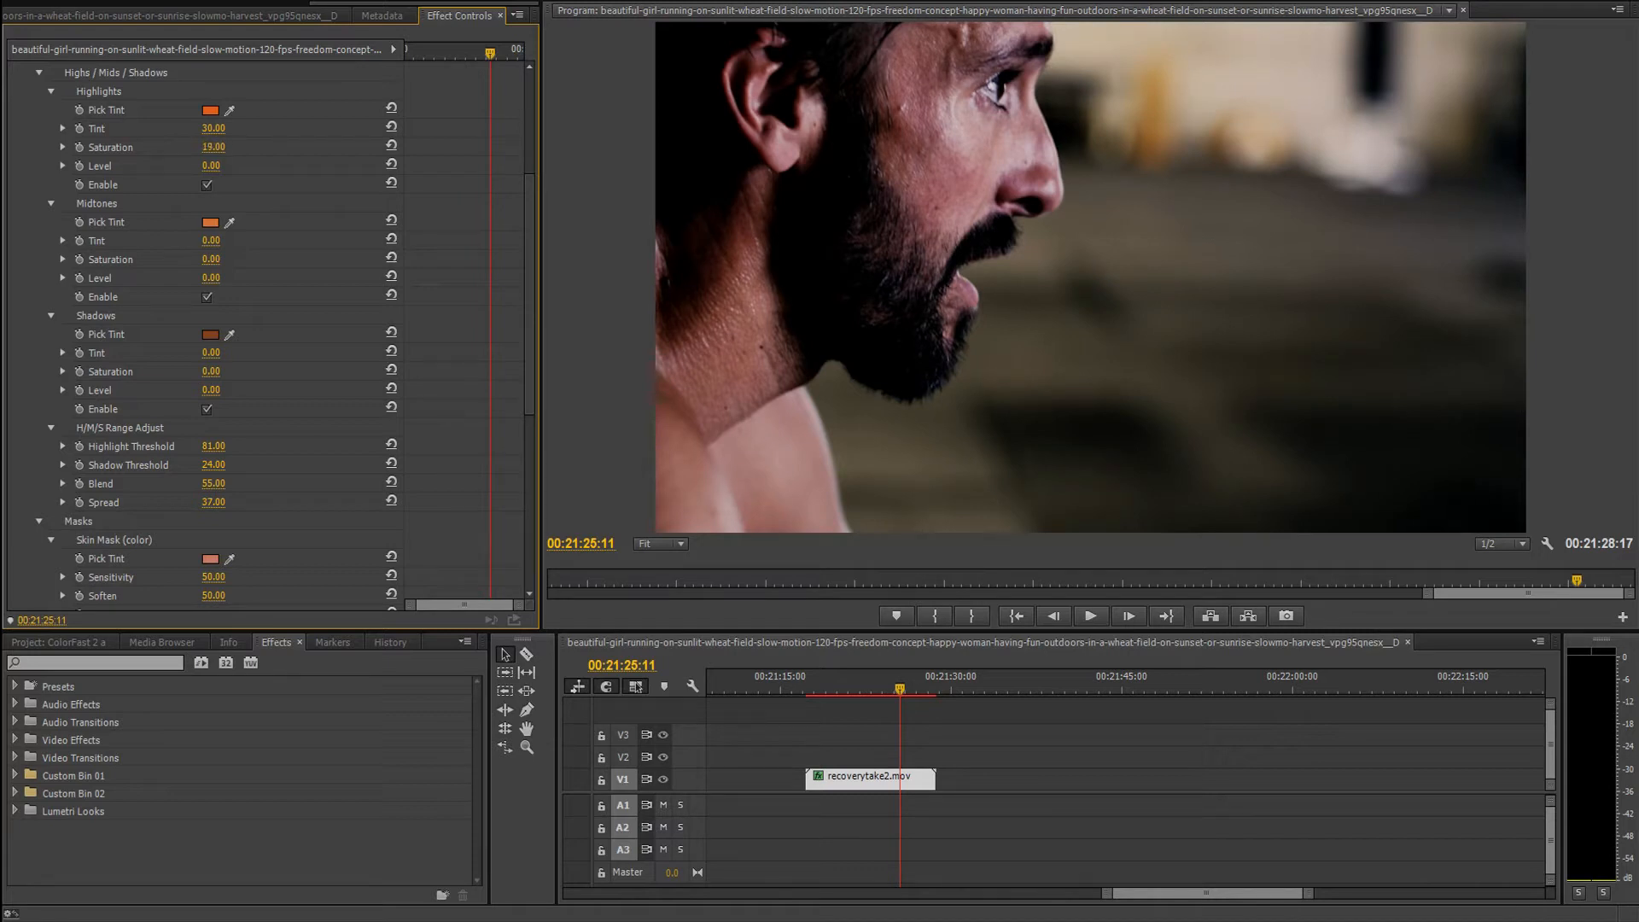
left_click_drag(220, 146, 204, 146)
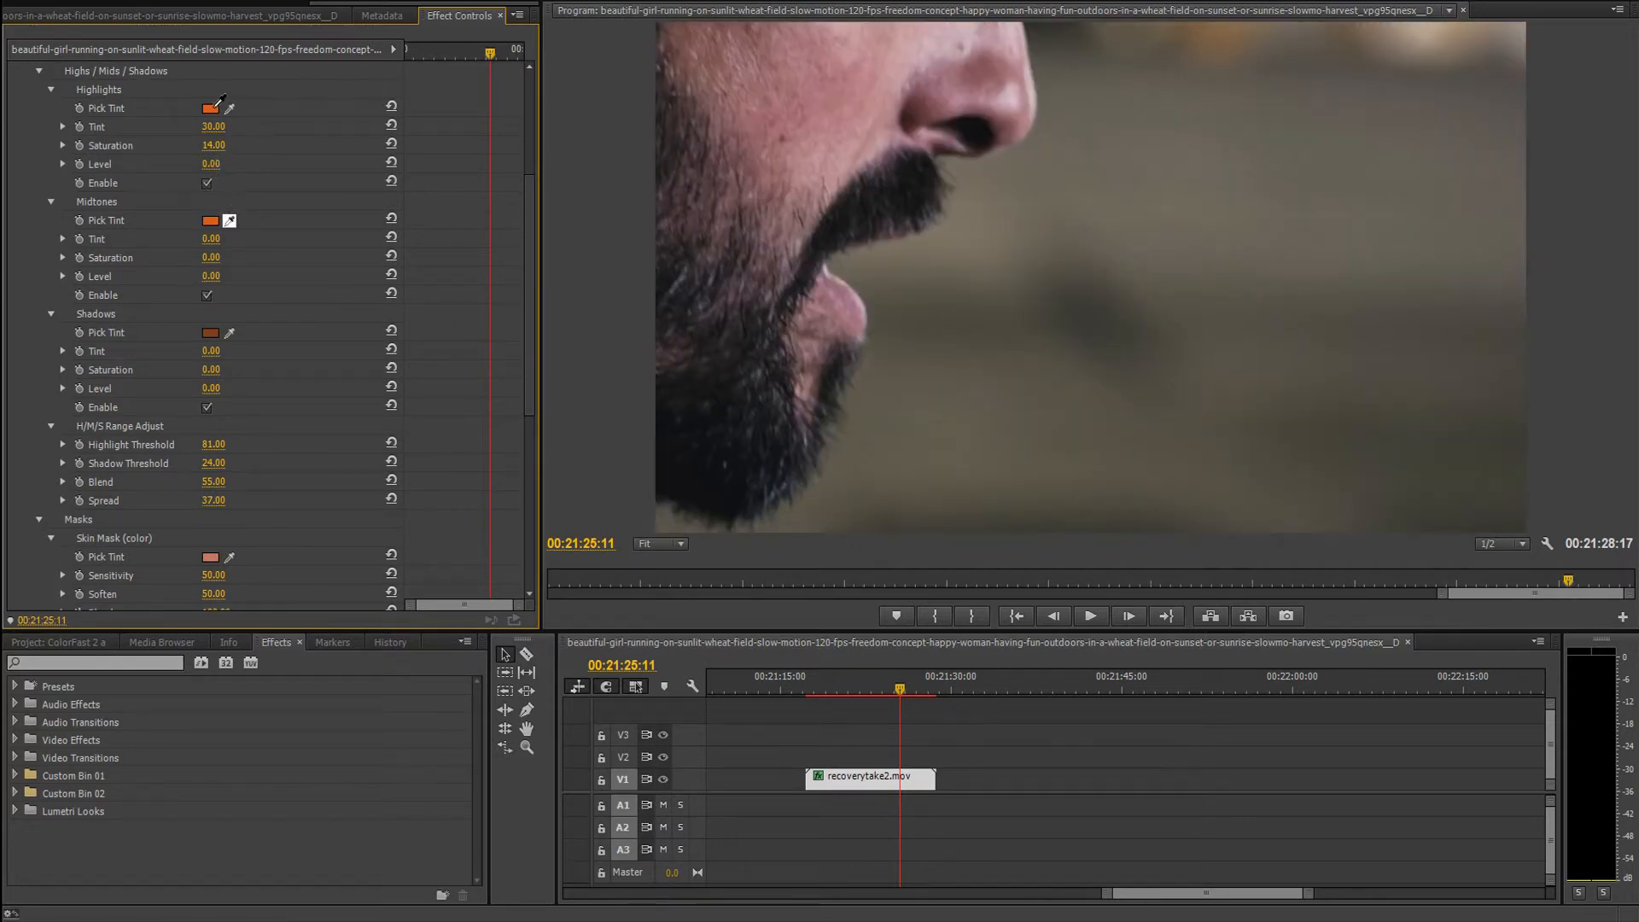
Tint midtones light orange at 25; set shadows Tint -53, Saturation -24, Level -9.
left_click(210, 107)
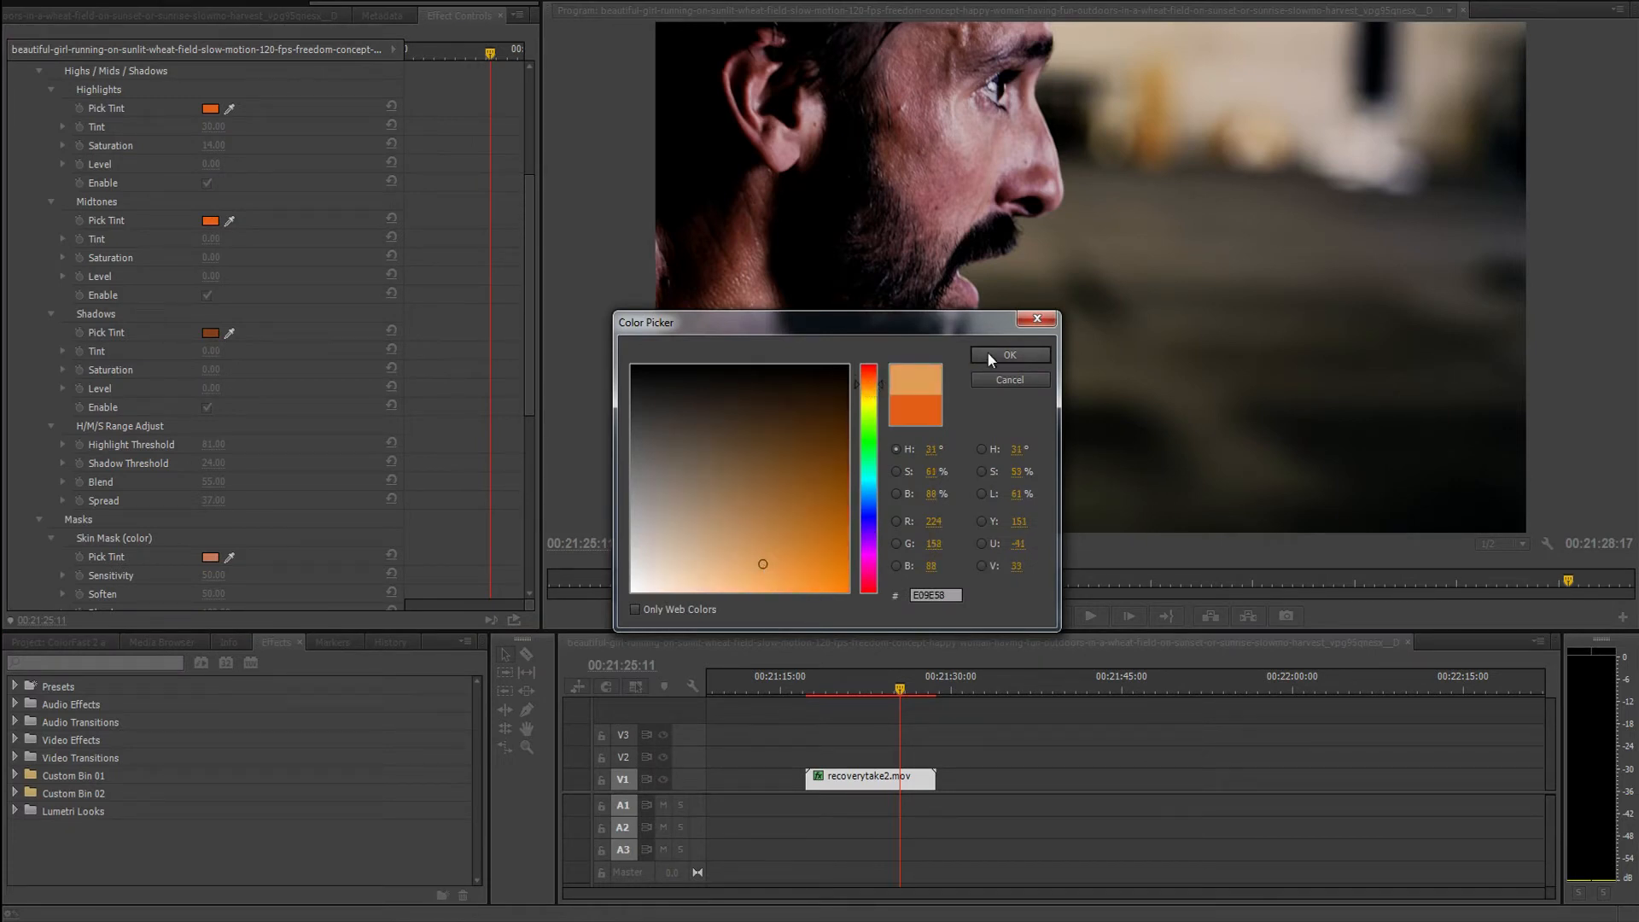
left_click(1007, 355)
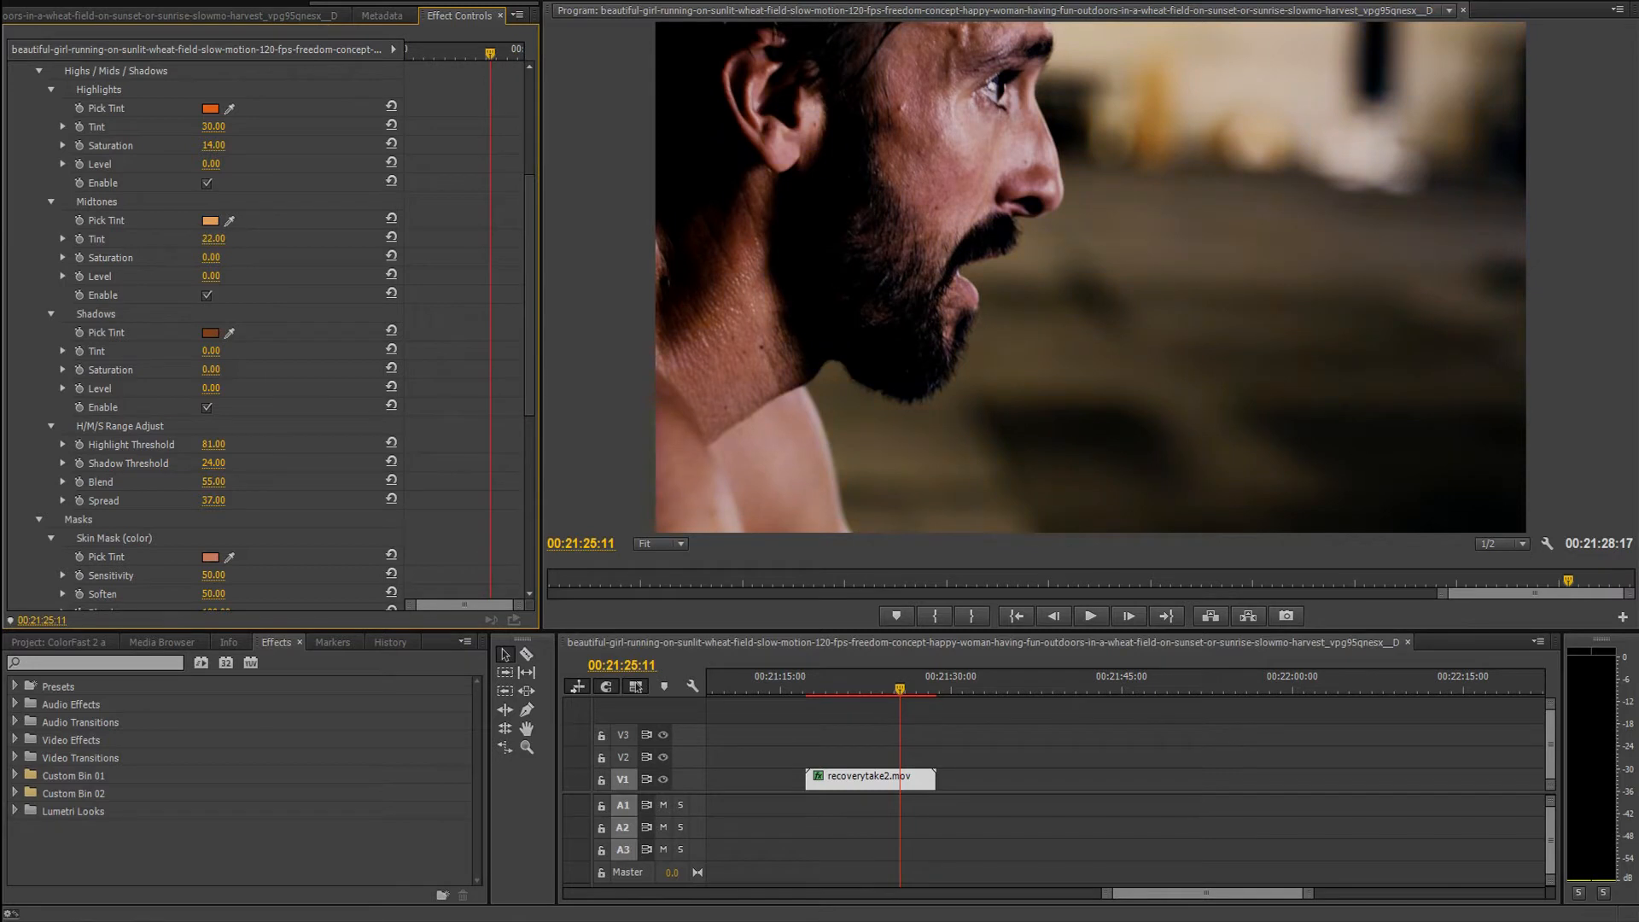
left_click_drag(214, 239, 219, 238)
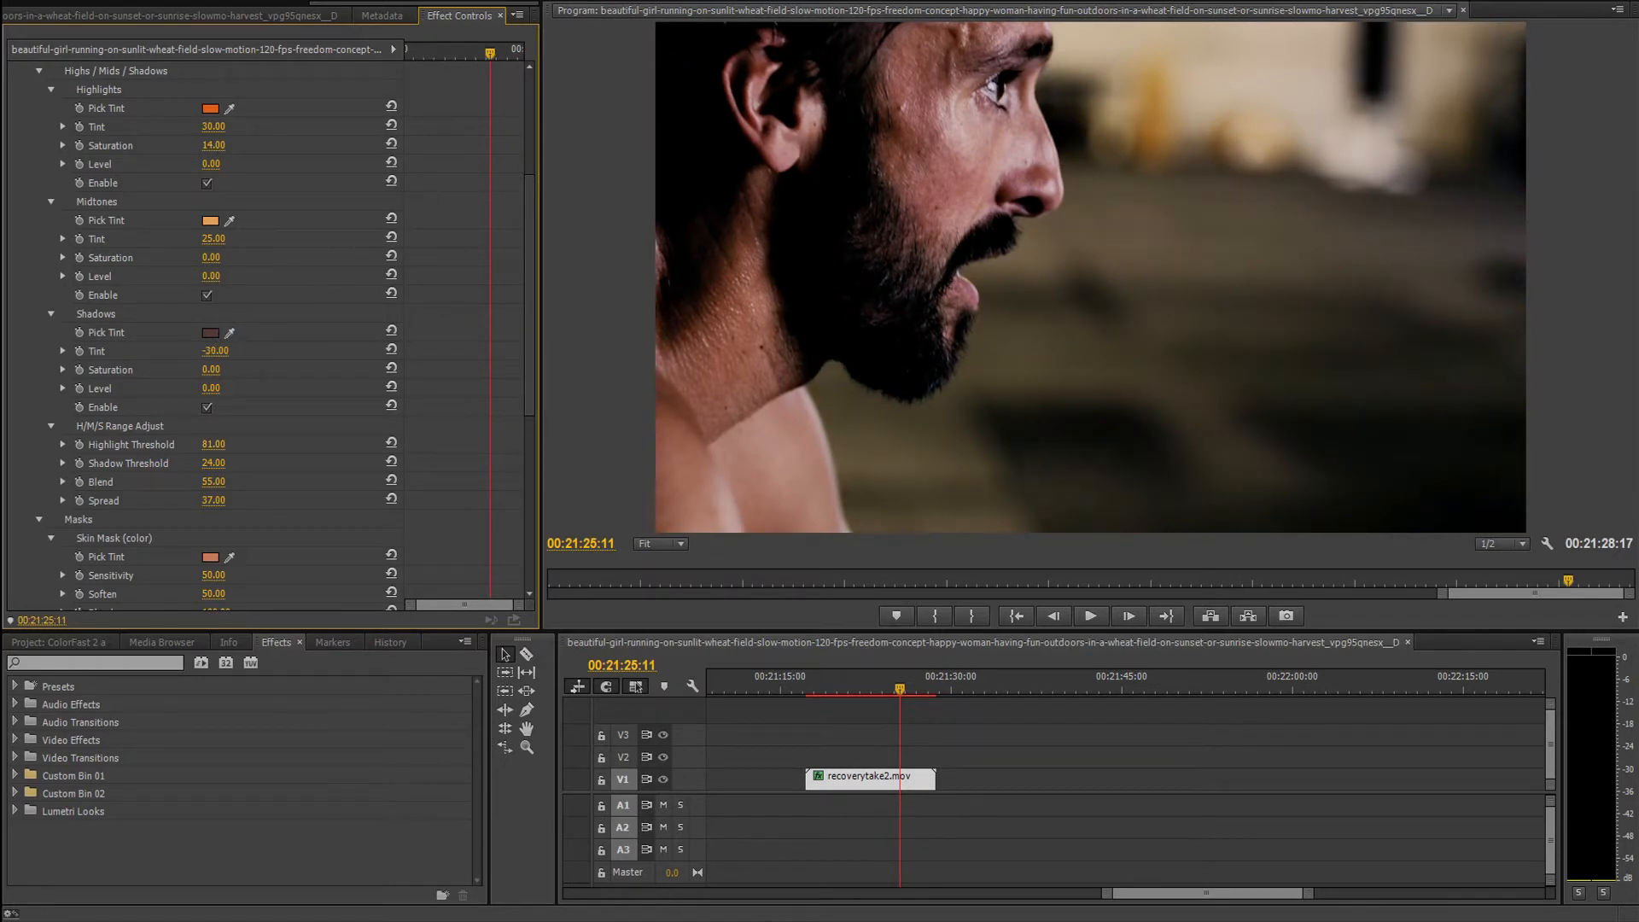
left_click_drag(215, 350, 188, 351)
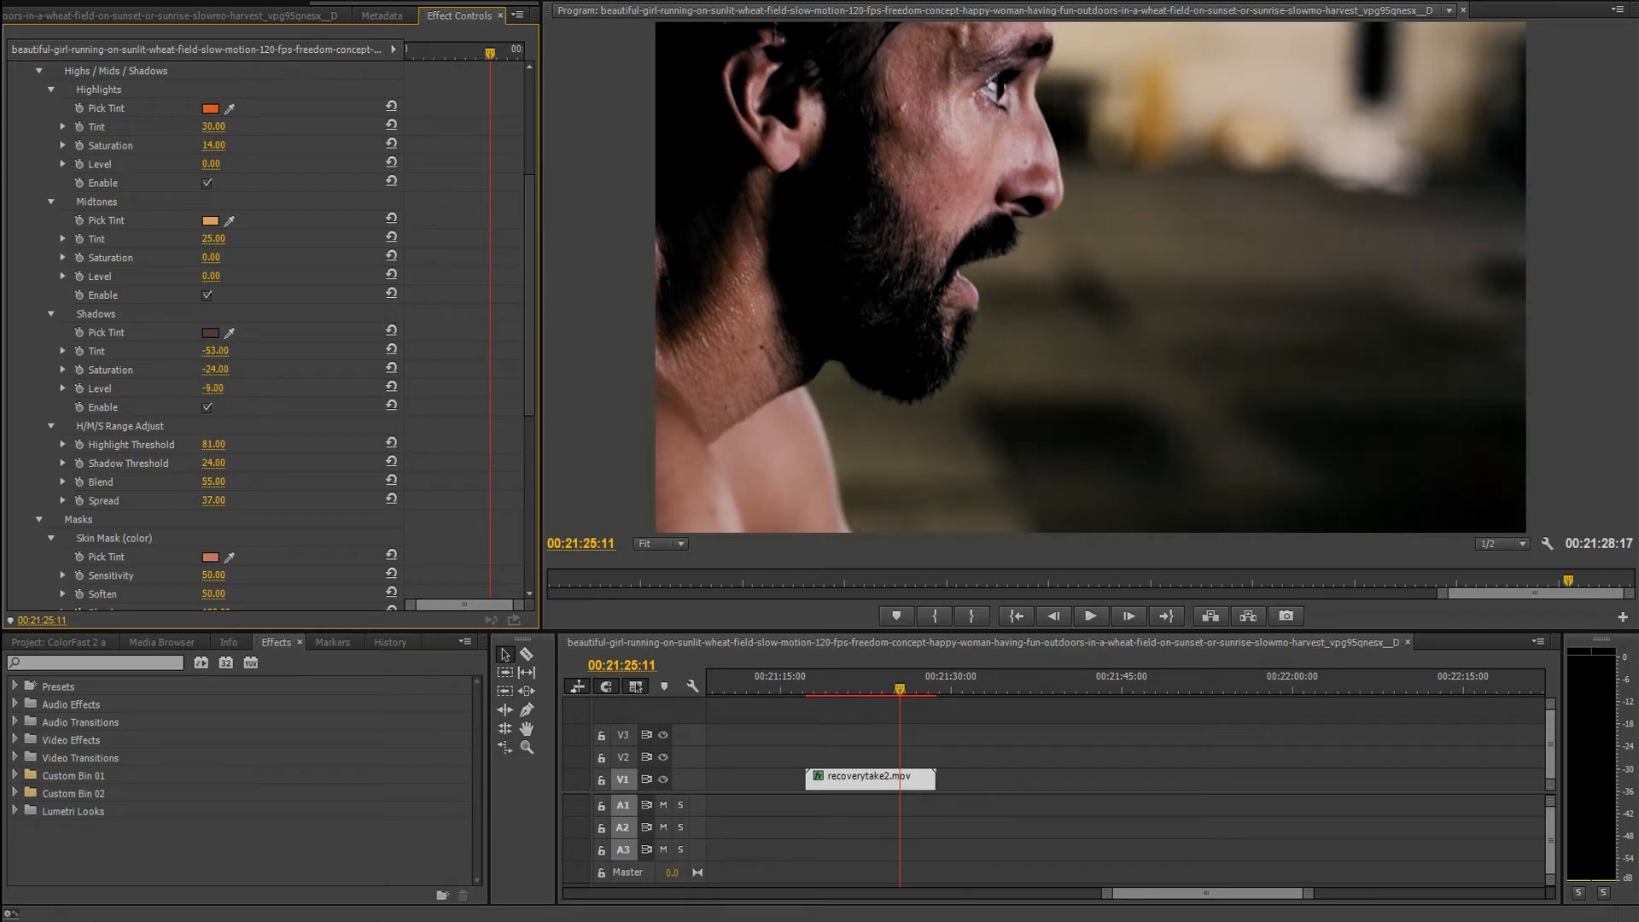
scroll("down", 3)
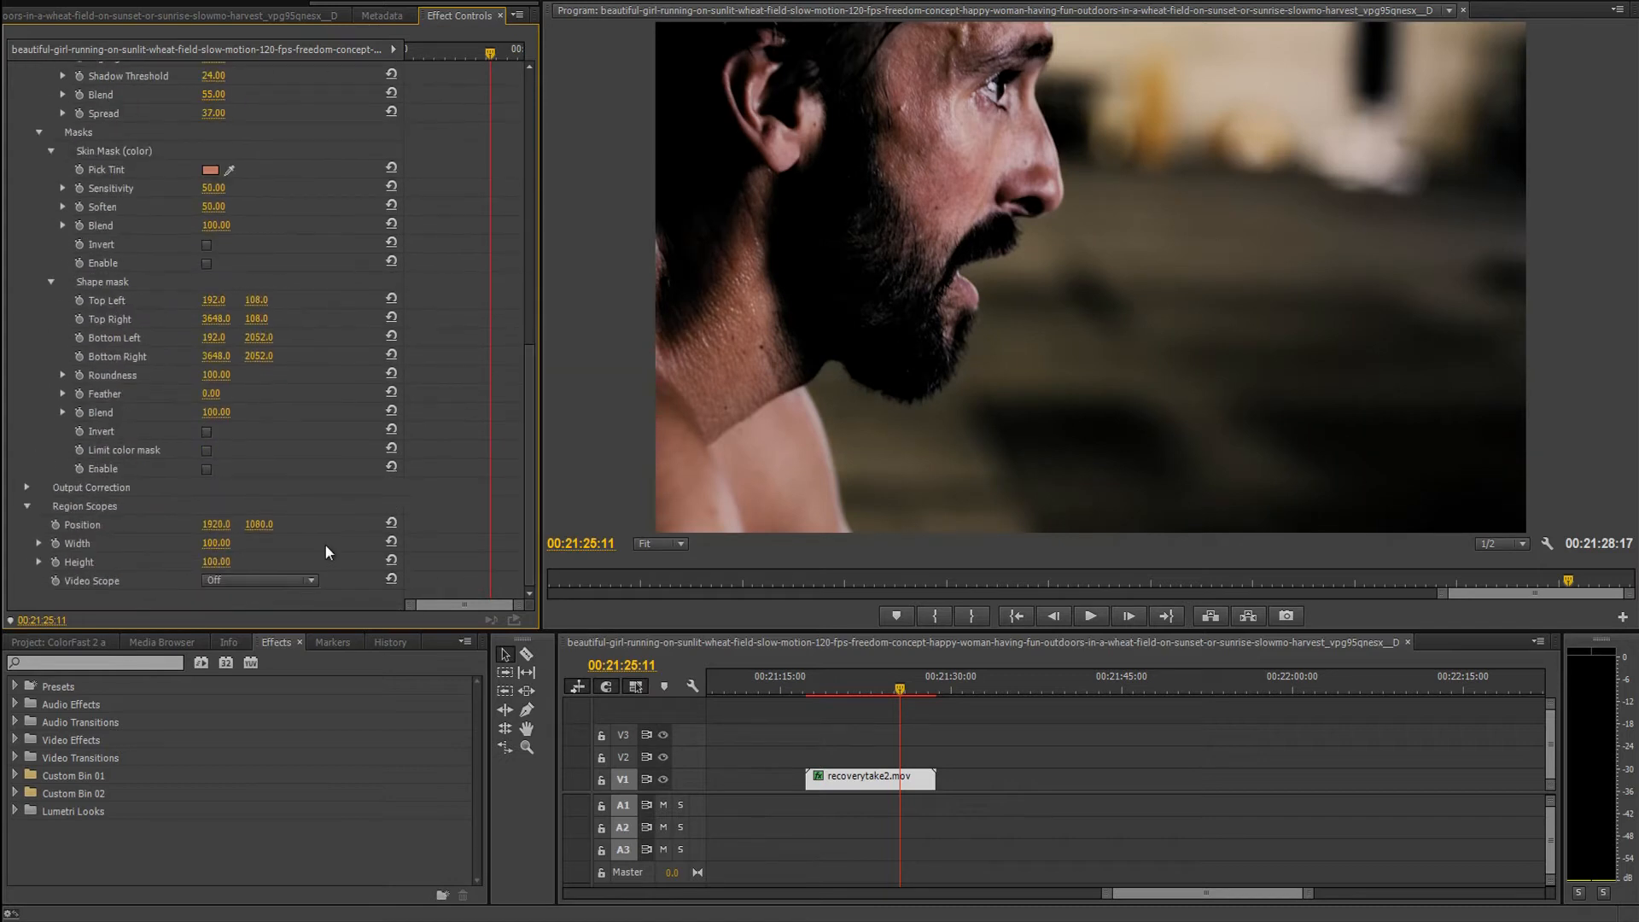
Expand Output Correction and enter a value of 3.00.
left_click(27, 488)
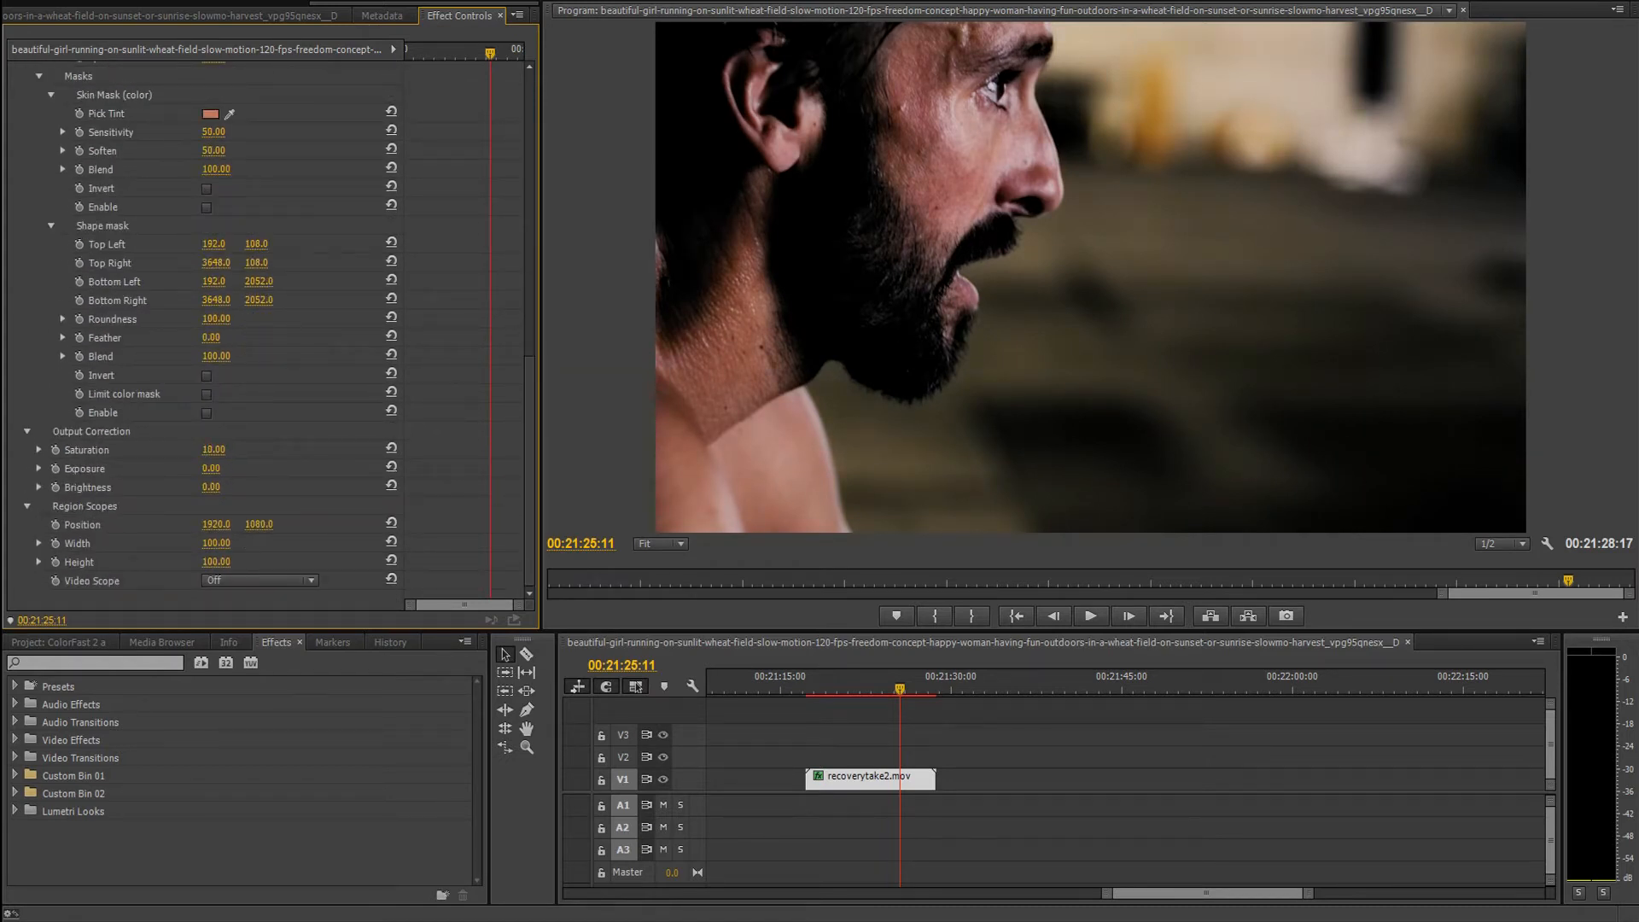
type("3.00")
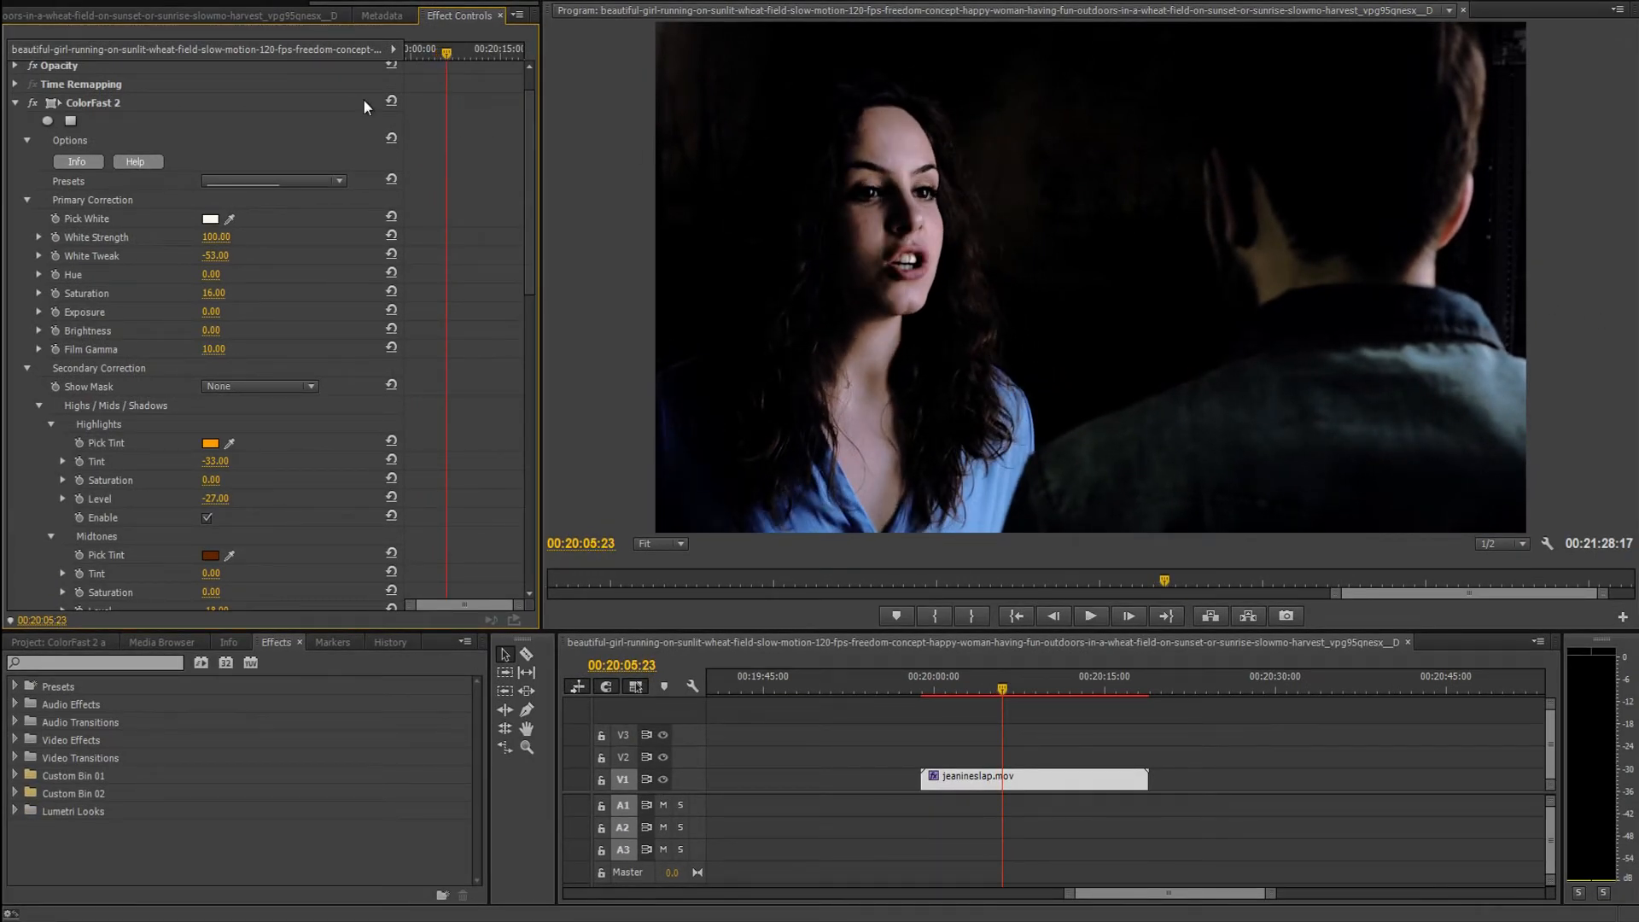
Preview the woman's skin colour mask and toggle Skin Mask Enable off and on to compare.
left_click(31, 103)
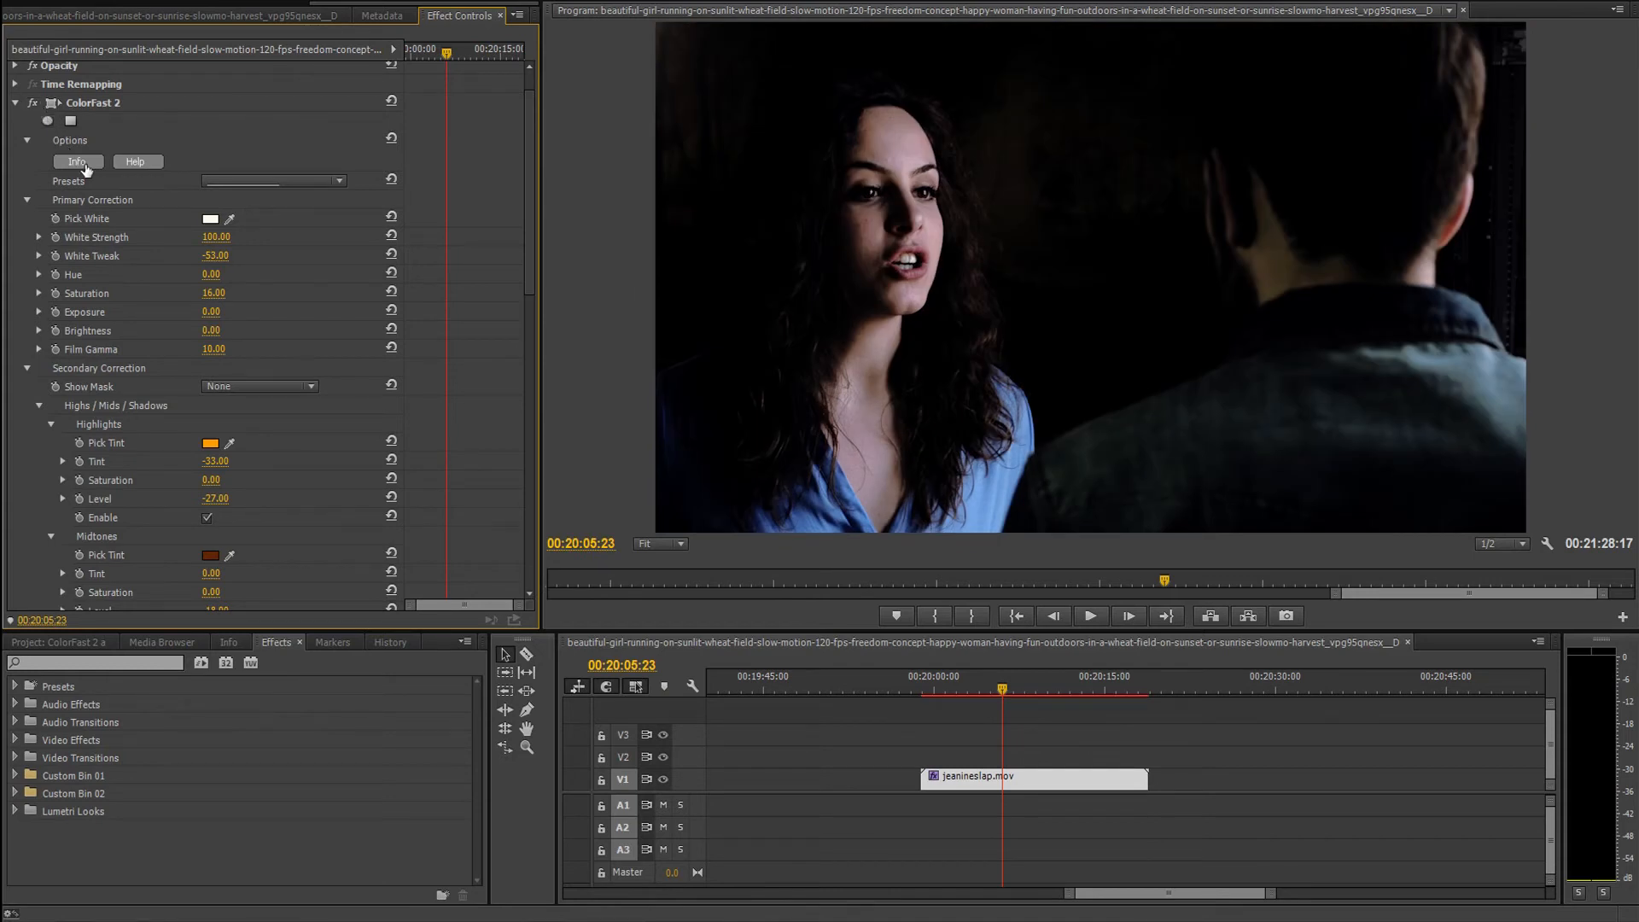
left_click(258, 386)
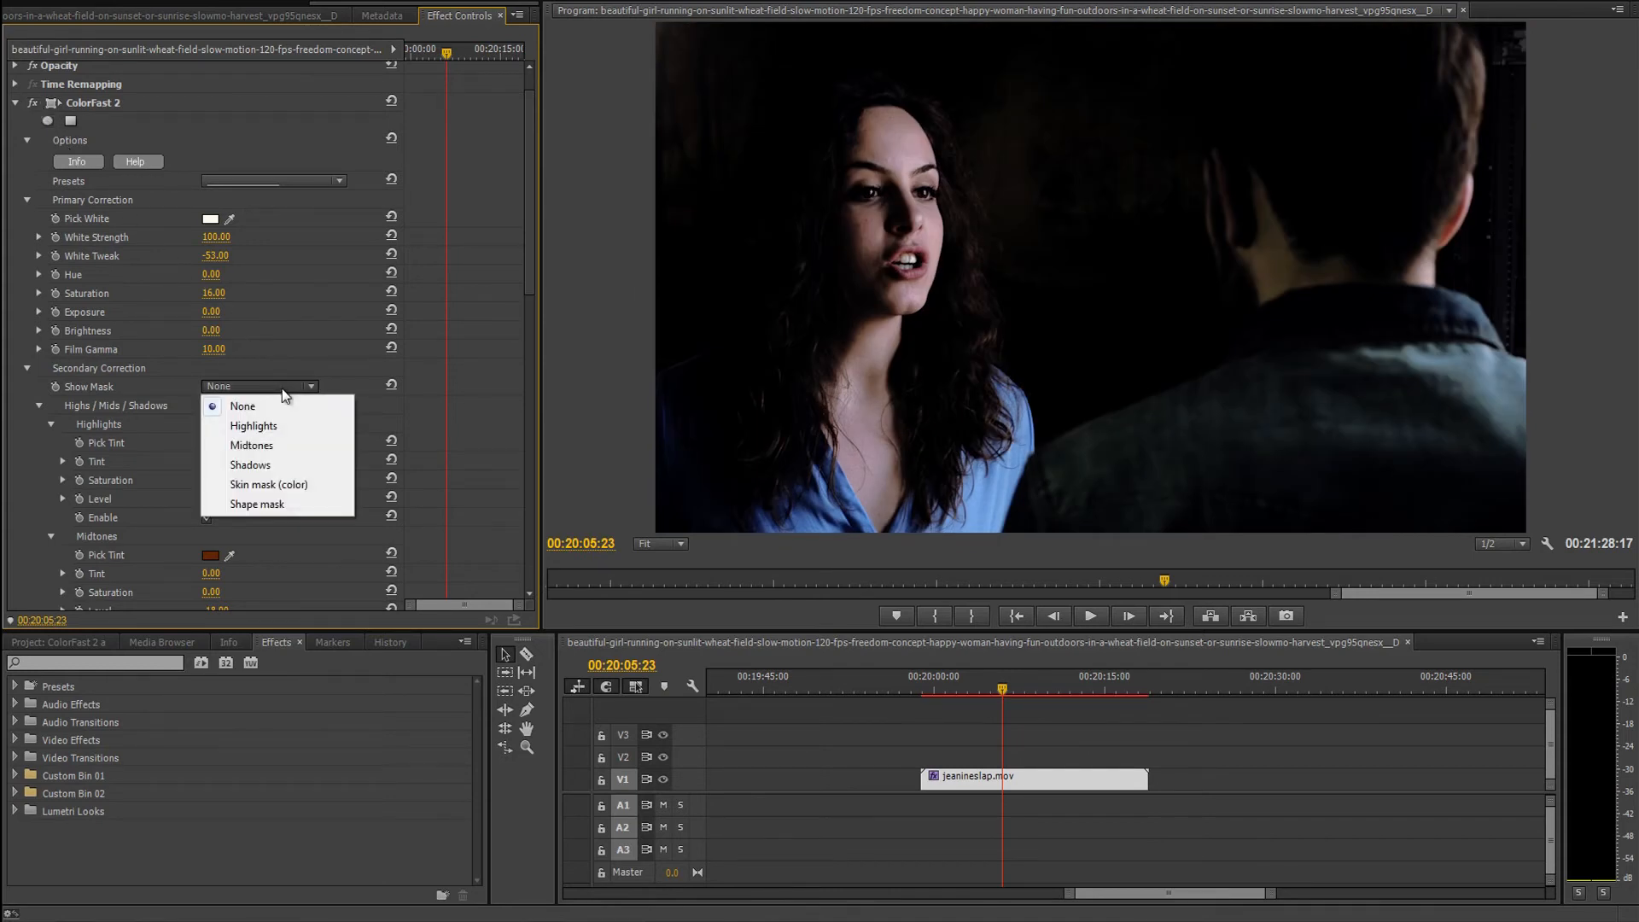
mouse_move(290, 492)
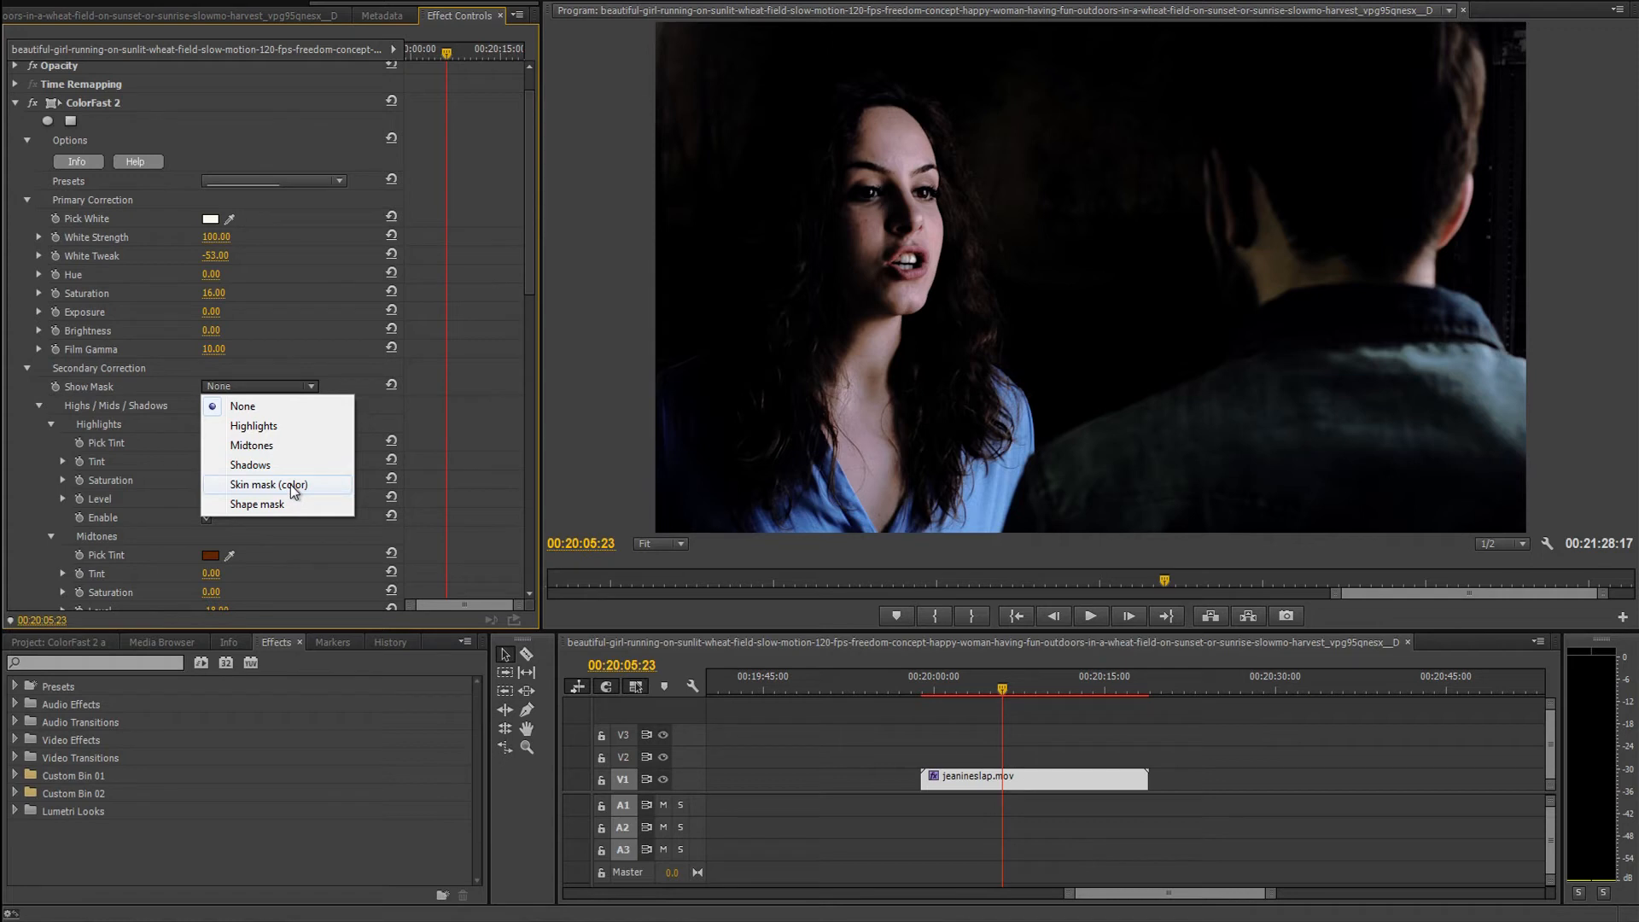
left_click(267, 484)
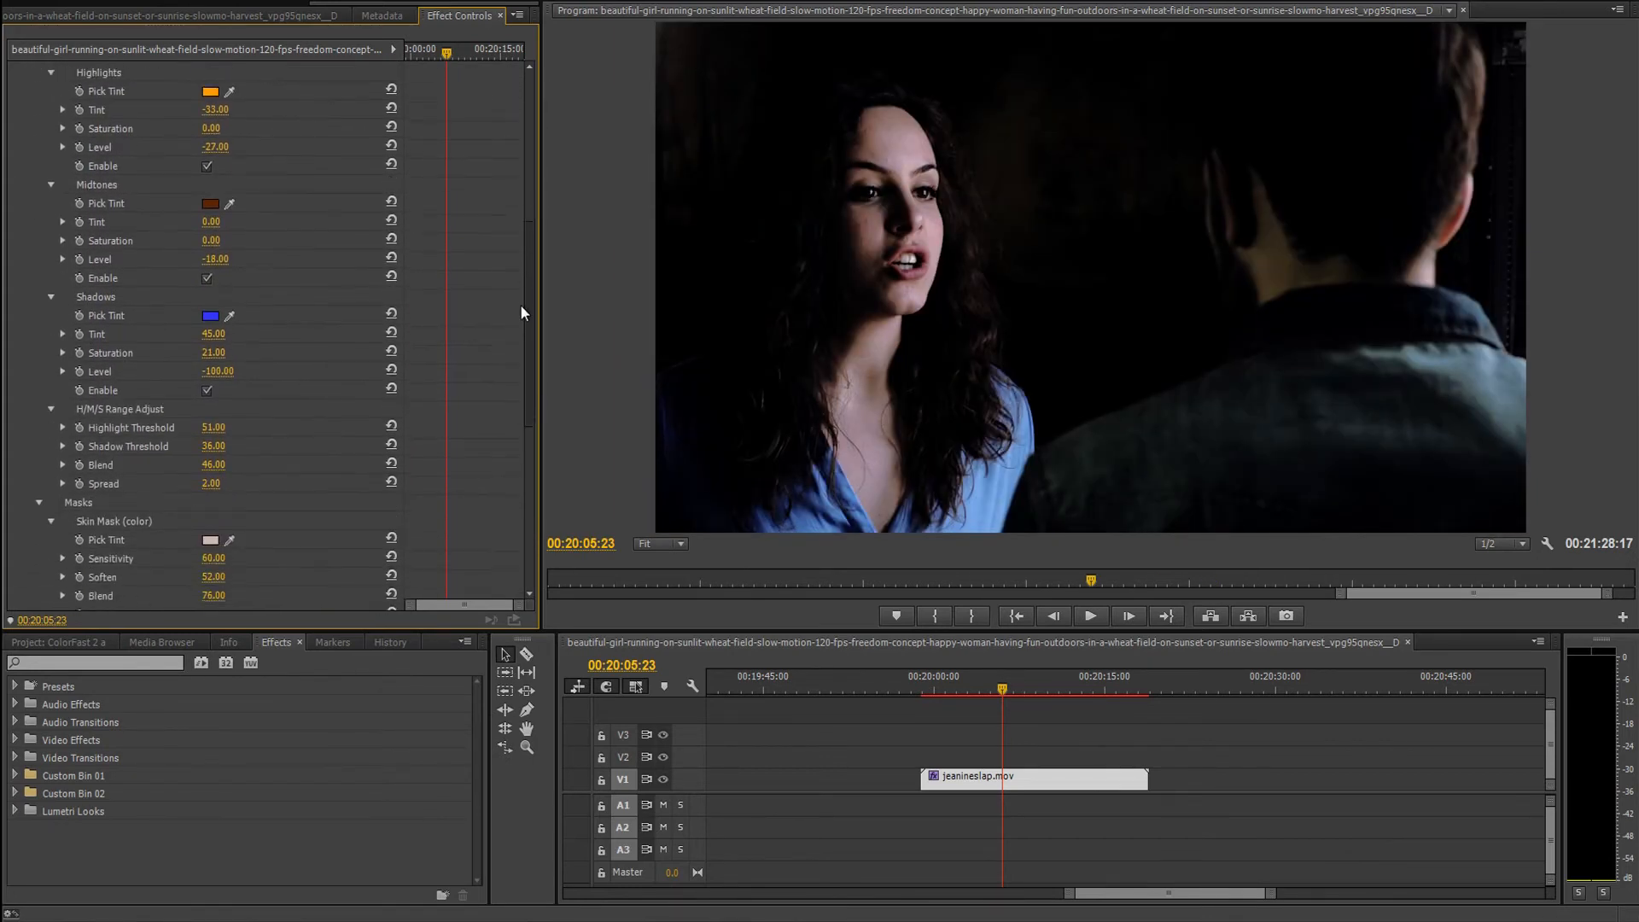
scroll("down", 3)
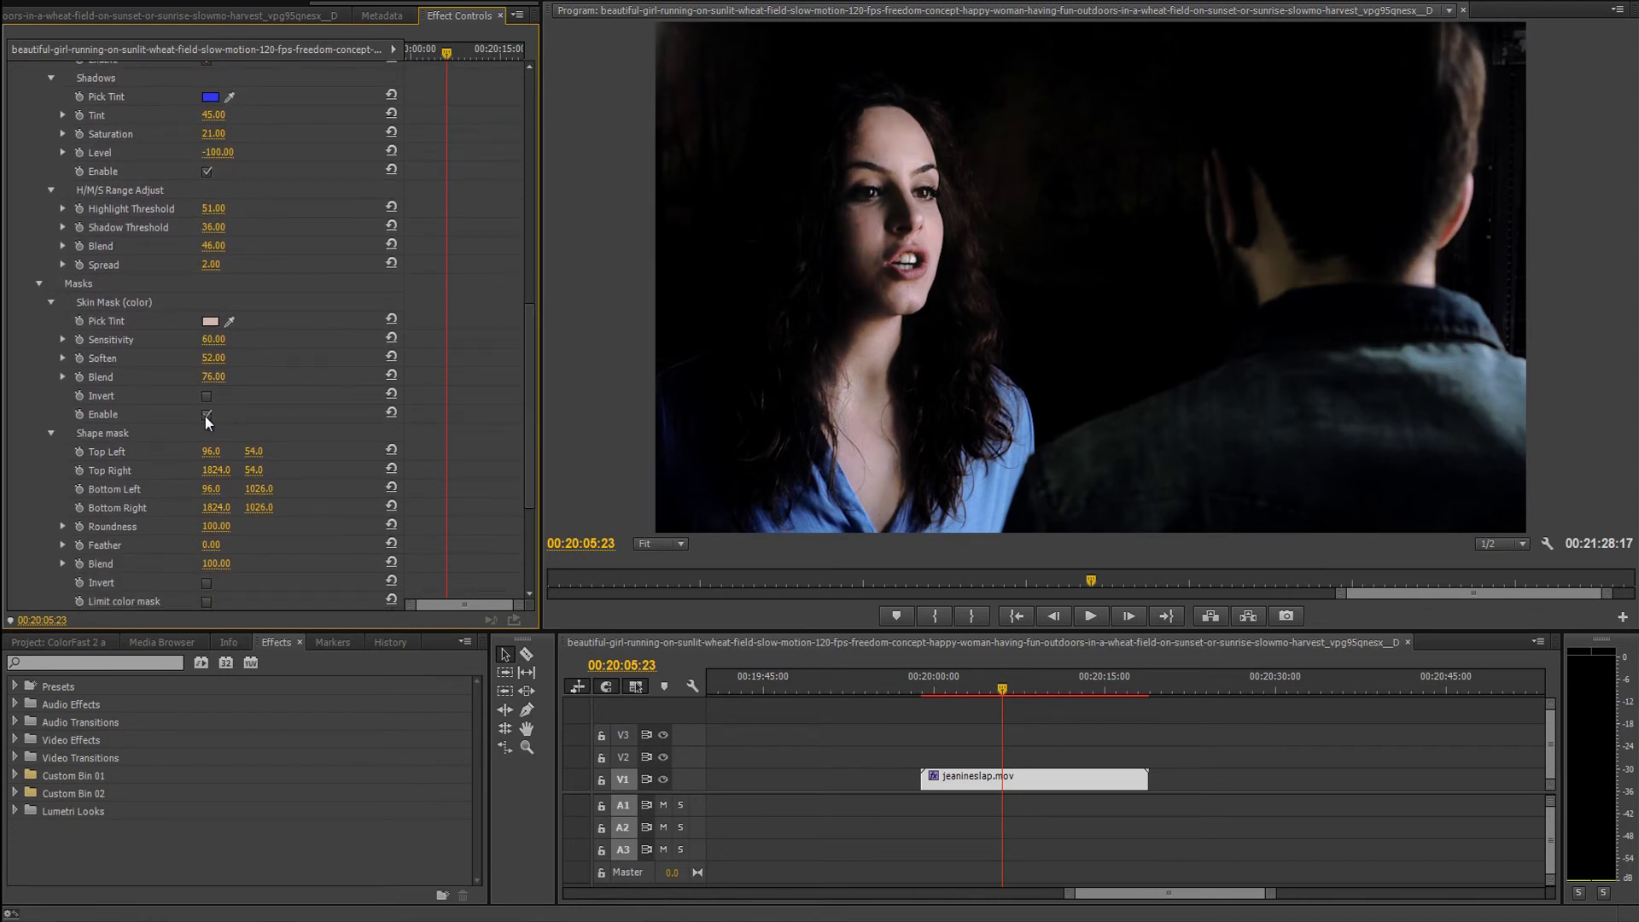
left_click(206, 414)
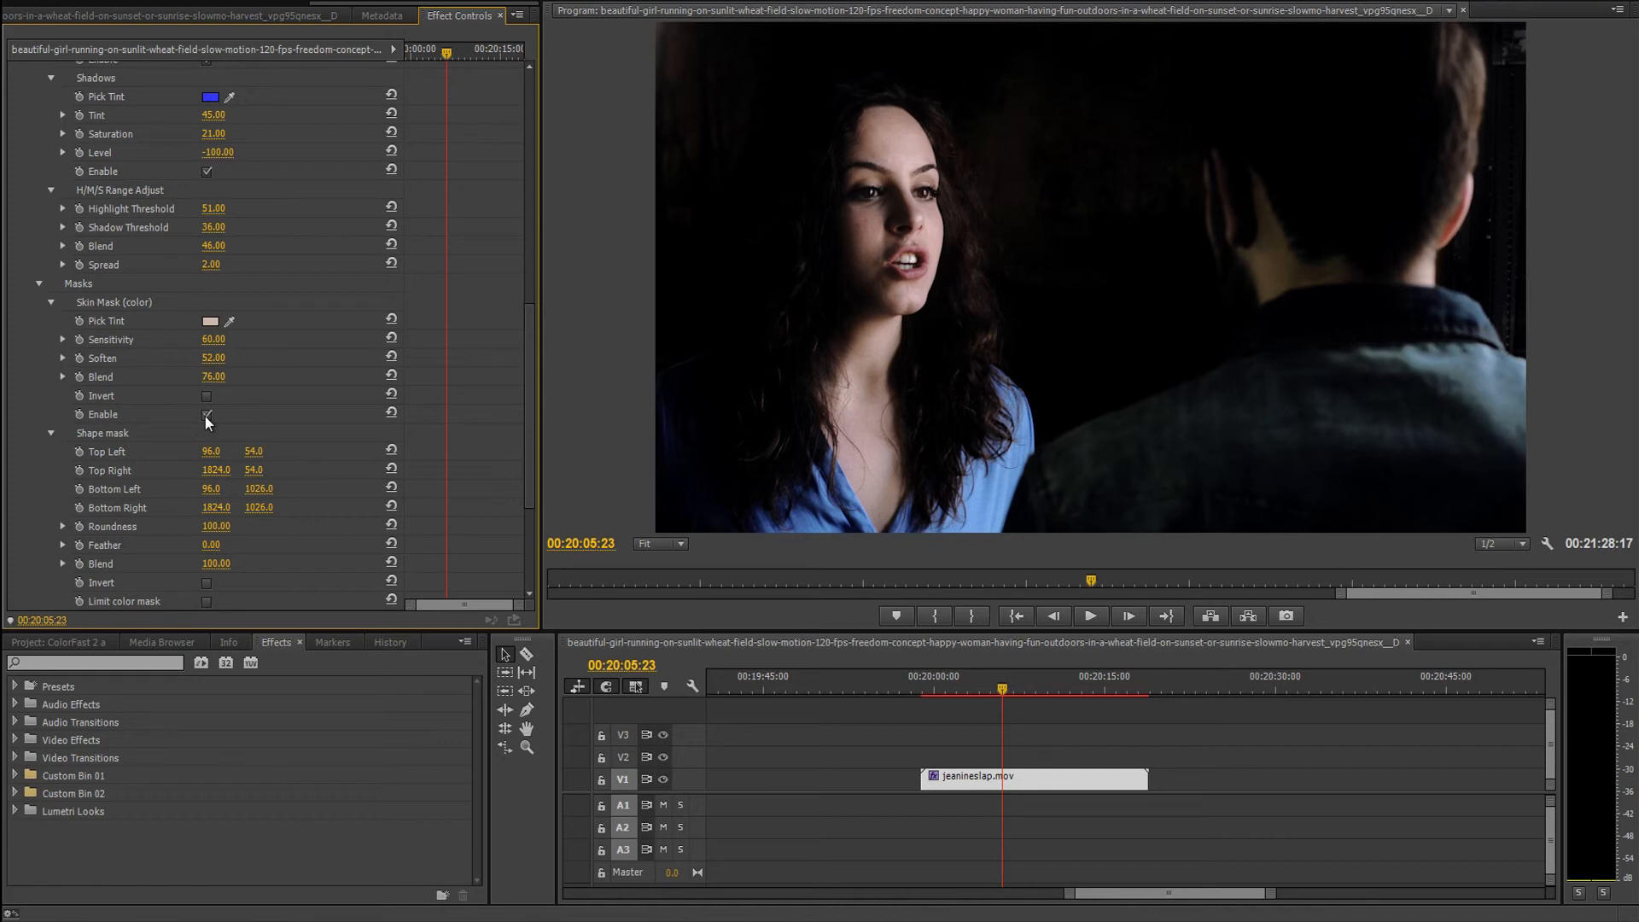
left_click(206, 414)
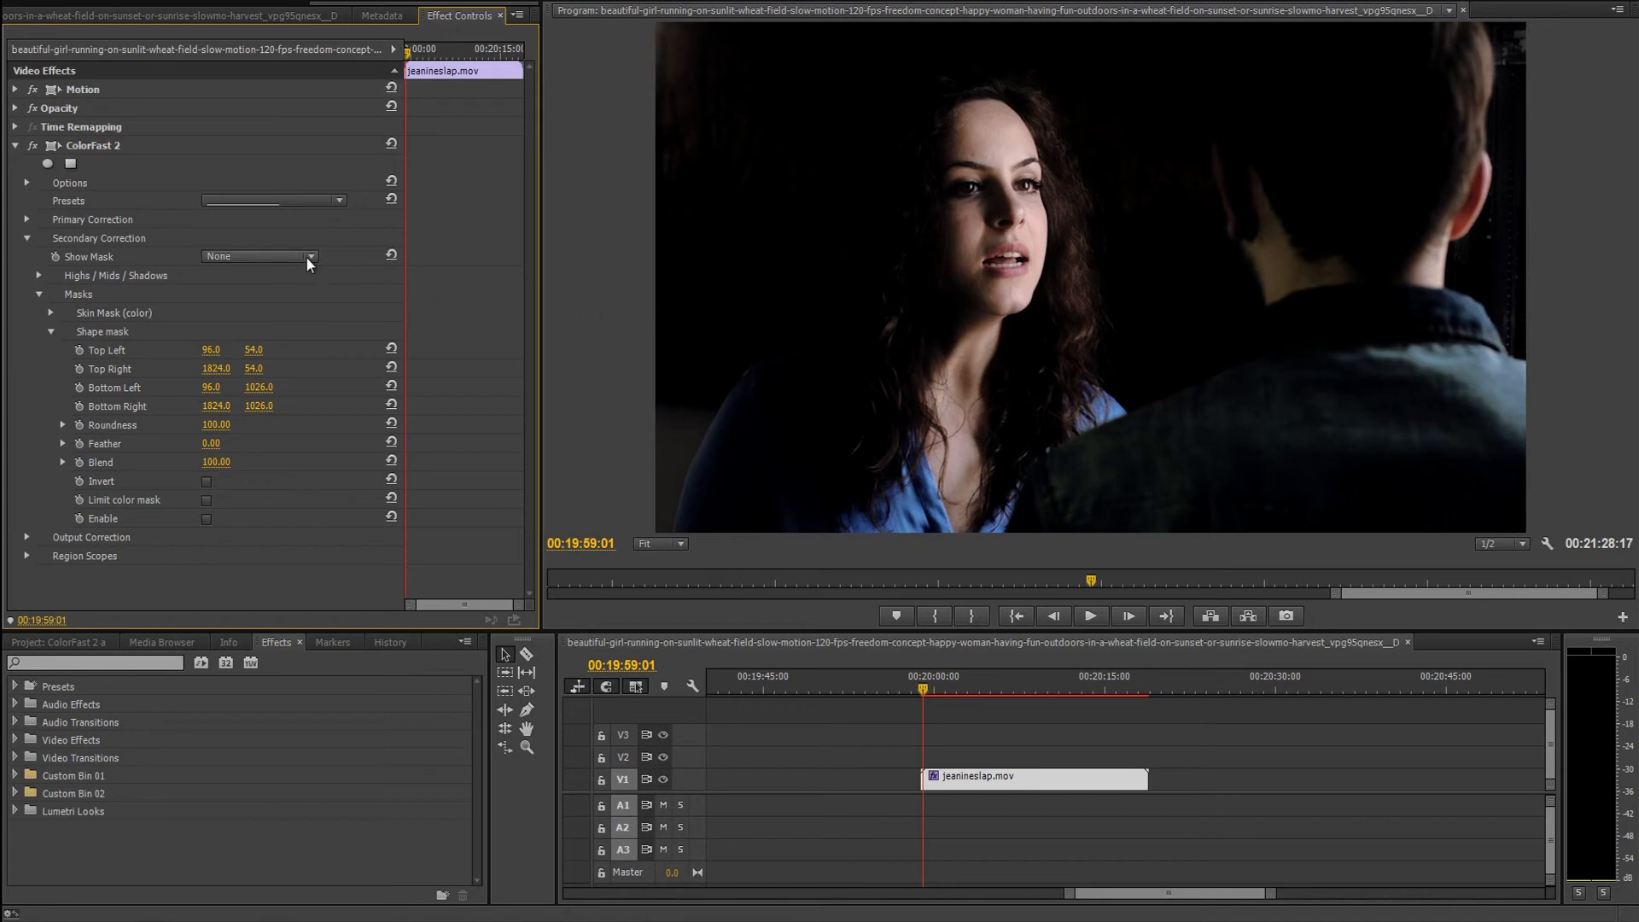
Preview, invert and enable the woman's shape mask, turning the mask preview back off.
left_click(258, 256)
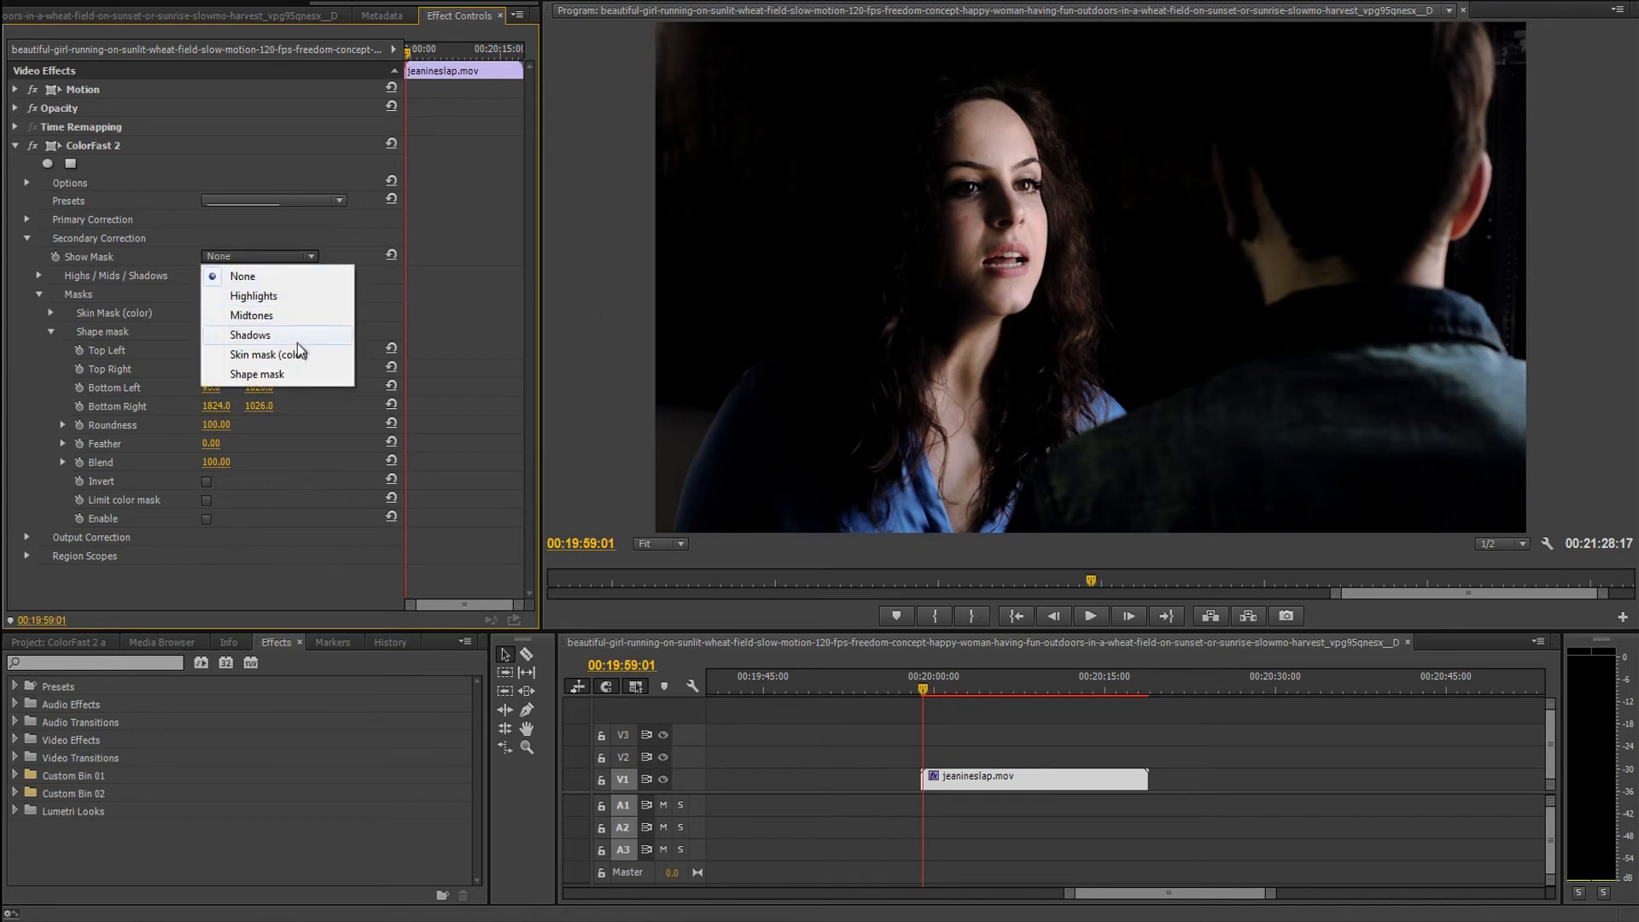
left_click(256, 374)
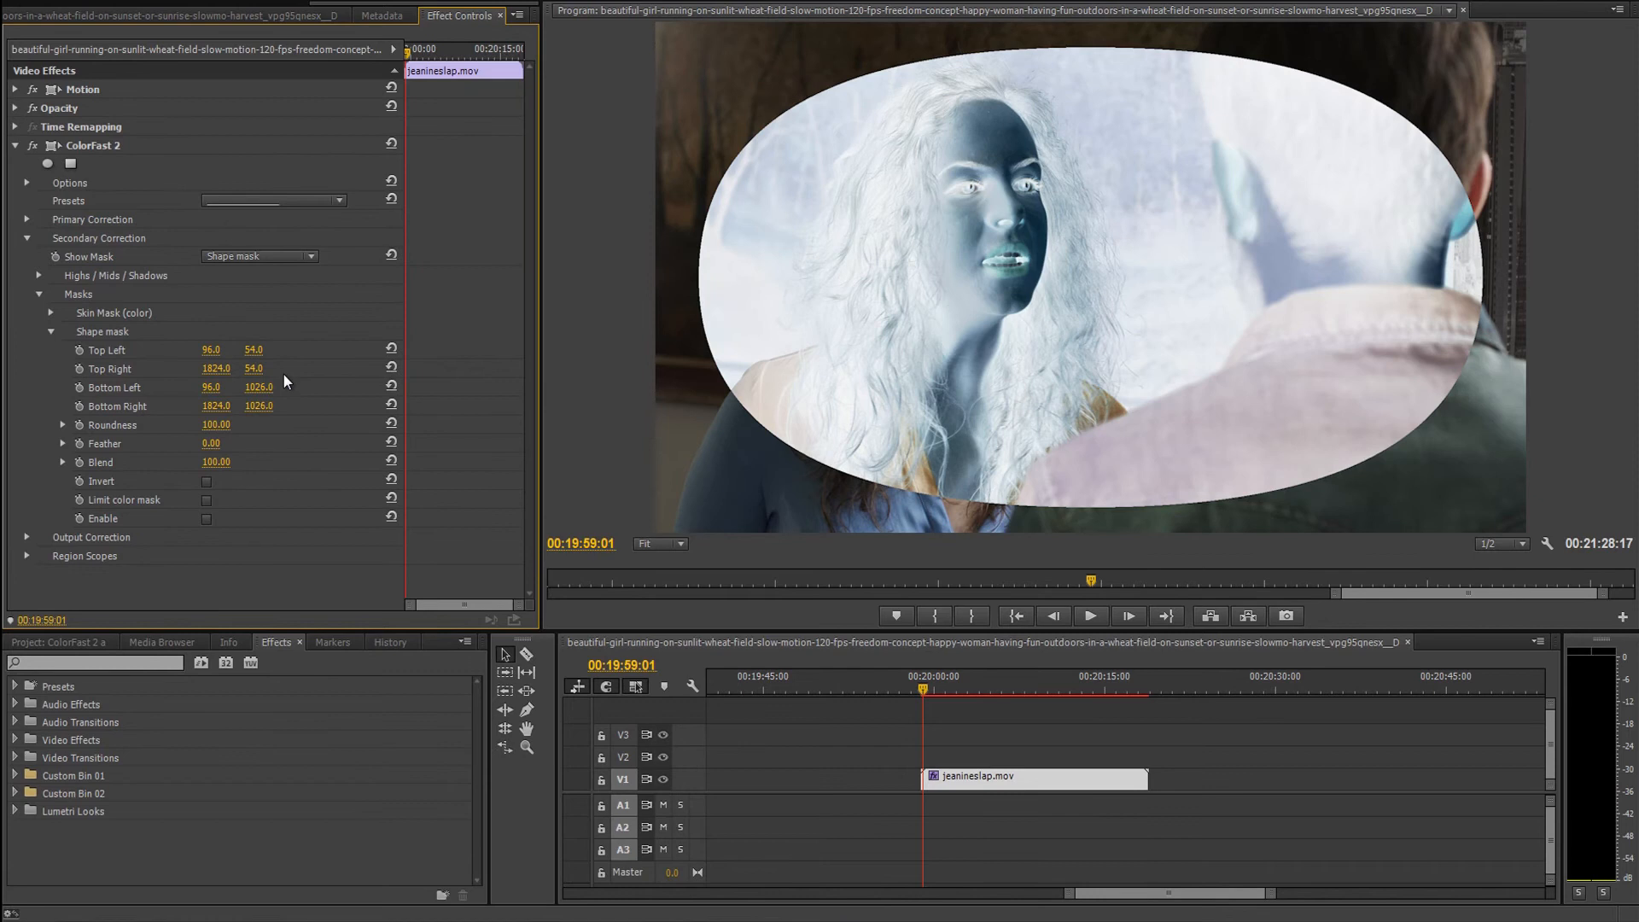
left_click(206, 482)
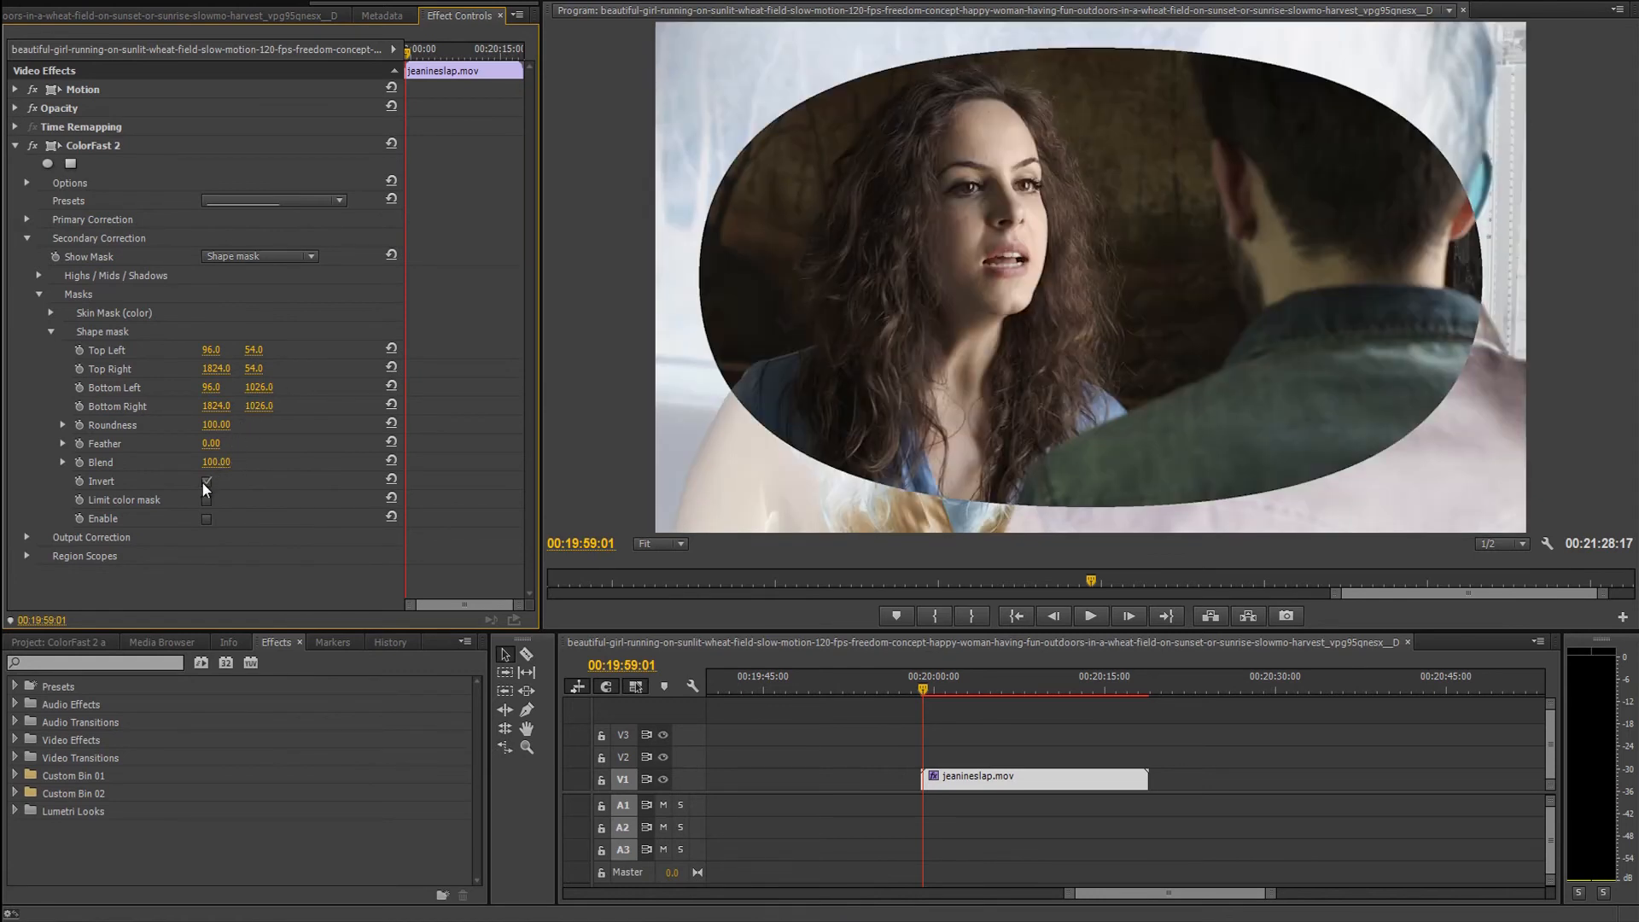
left_click(207, 481)
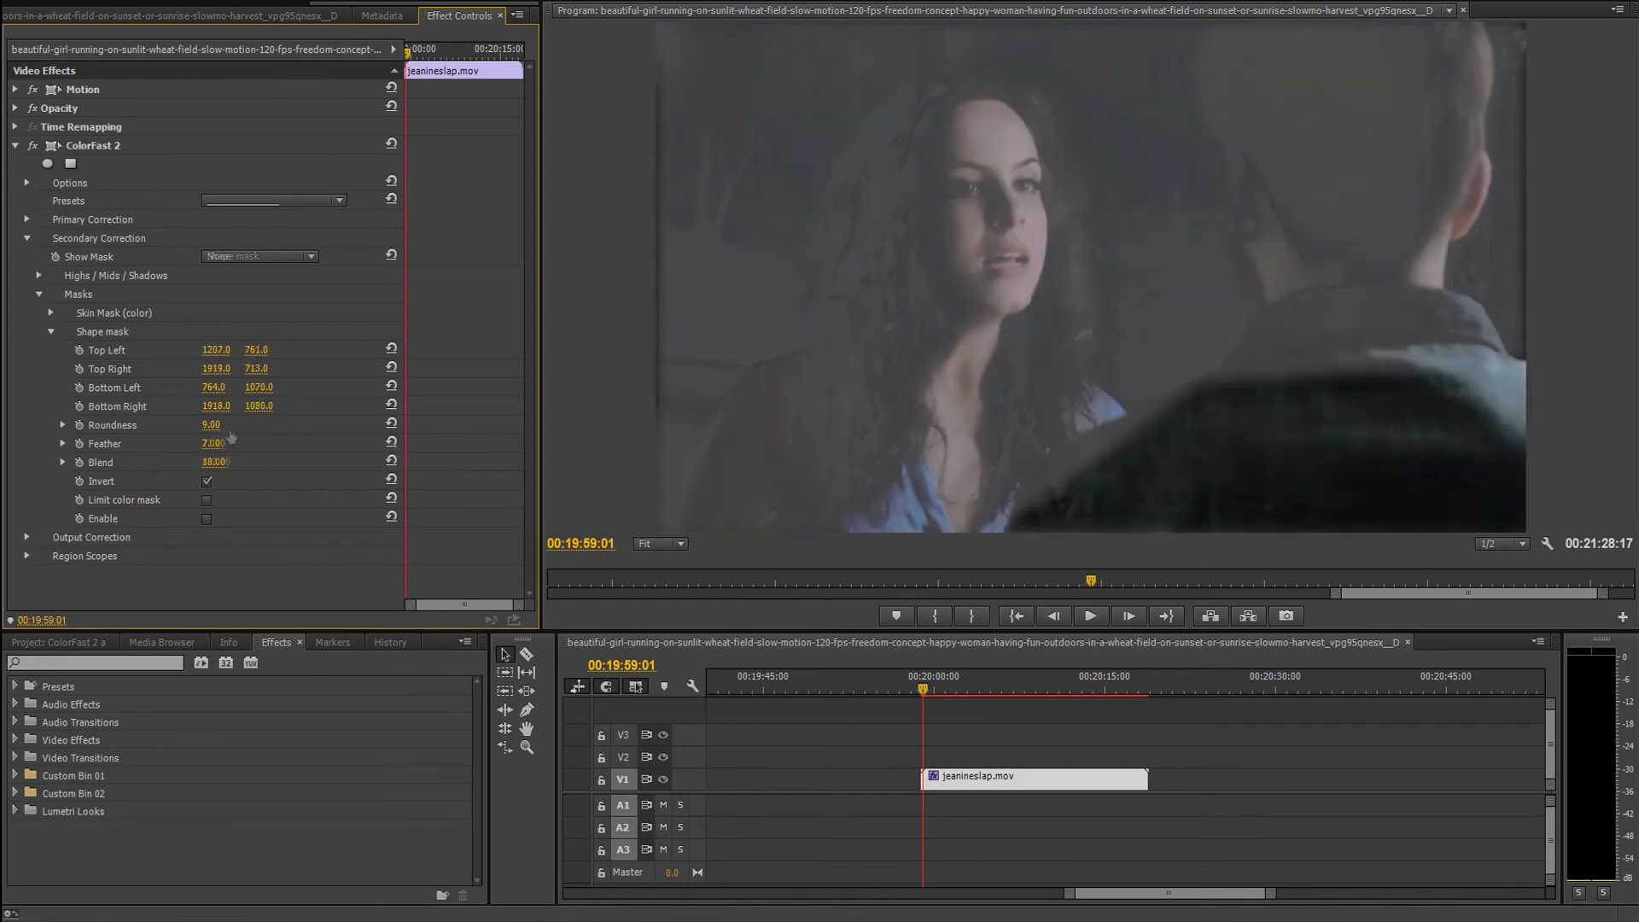
left_click(257, 256)
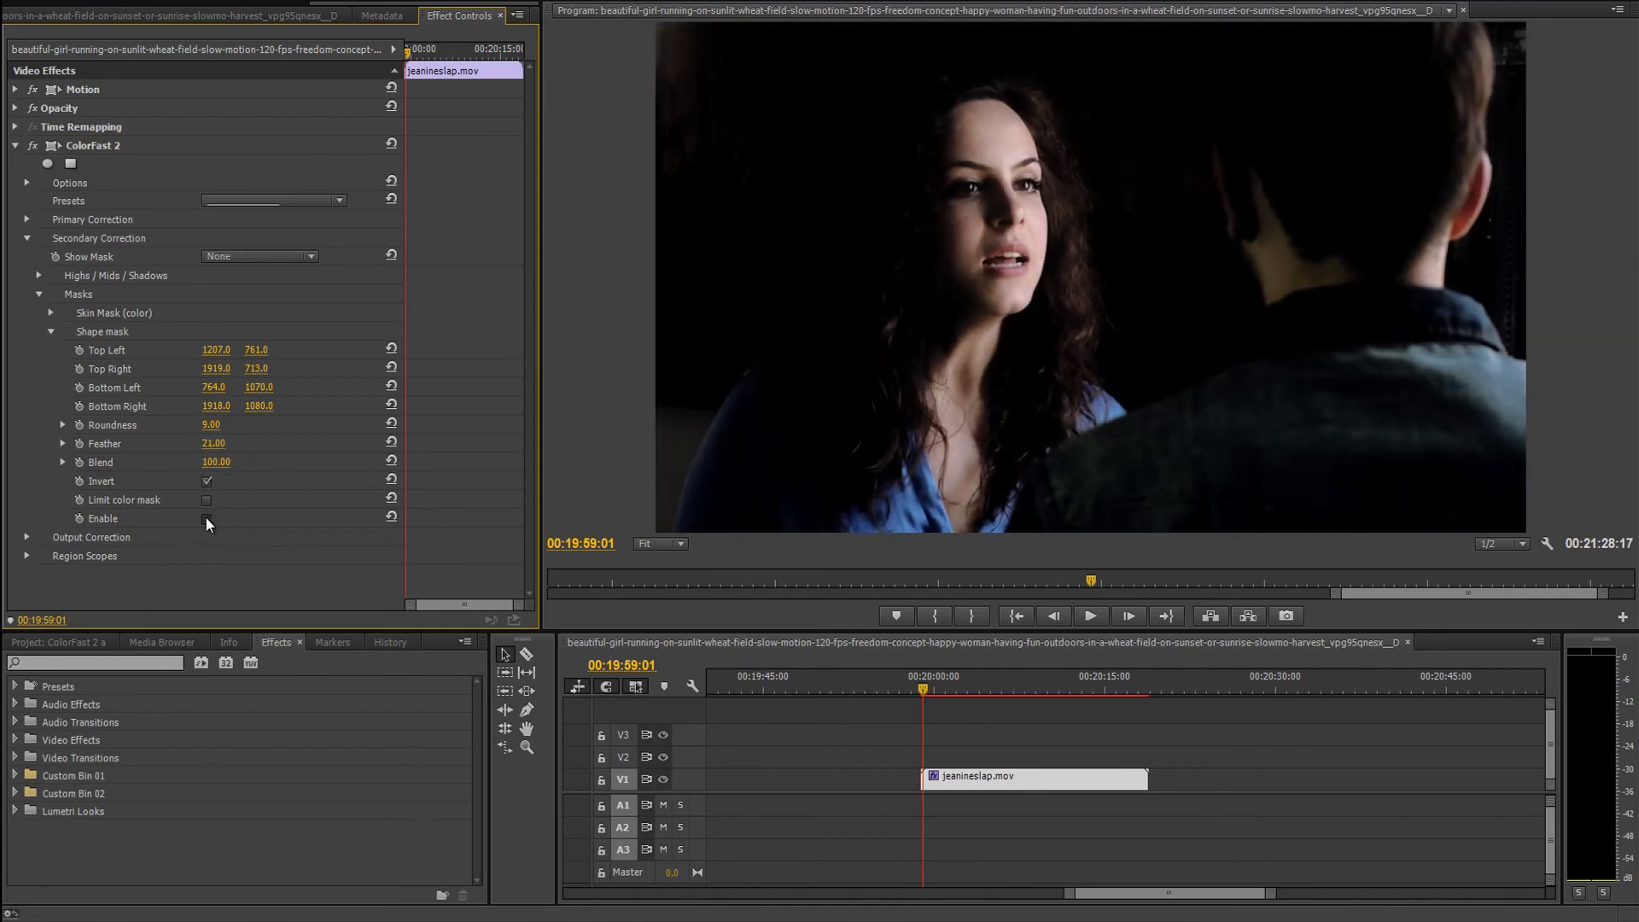
left_click(206, 518)
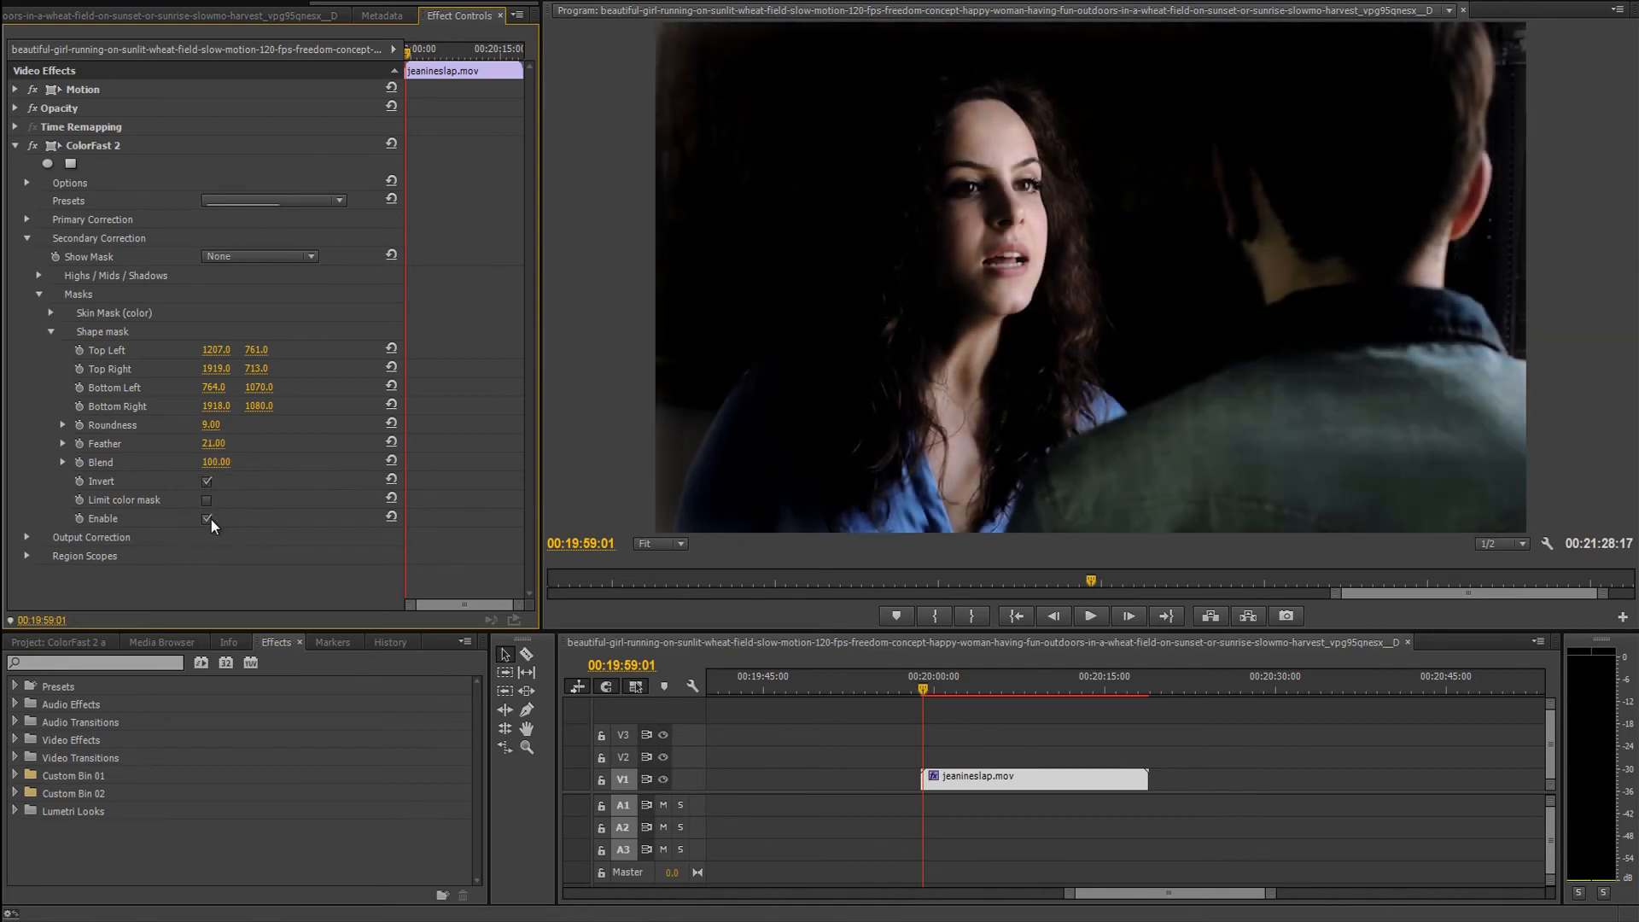
left_click(27, 536)
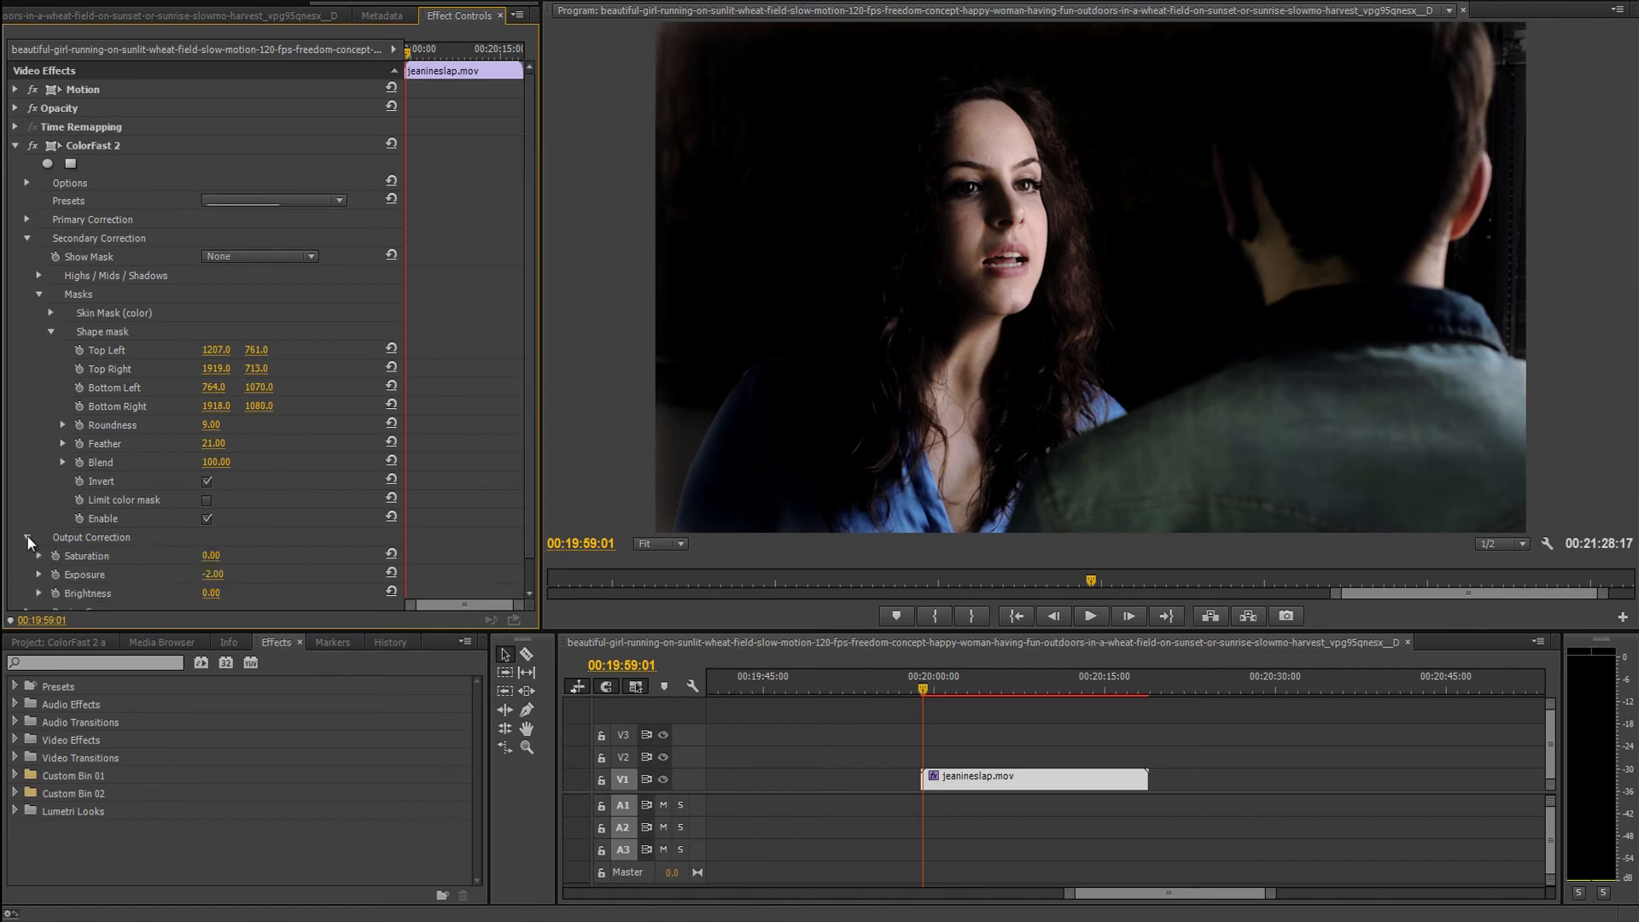